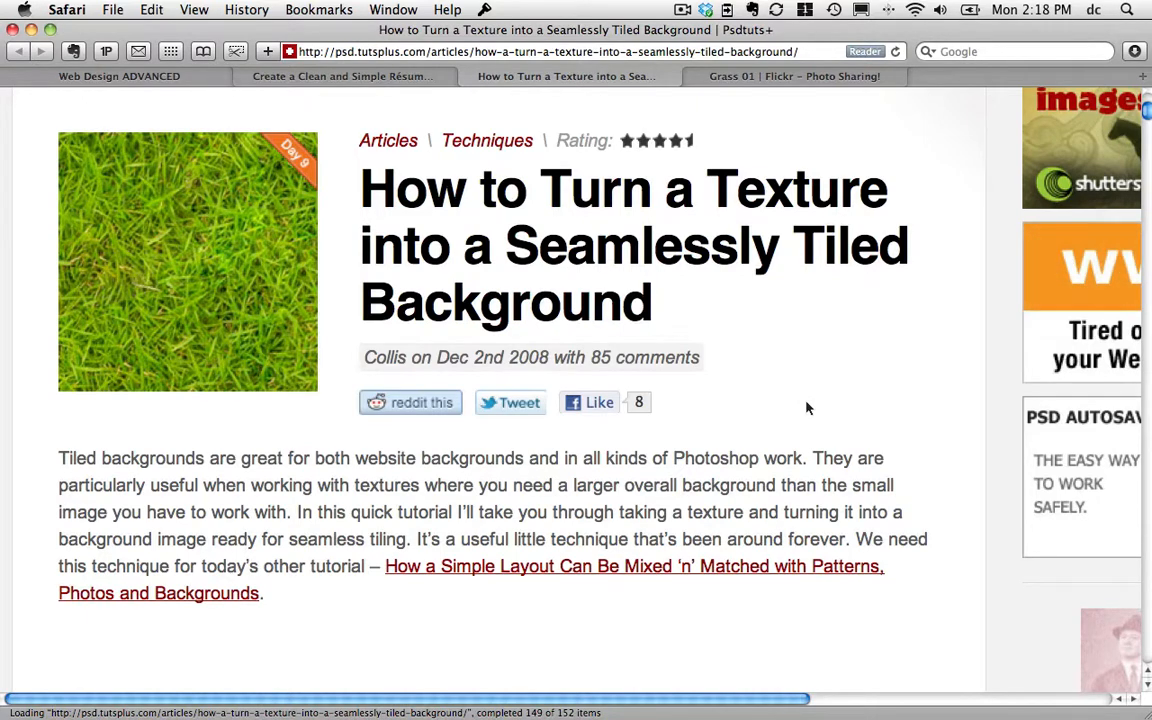
Open the Flickr grass photo, view it at full 1024×768 size and save it as grass_flickr.jpg
scroll(down, 3)
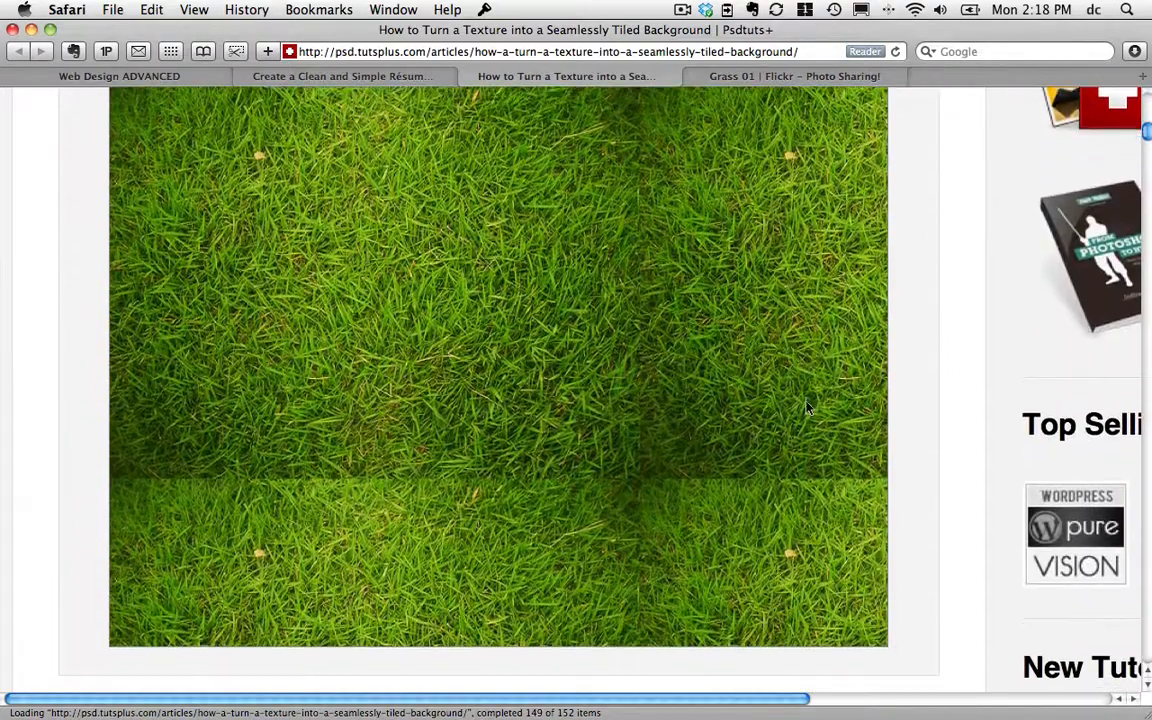
scroll(down, 3)
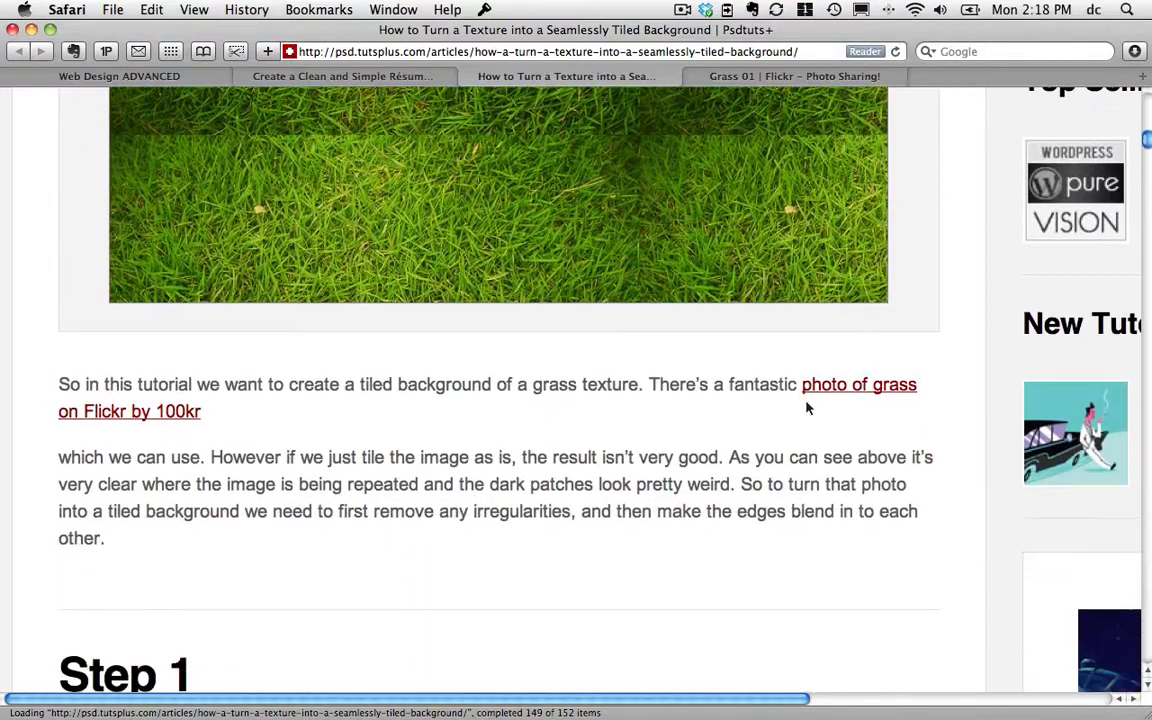
mouse_move(830, 390)
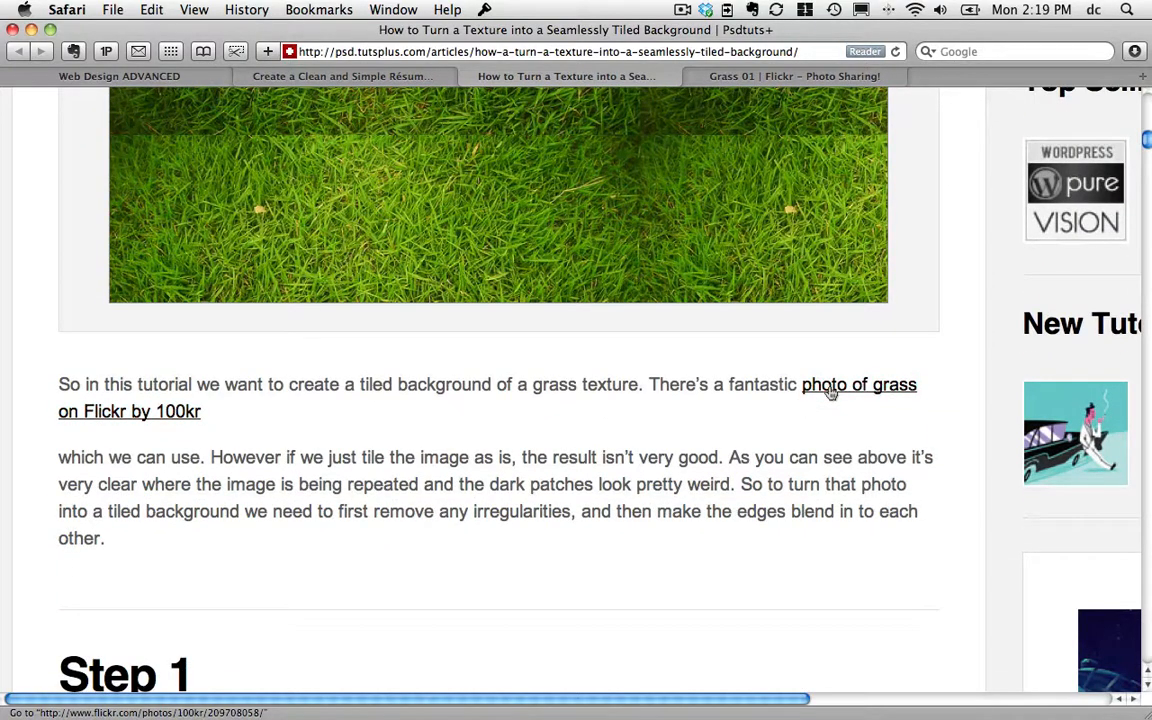
click(794, 76)
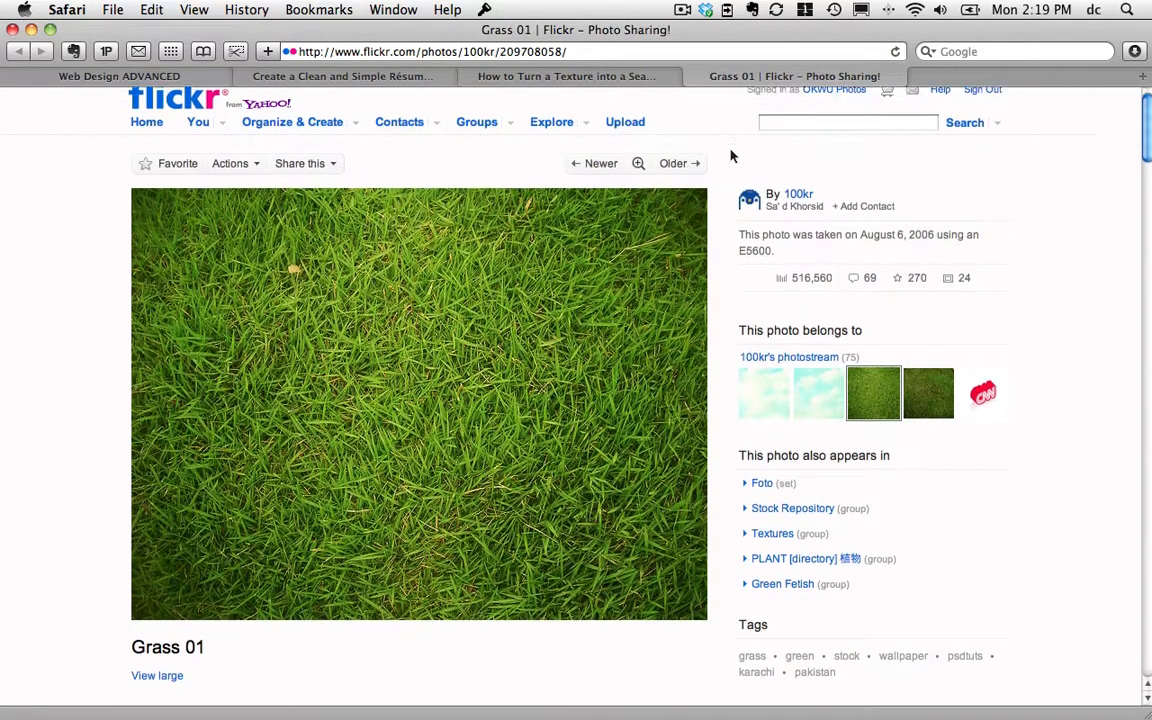
scroll(down, 3)
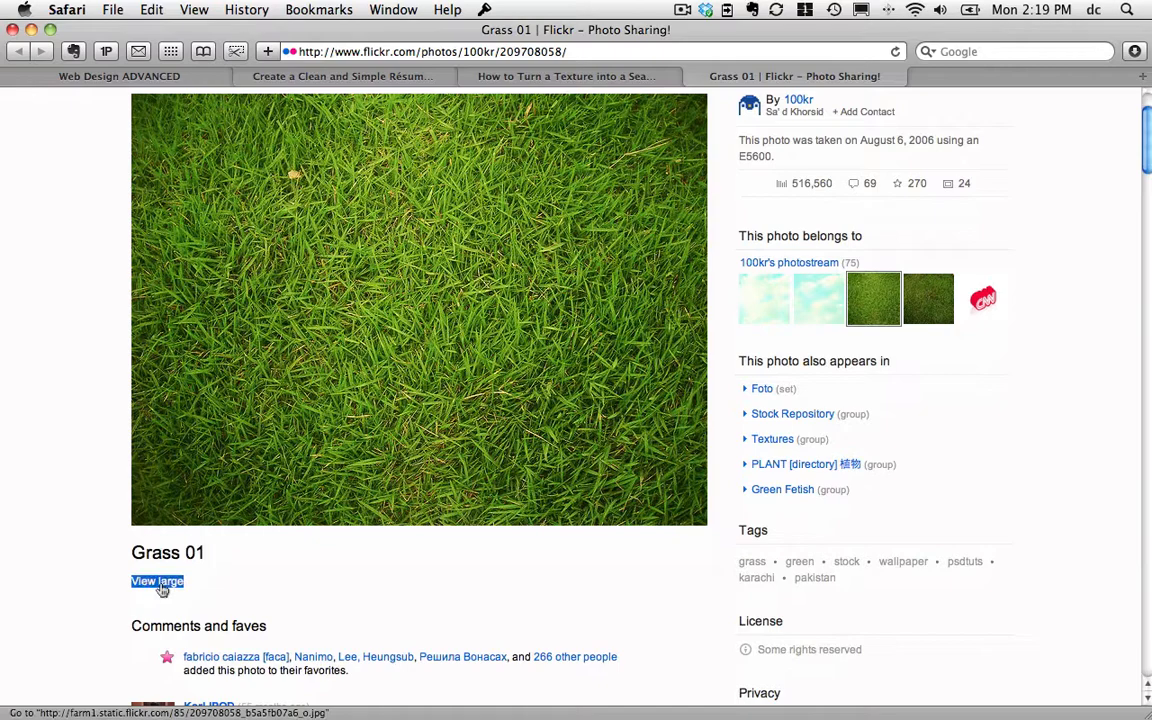
click(156, 580)
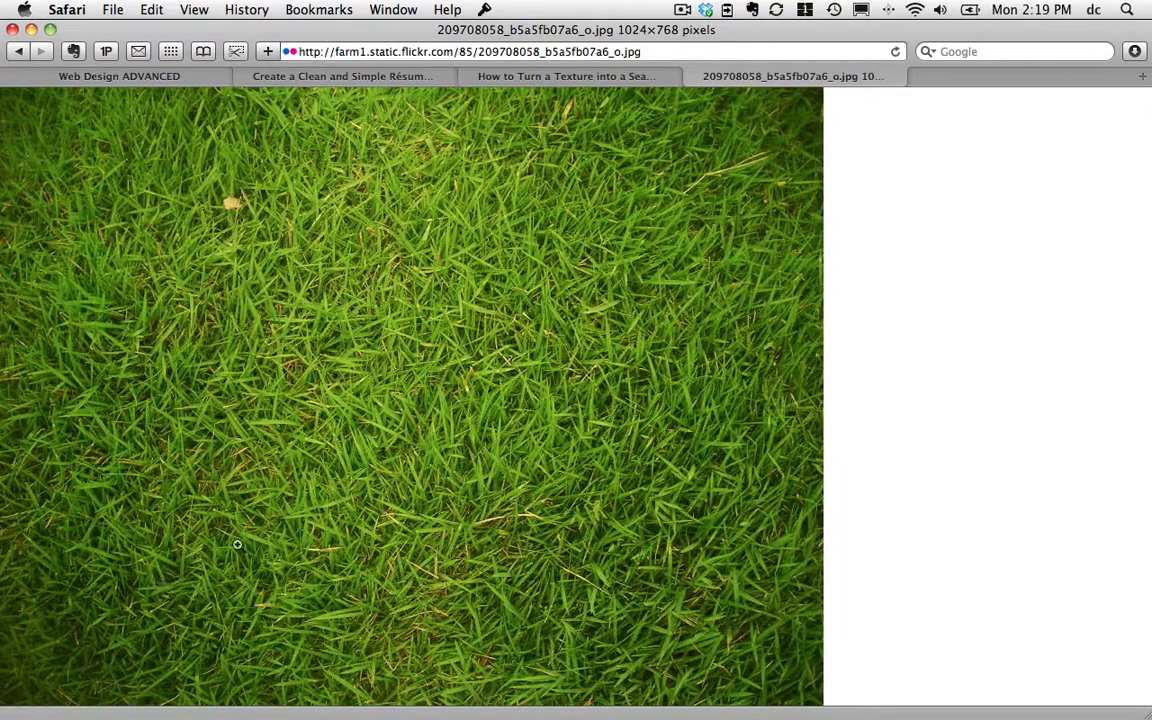
mouse_move(370, 448)
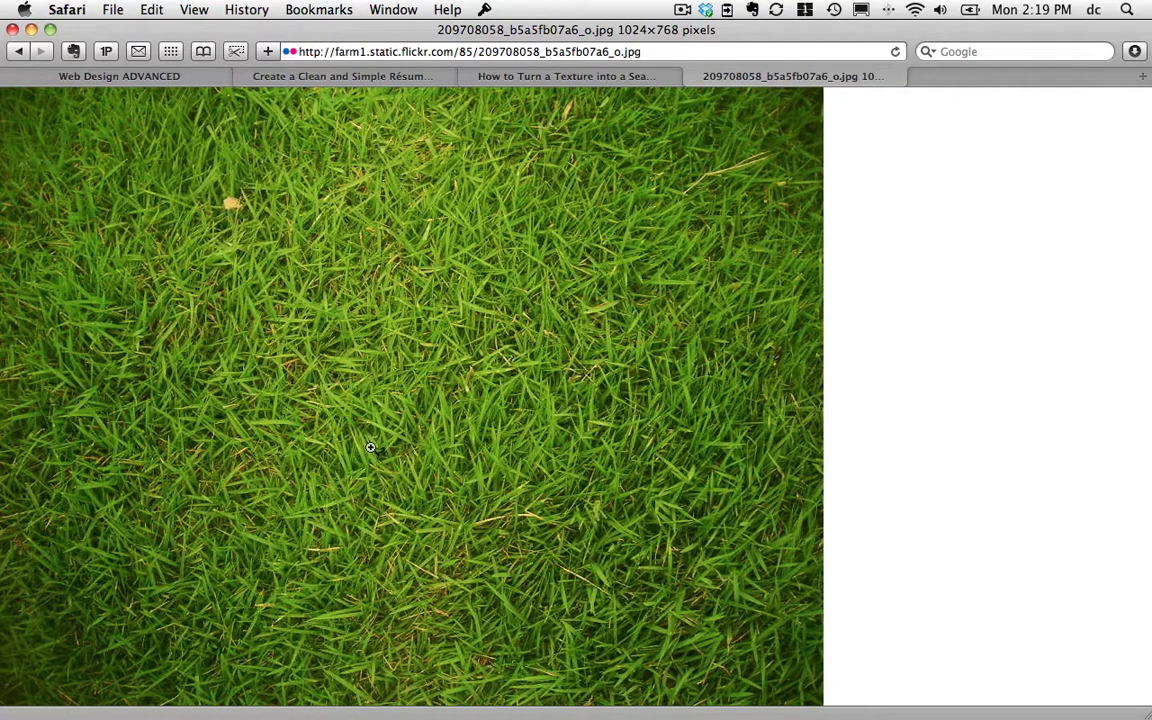
key(cmd+s)
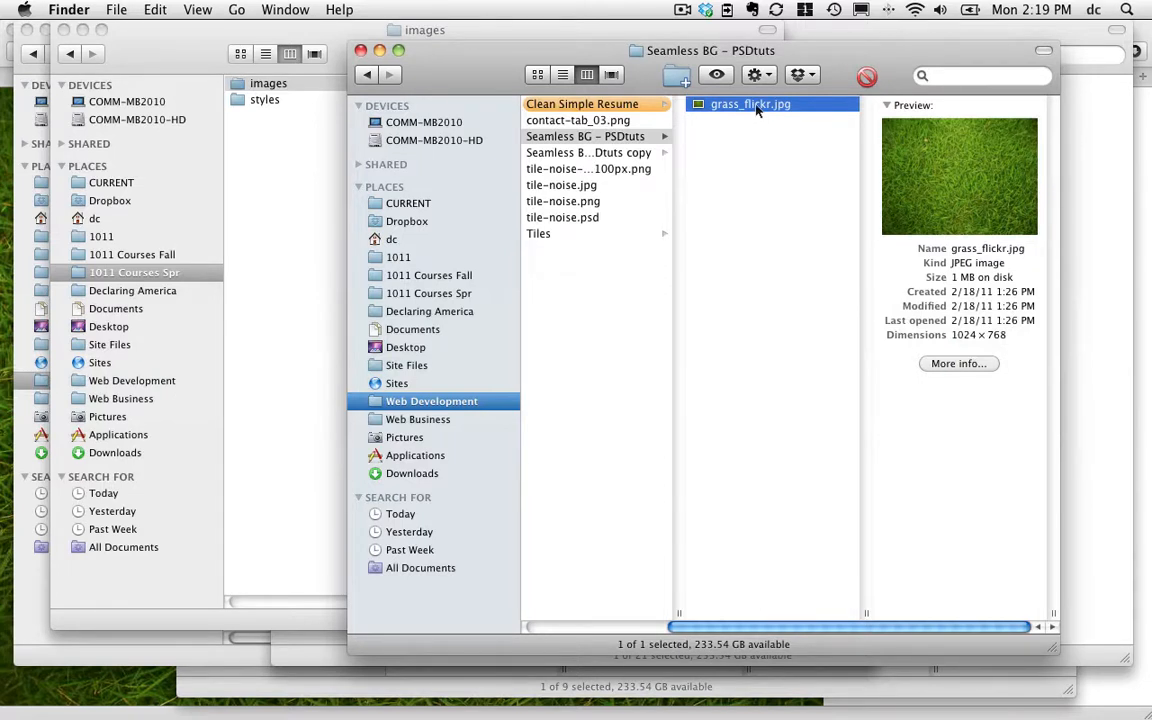
Open grass_flickr.jpg from Finder with Adobe Photoshop CS5
right_click(750, 104)
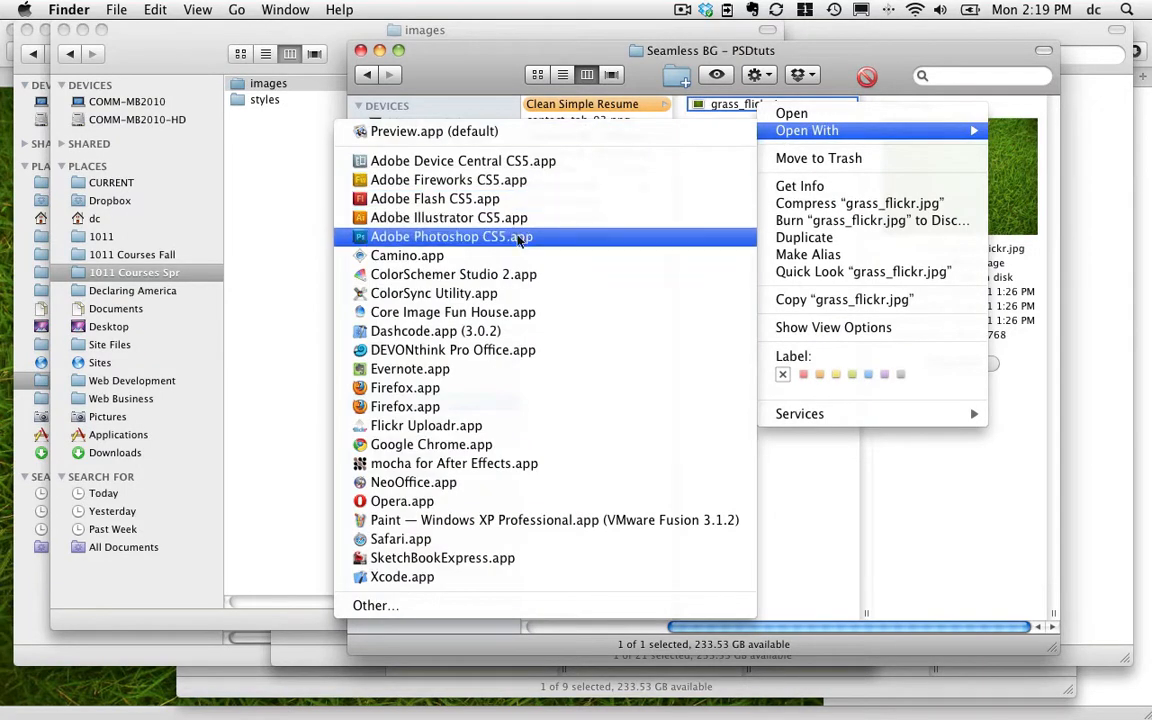
click(448, 236)
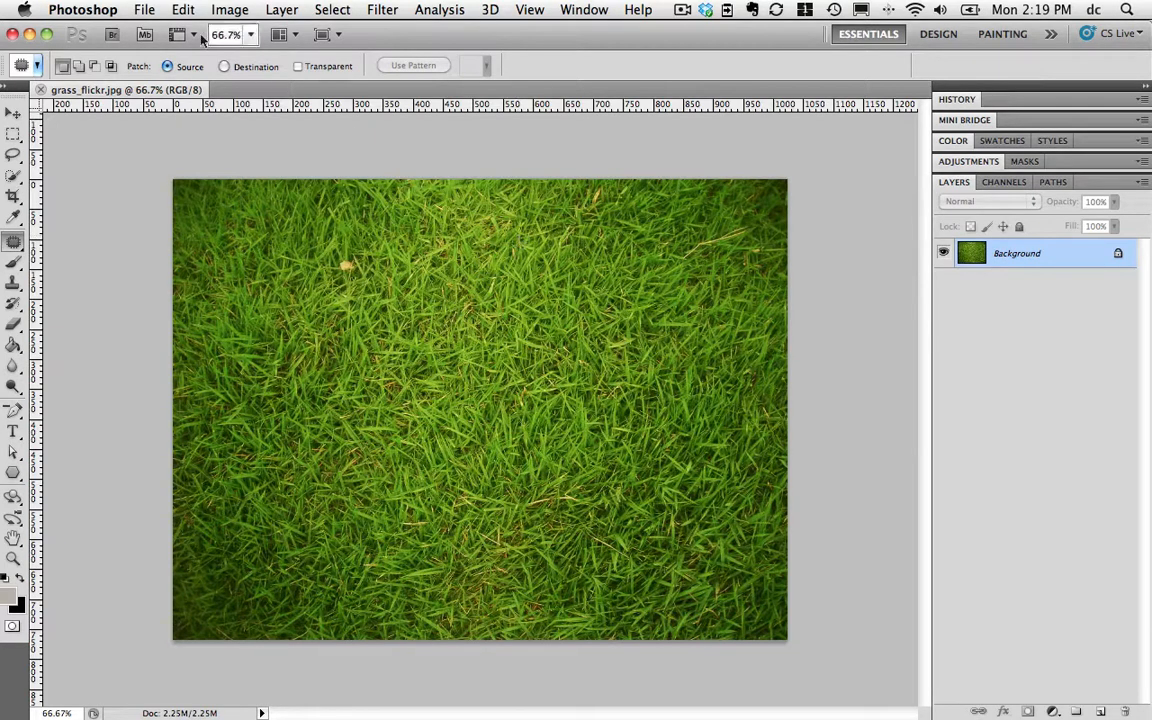
Save the photo as tile-grass.psd in Photoshop format in the project folder
click(144, 8)
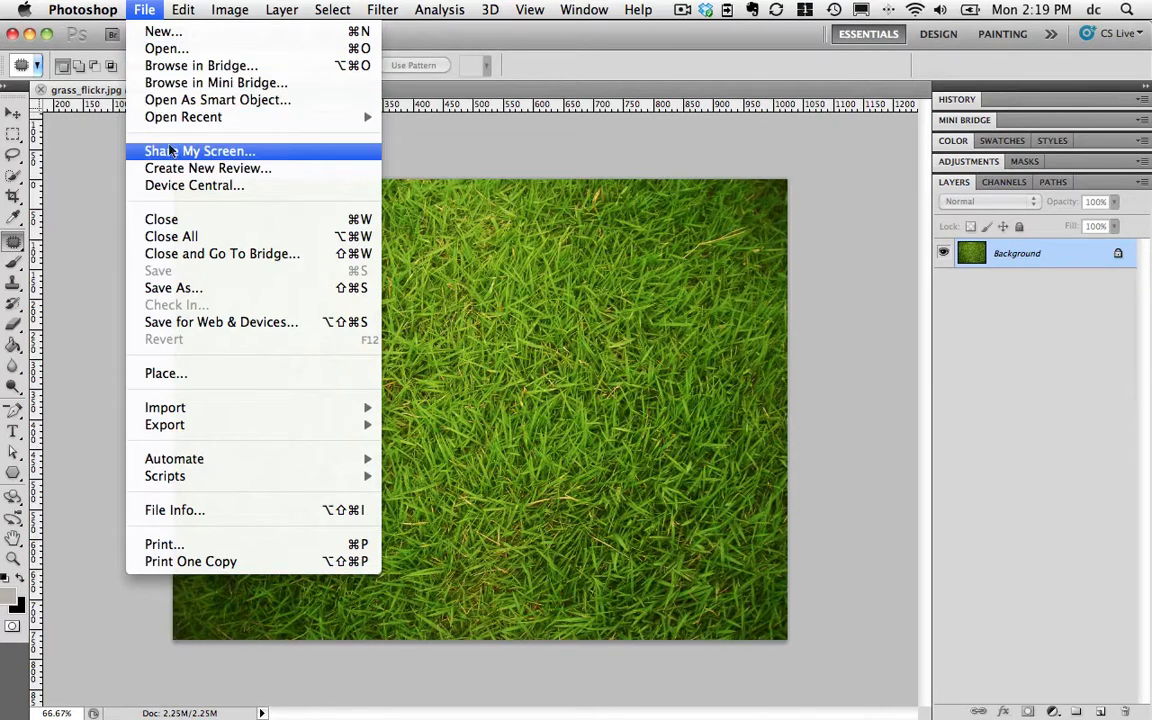
click(172, 288)
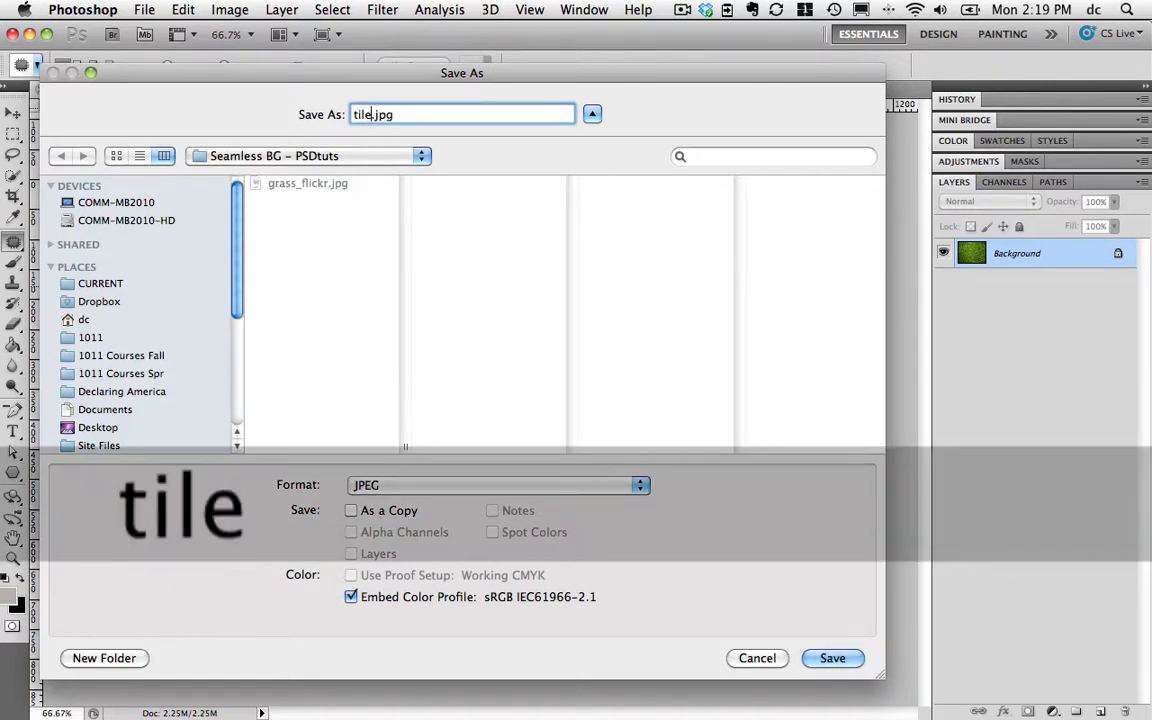
text(-grass)
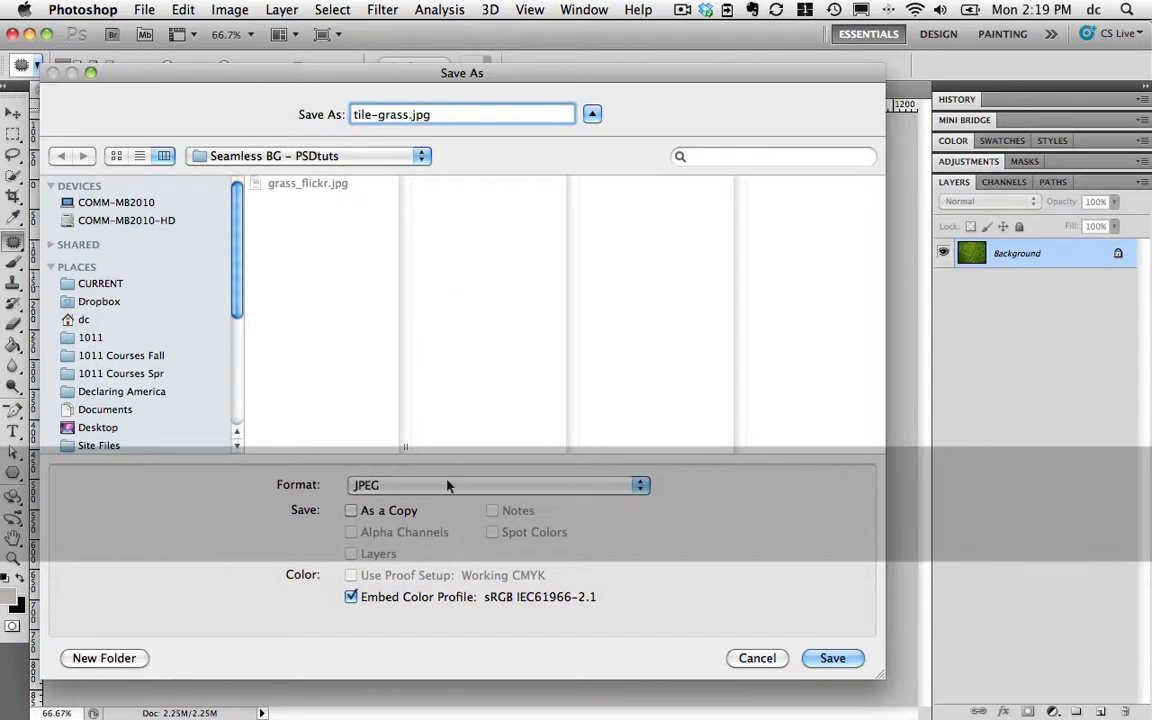
click(496, 486)
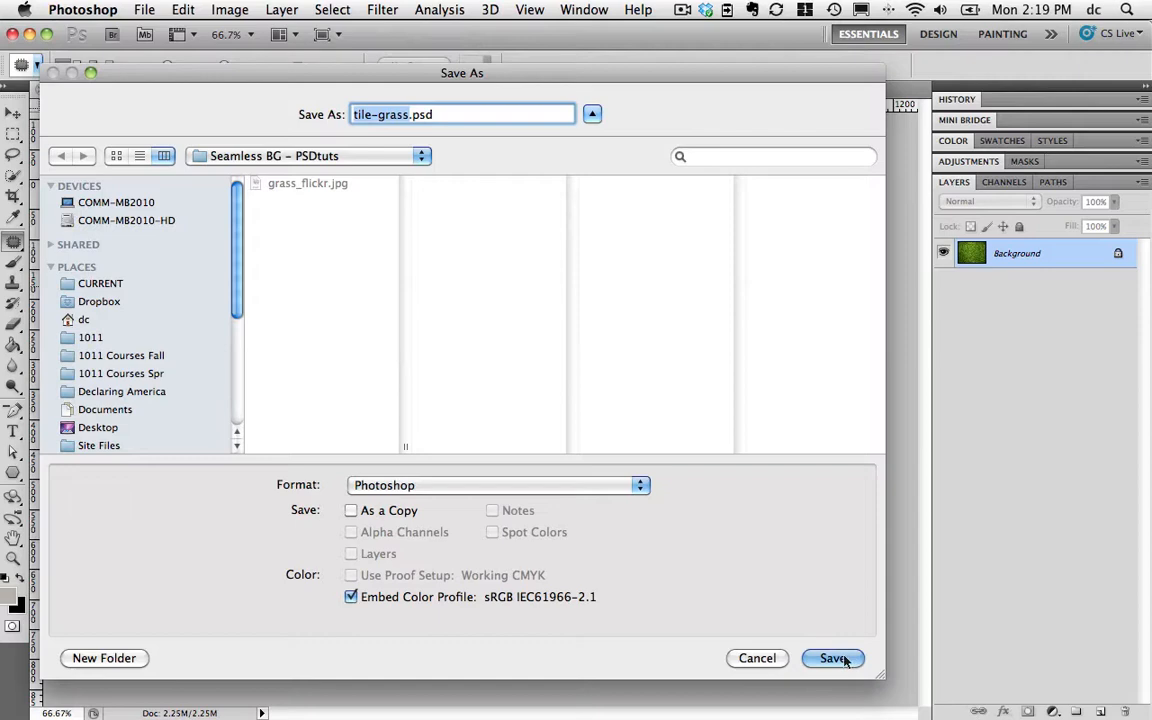
click(832, 658)
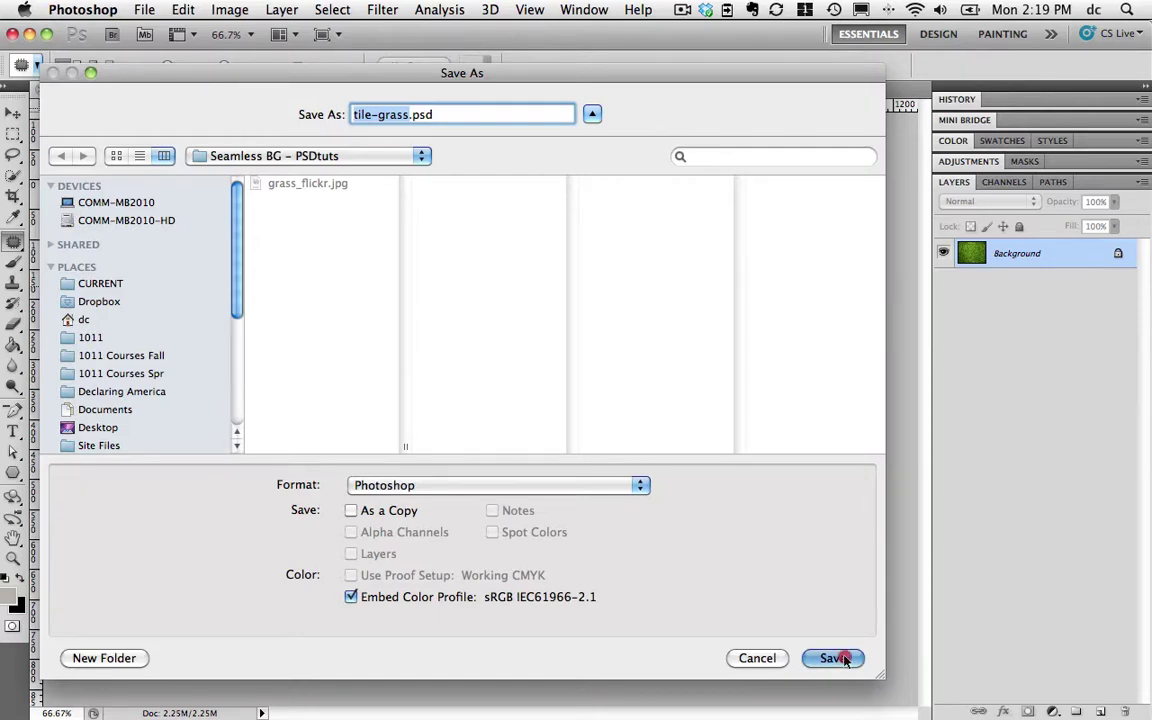
click(832, 658)
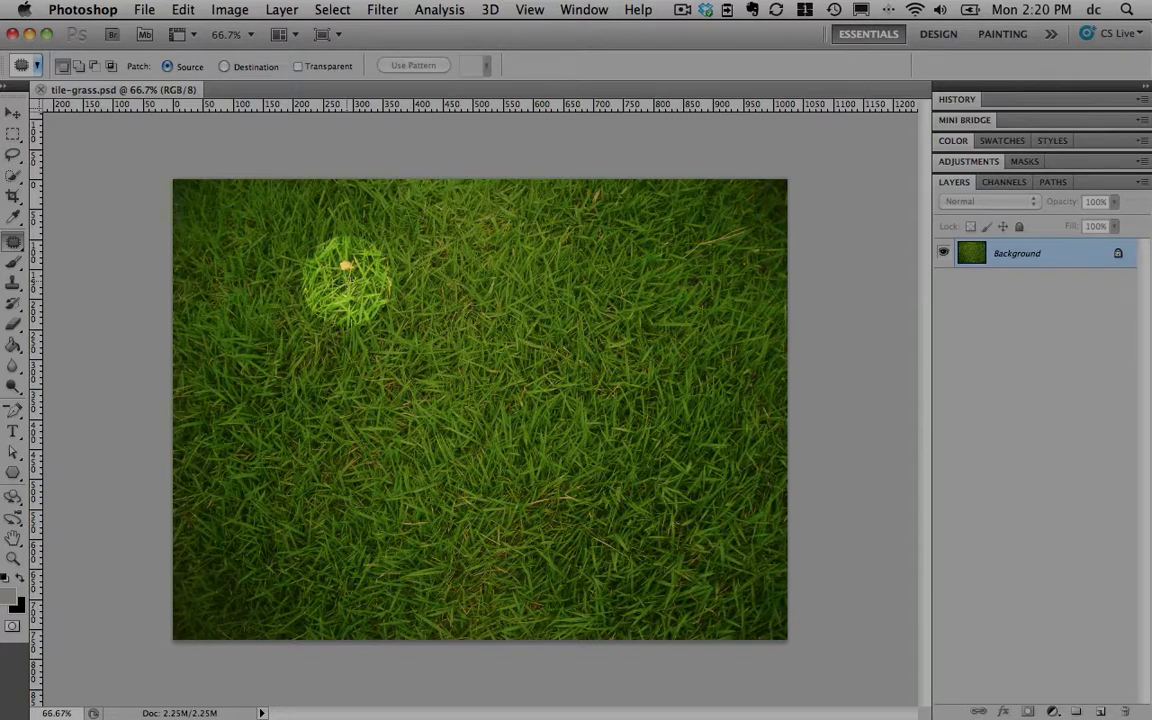
Patch three bright spots in the grass with surrounding clean texture
drag(350, 280, 424, 480)
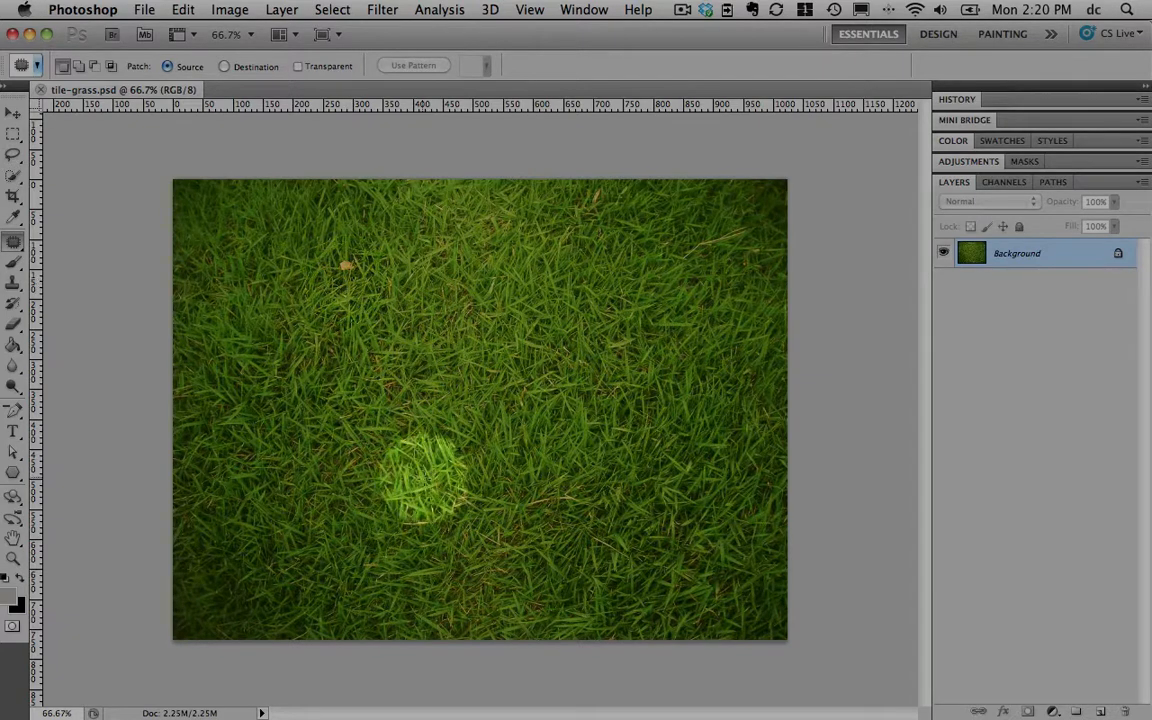
drag(420, 486, 556, 400)
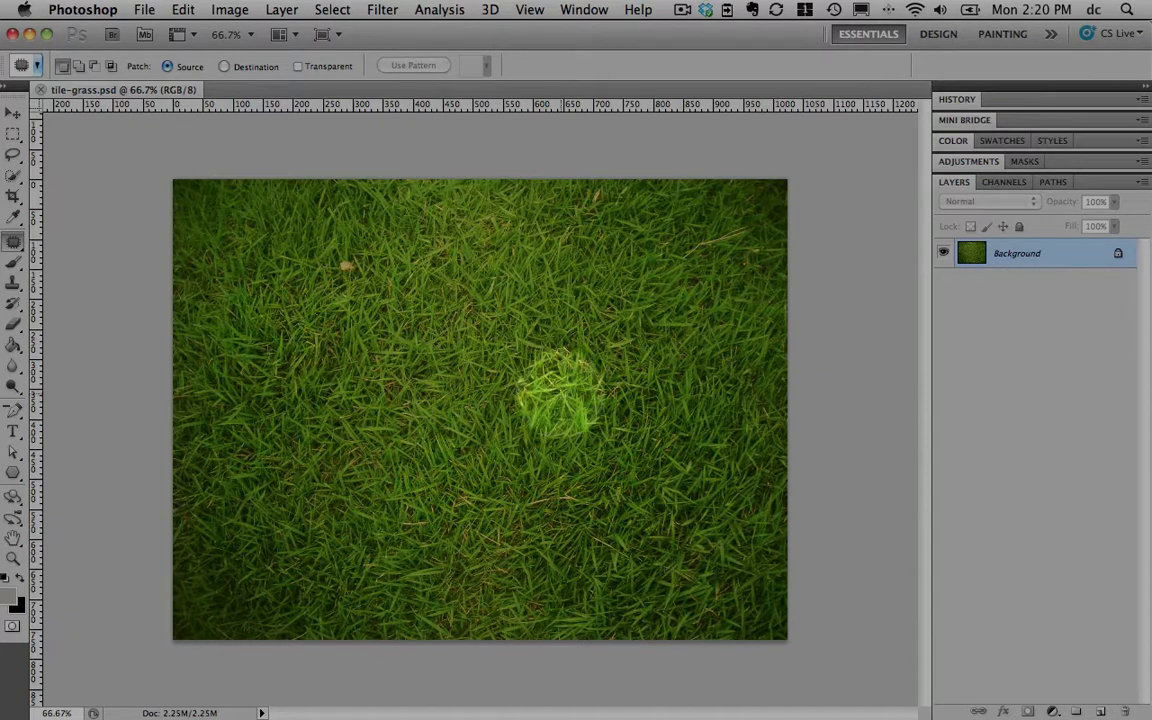
drag(560, 390, 530, 440)
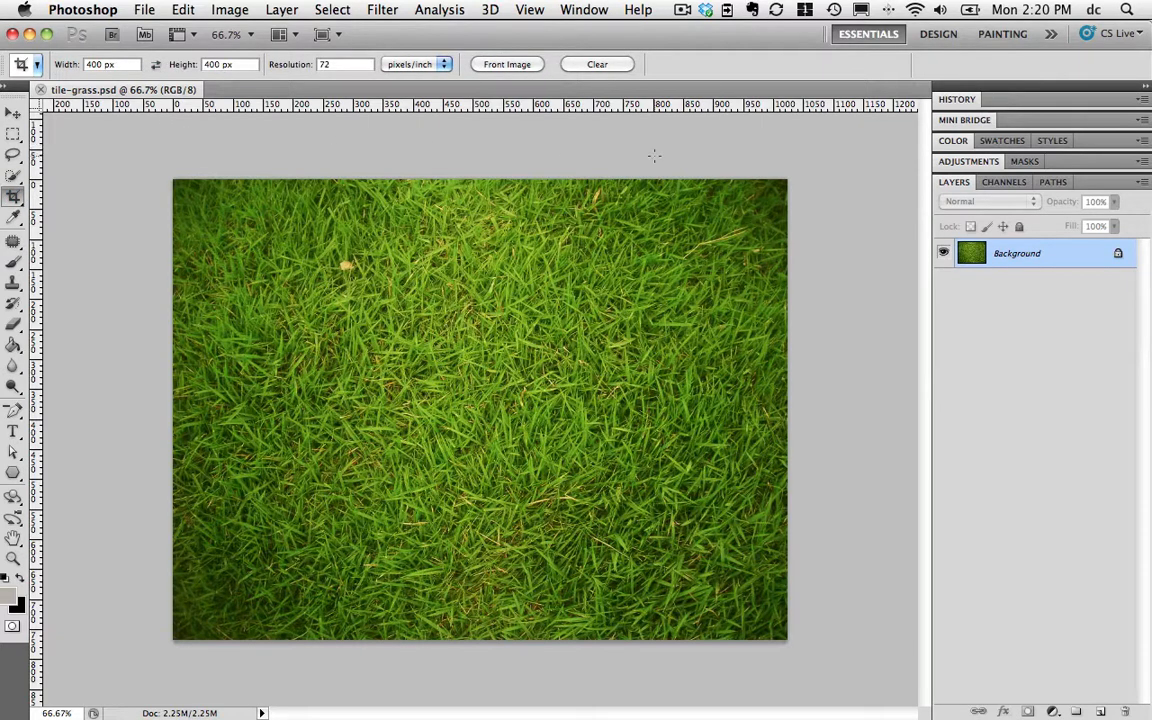
mouse_move(788, 132)
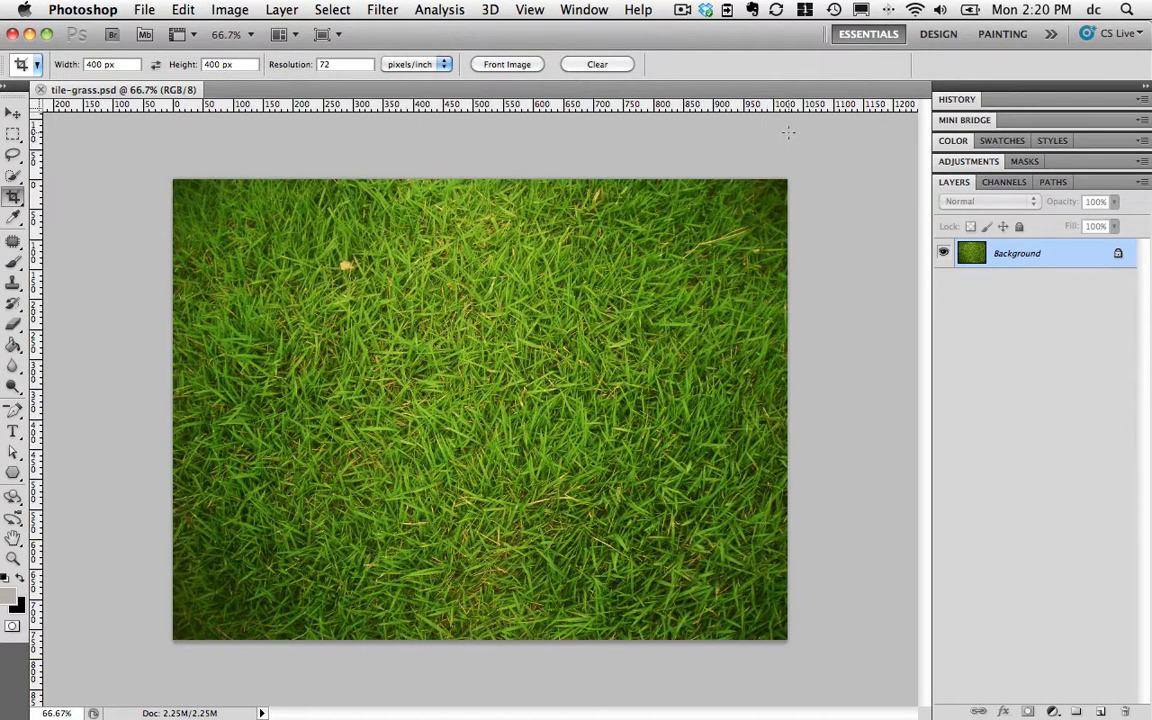
mouse_move(764, 140)
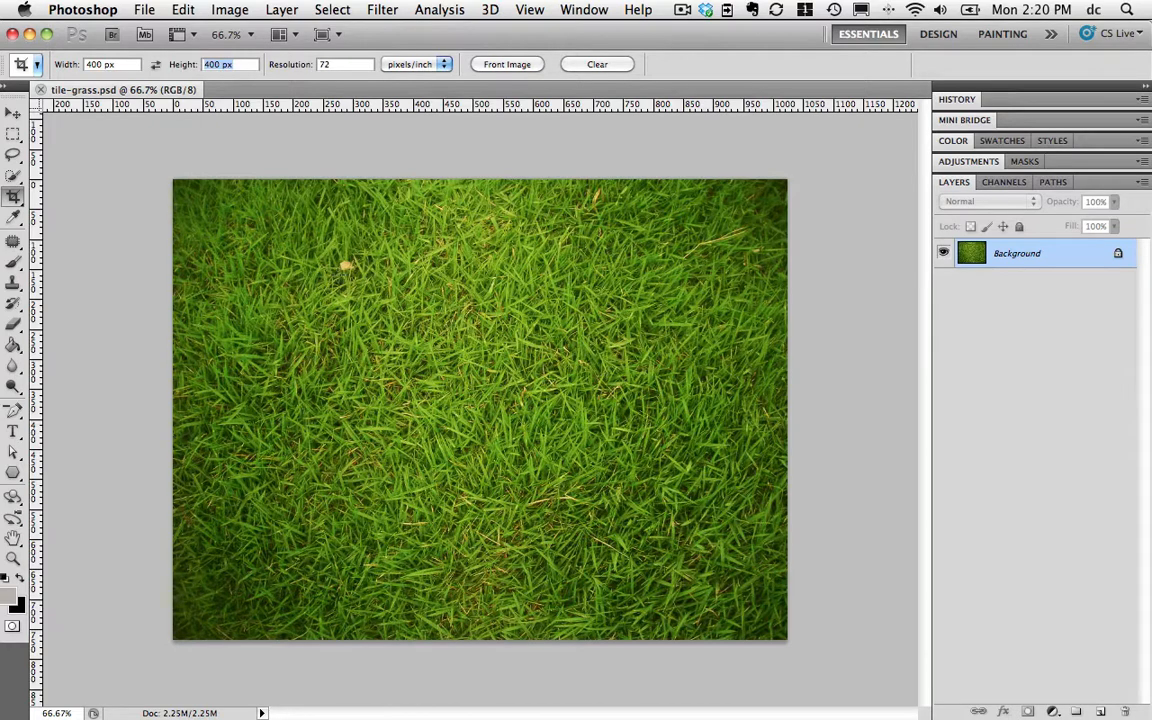
Crop the grass photo to a 400 × 400 px square
click(532, 484)
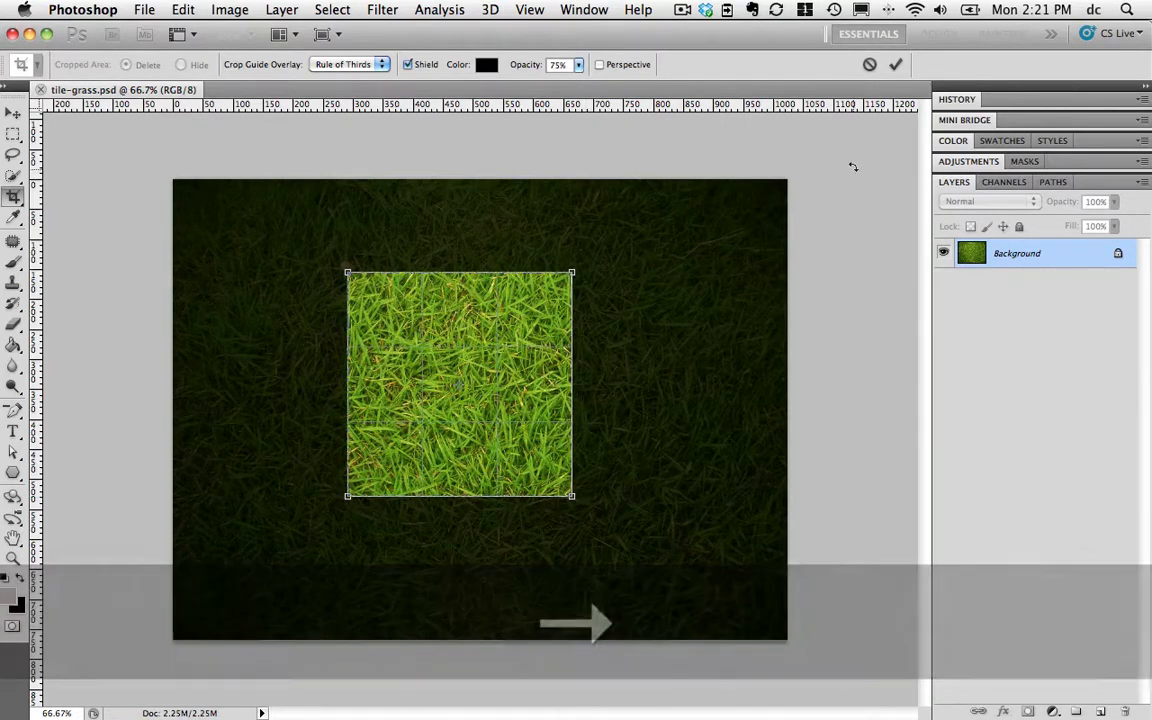
click(896, 64)
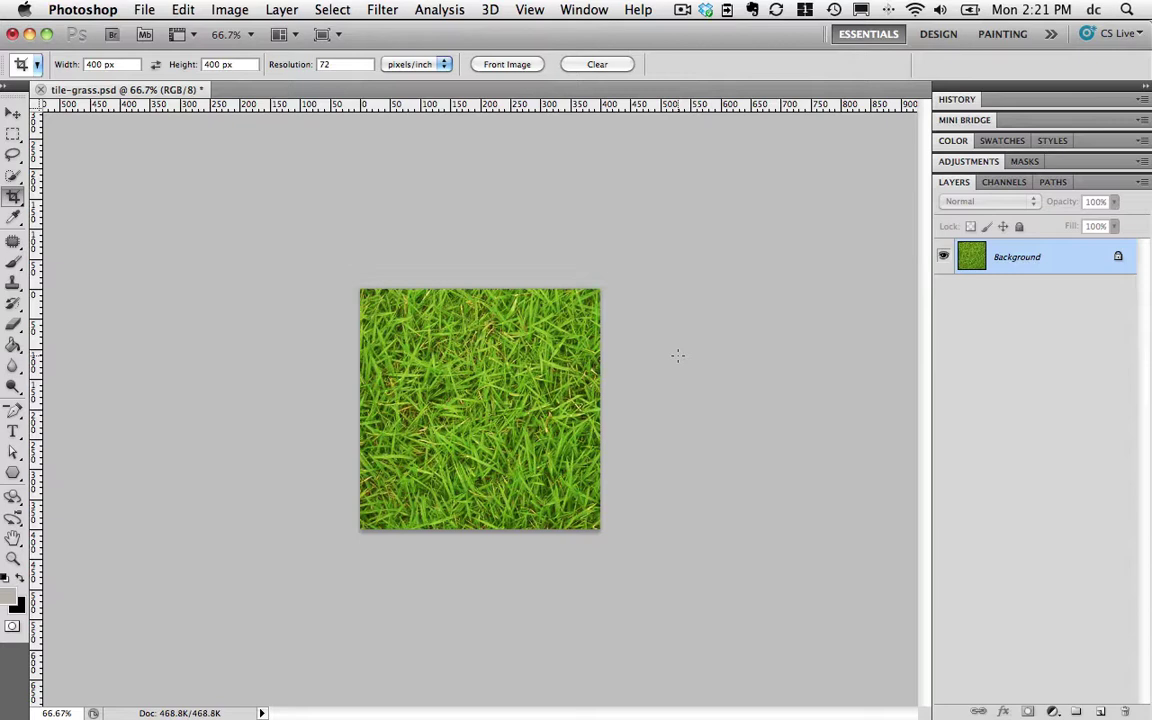
mouse_move(736, 410)
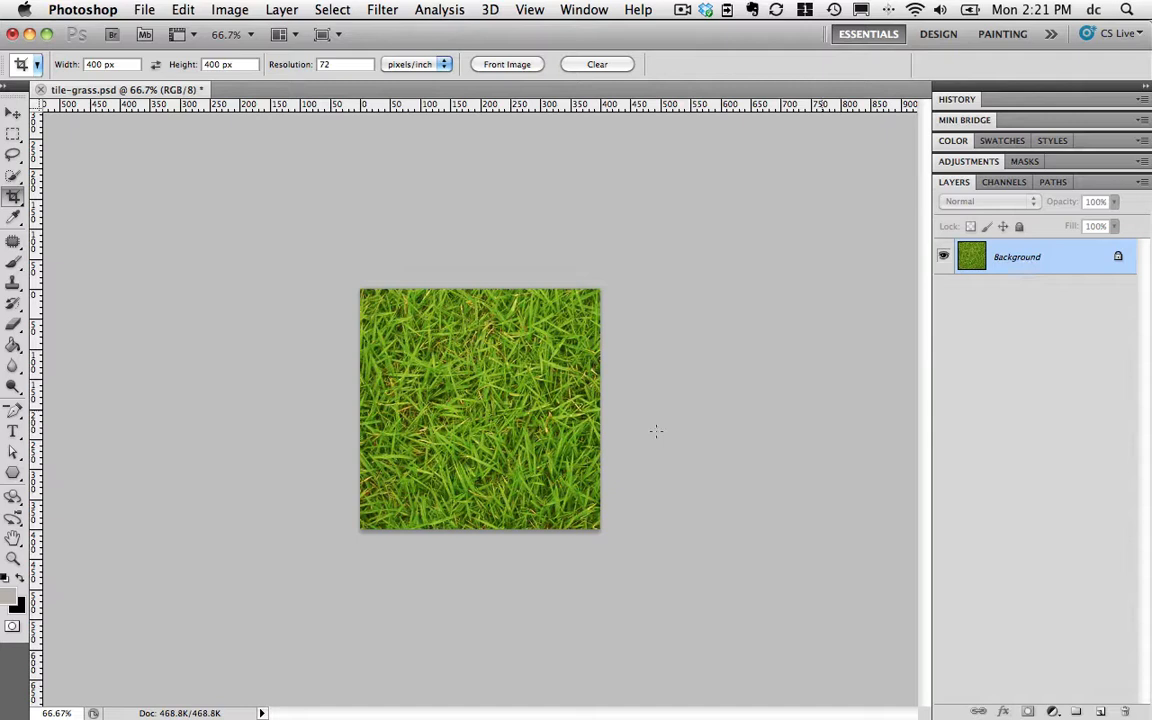
mouse_move(996, 272)
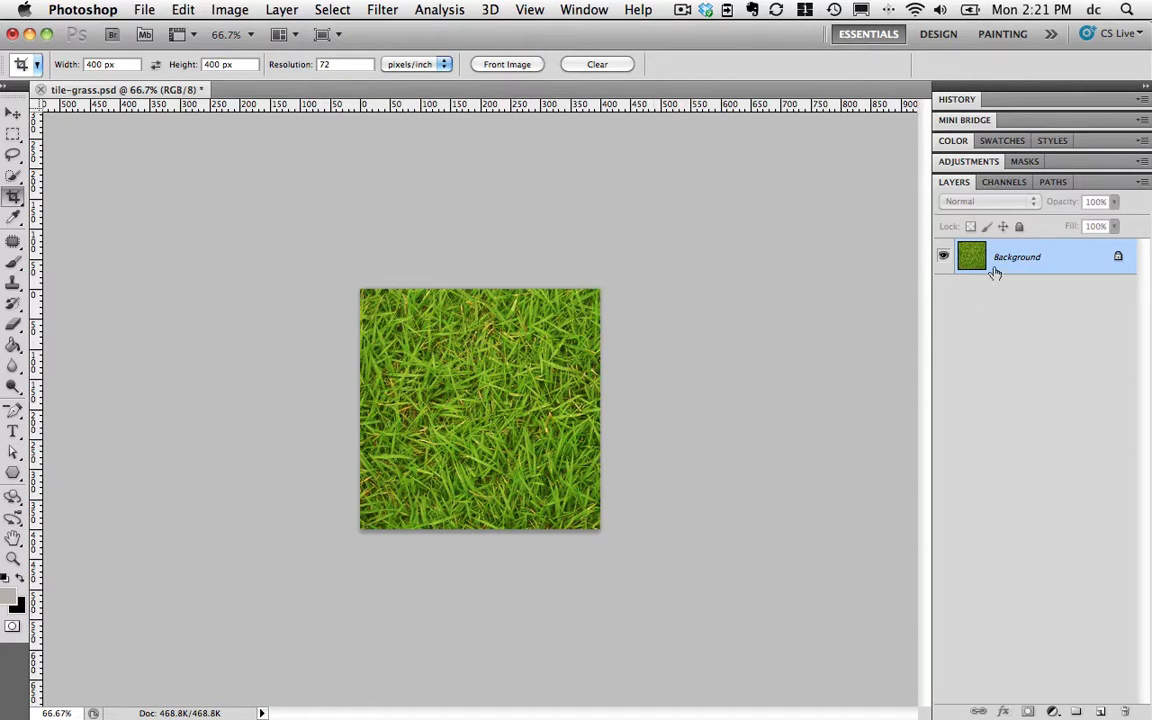
Copy the background into a layer named Grass Base and save the document
click(280, 8)
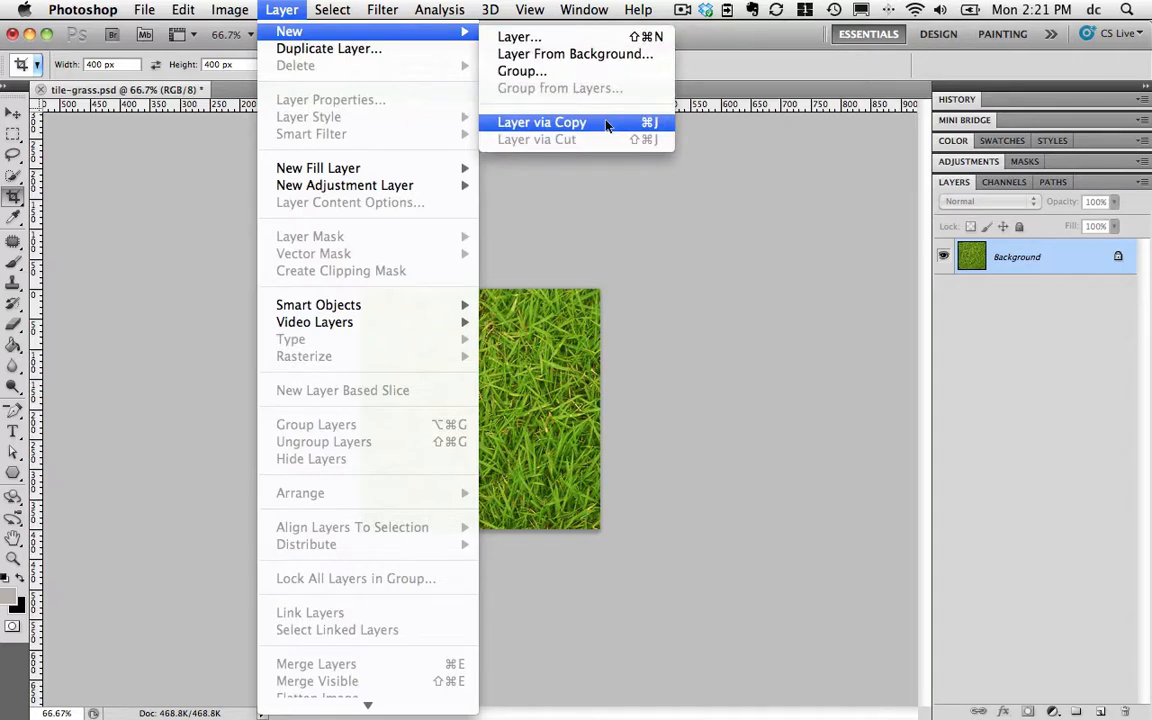
click(540, 122)
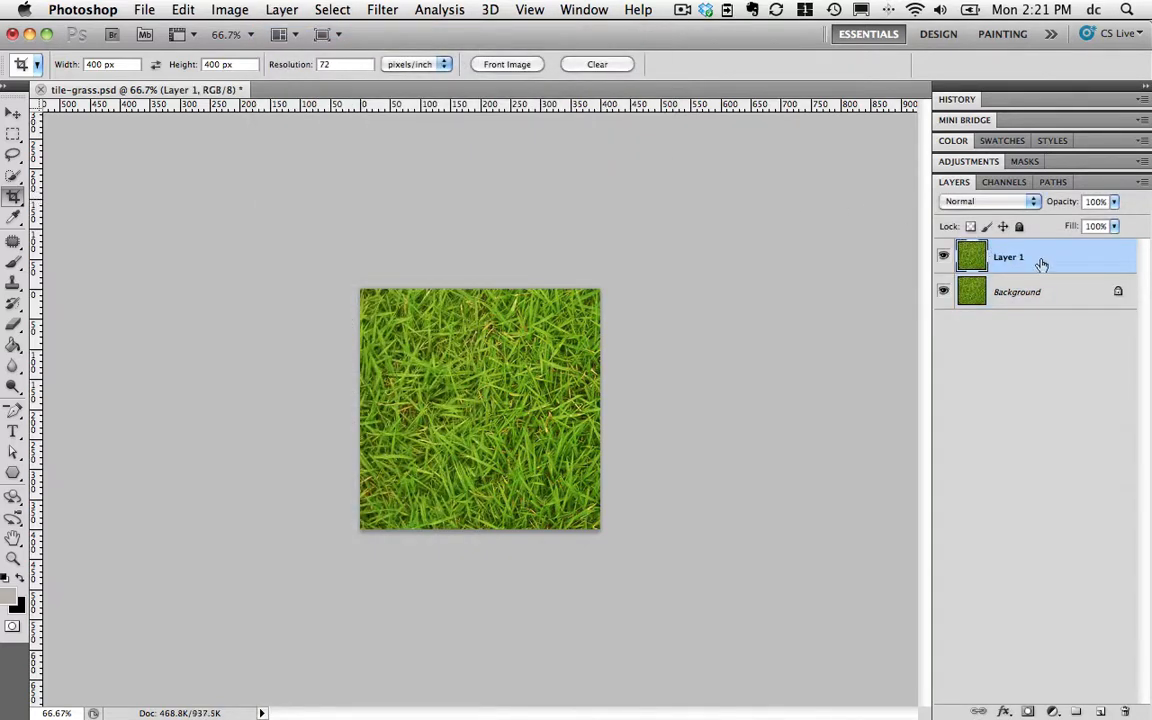
double_click(1008, 256)
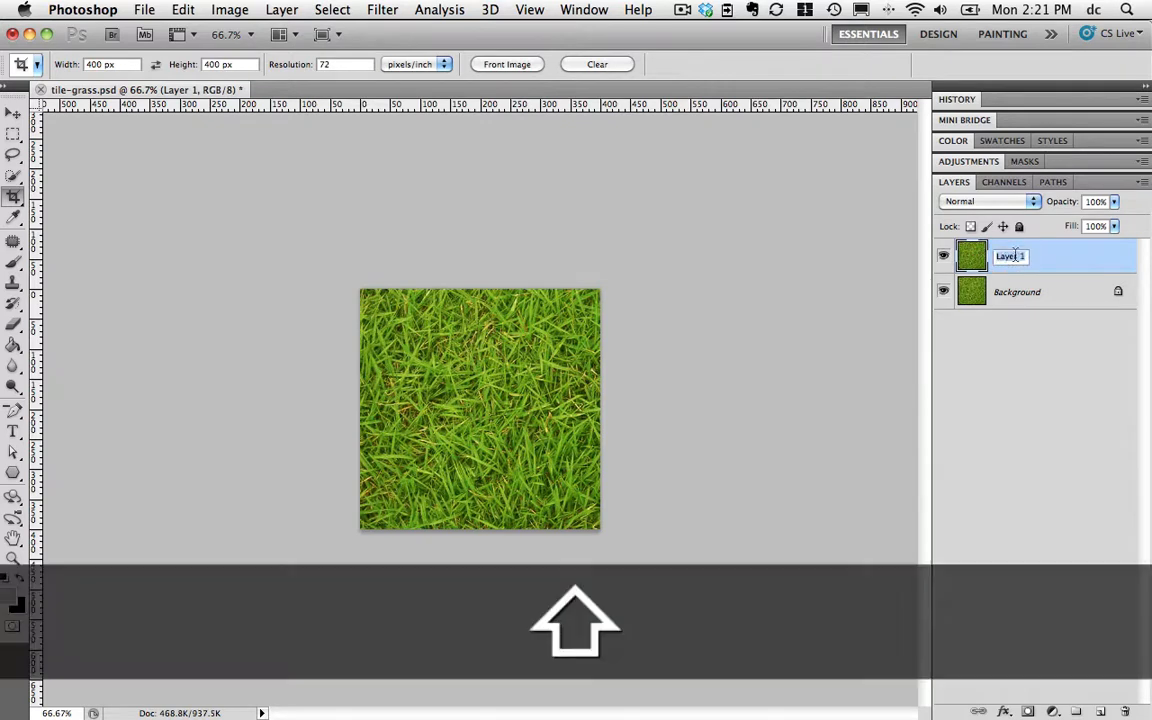
text(Grass Base)
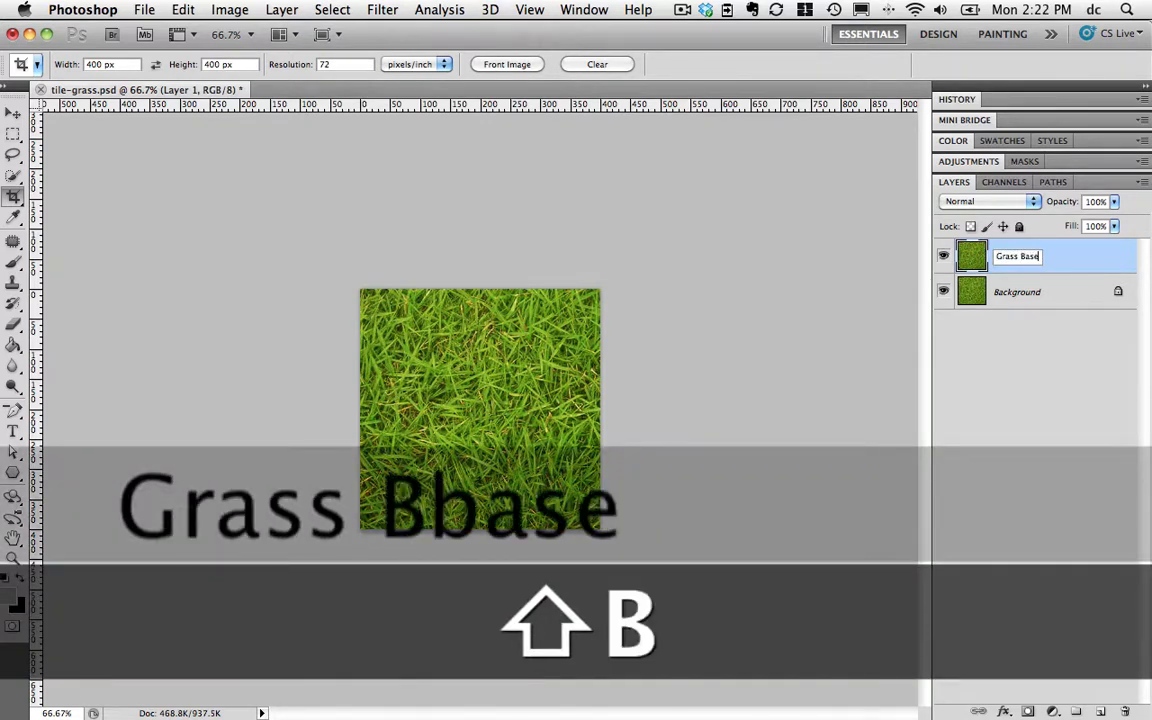
key(Return)
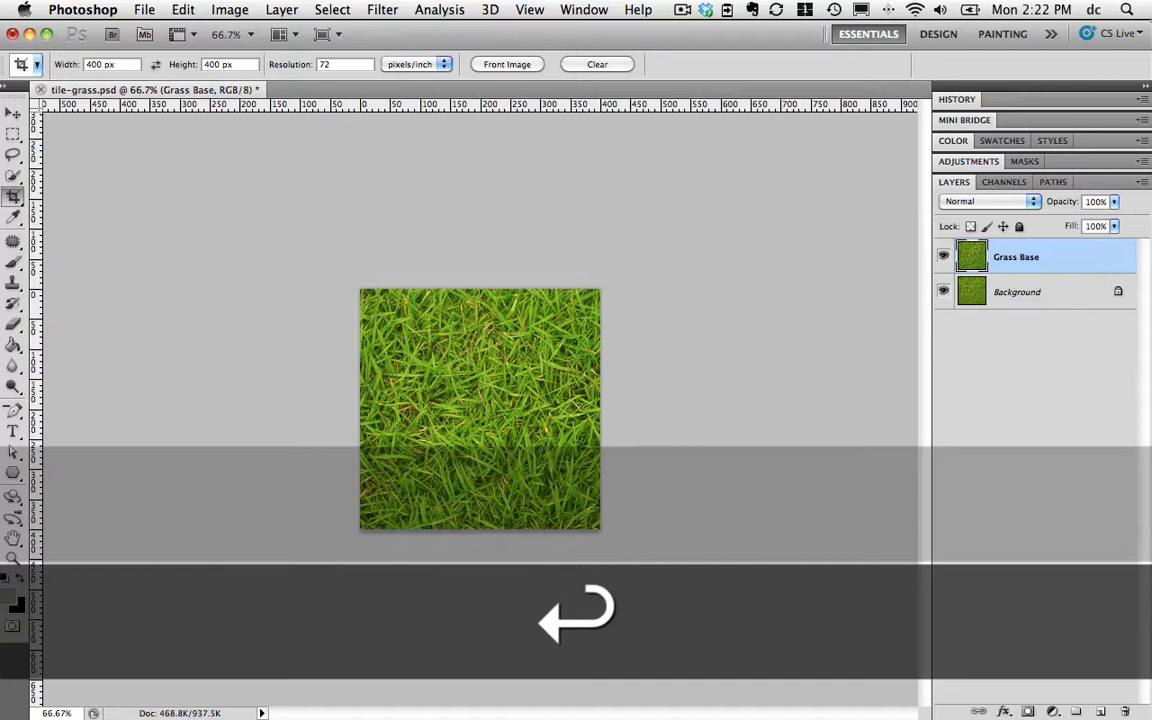
key(cmd+s)
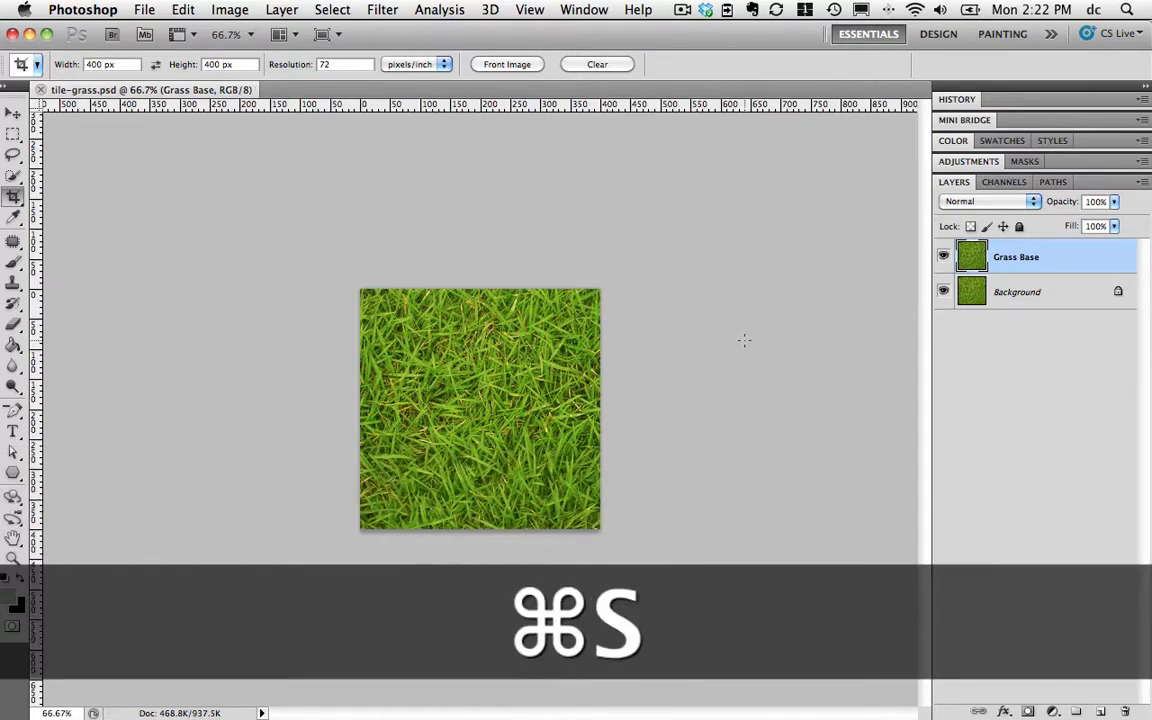
key(cmd+s)
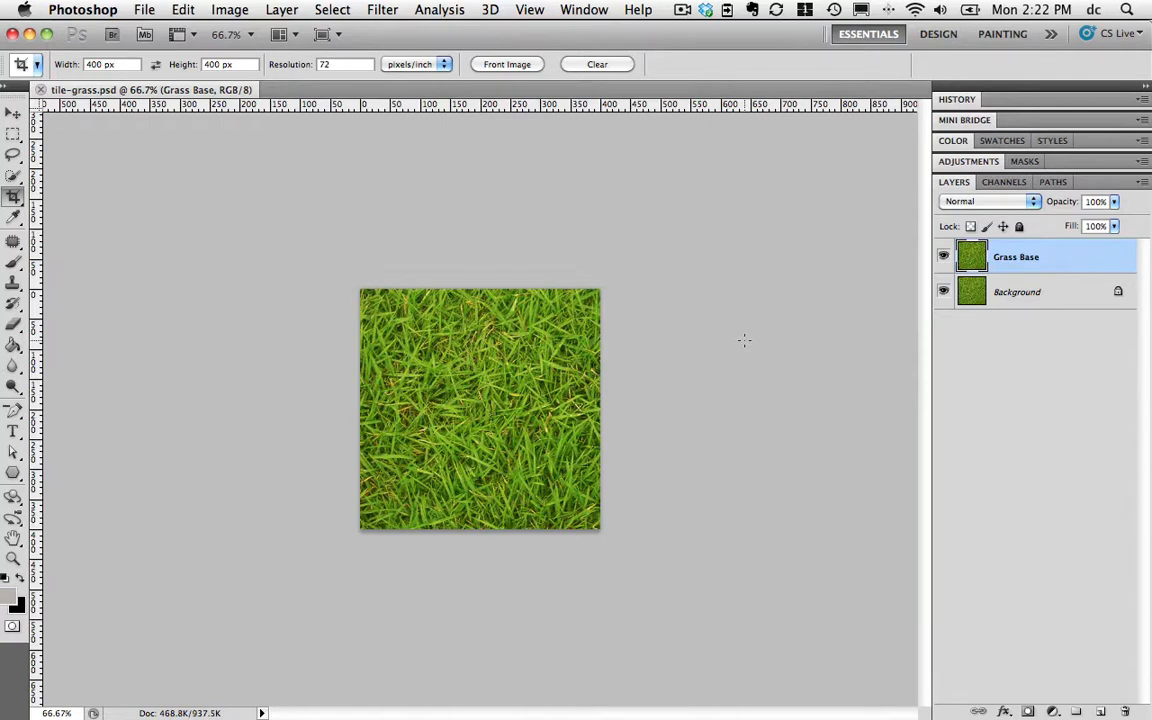
mouse_move(752, 342)
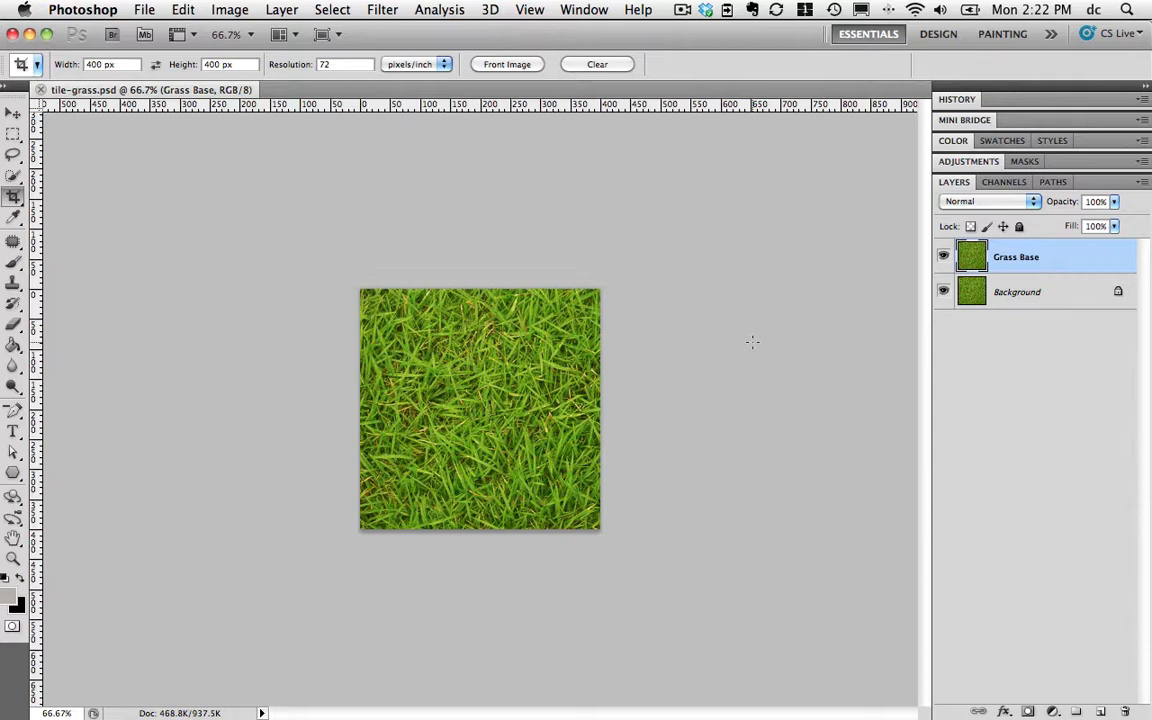
mouse_move(22, 388)
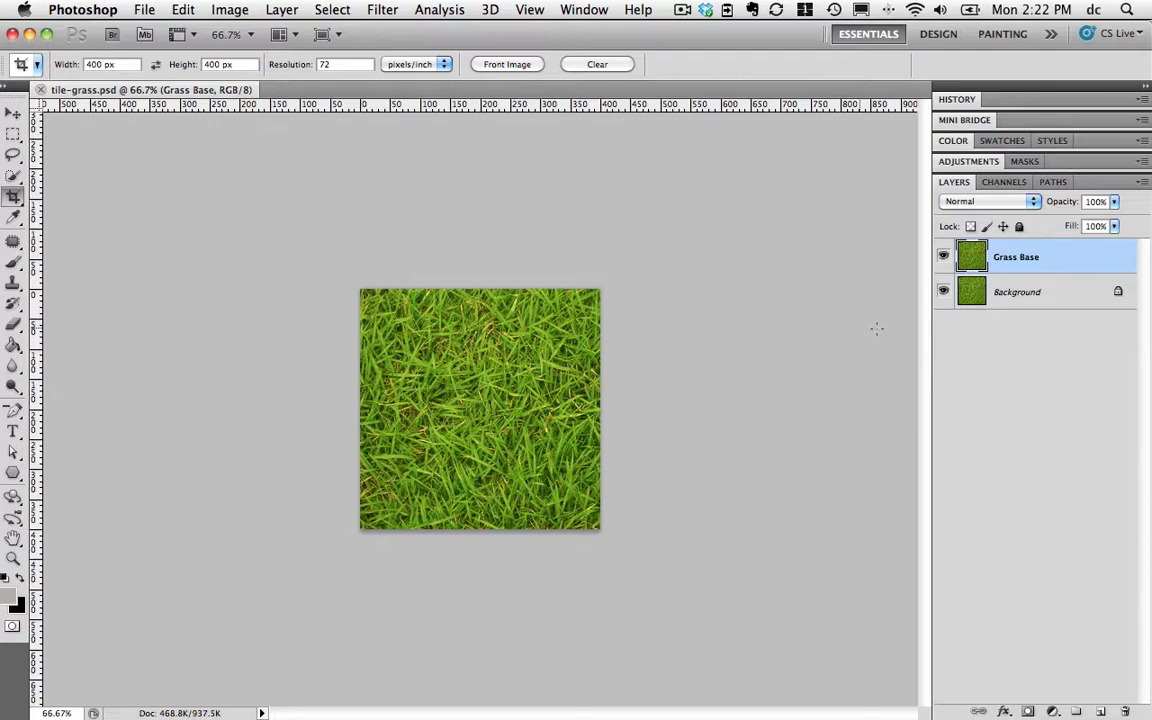
Duplicate Grass Base and rename the copy Dodge
key(cmd+j)
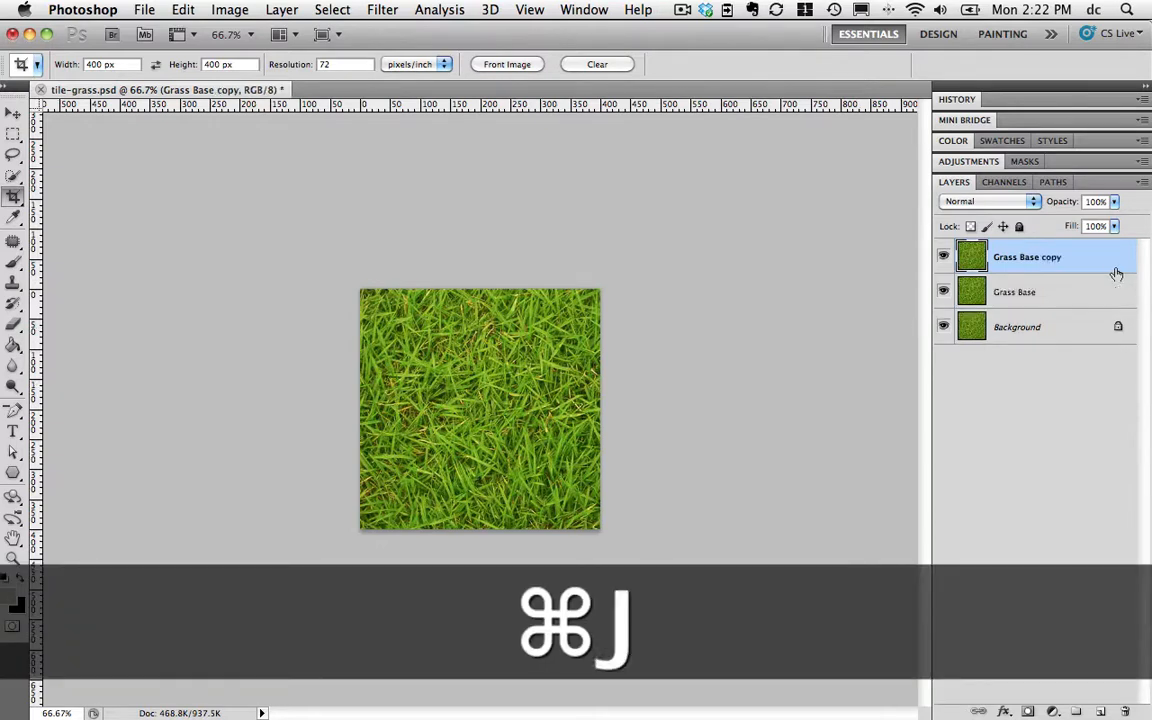
double_click(1028, 256)
text(Dodge)
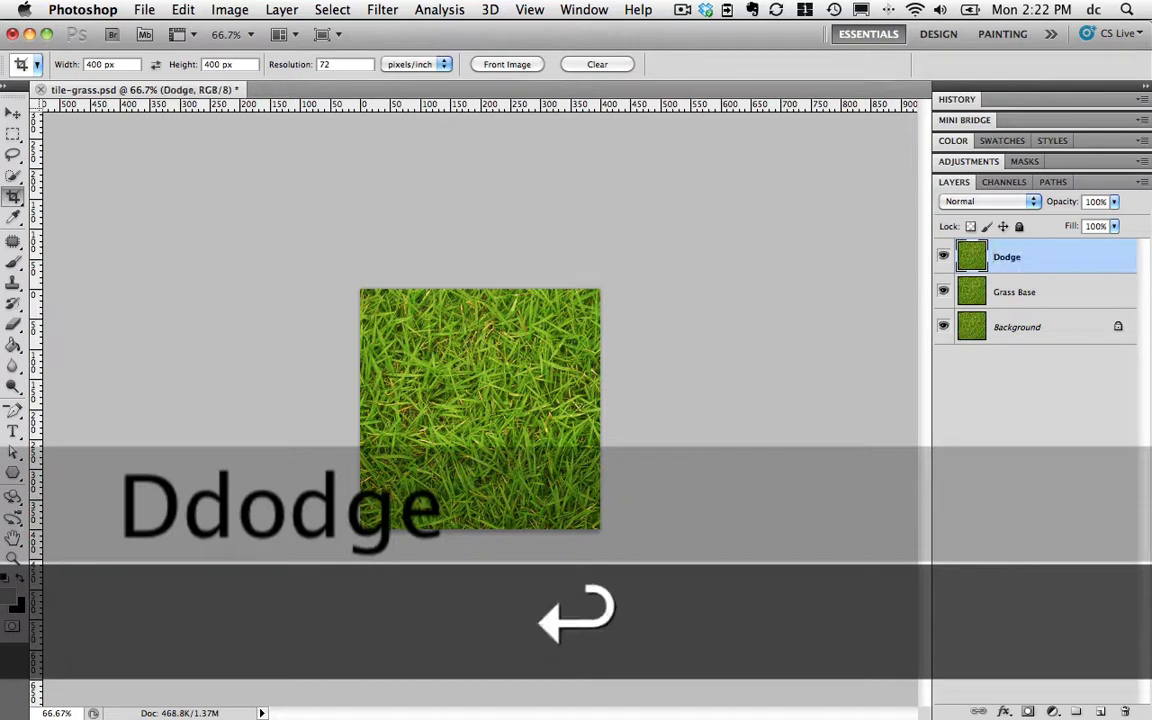
click(12, 388)
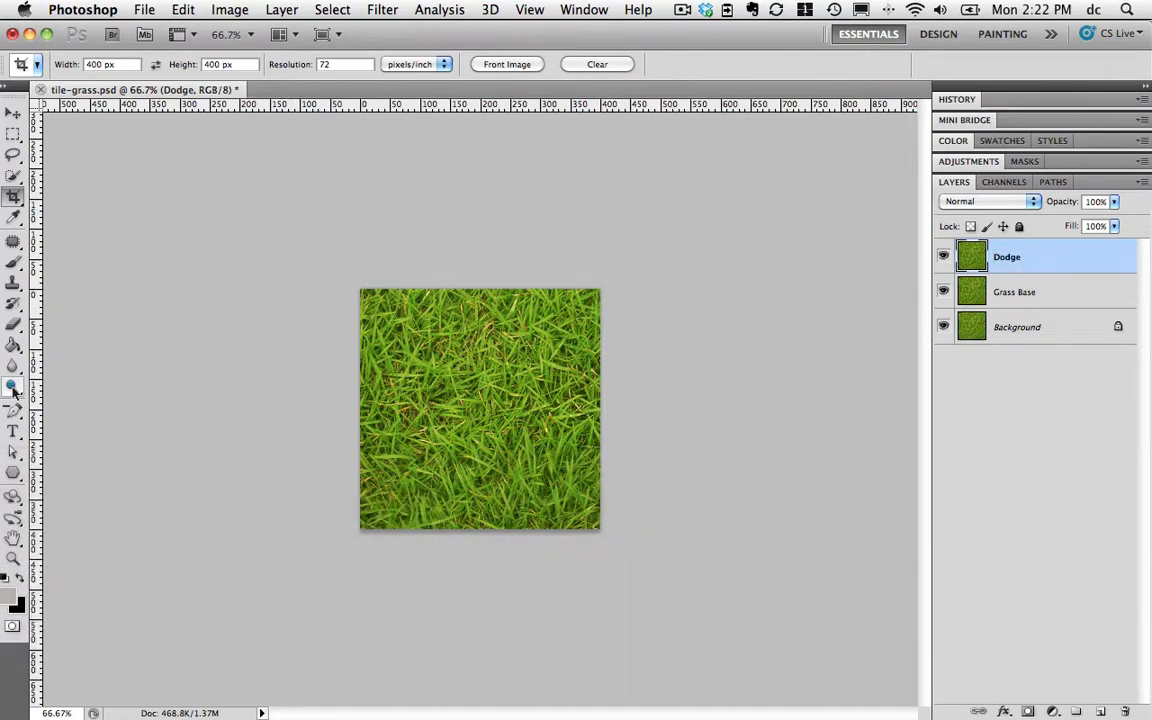
Select the Dodge tool with a soft 150 px brush, midtones at 50% exposure, and save
click(14, 388)
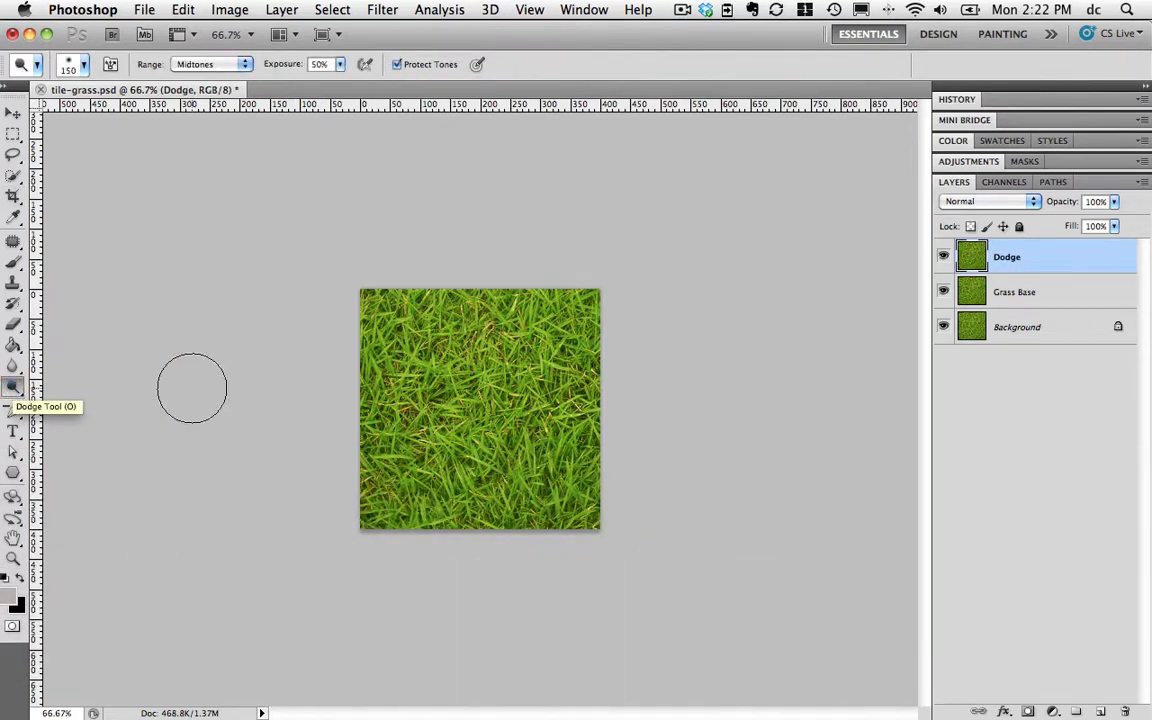
mouse_move(596, 304)
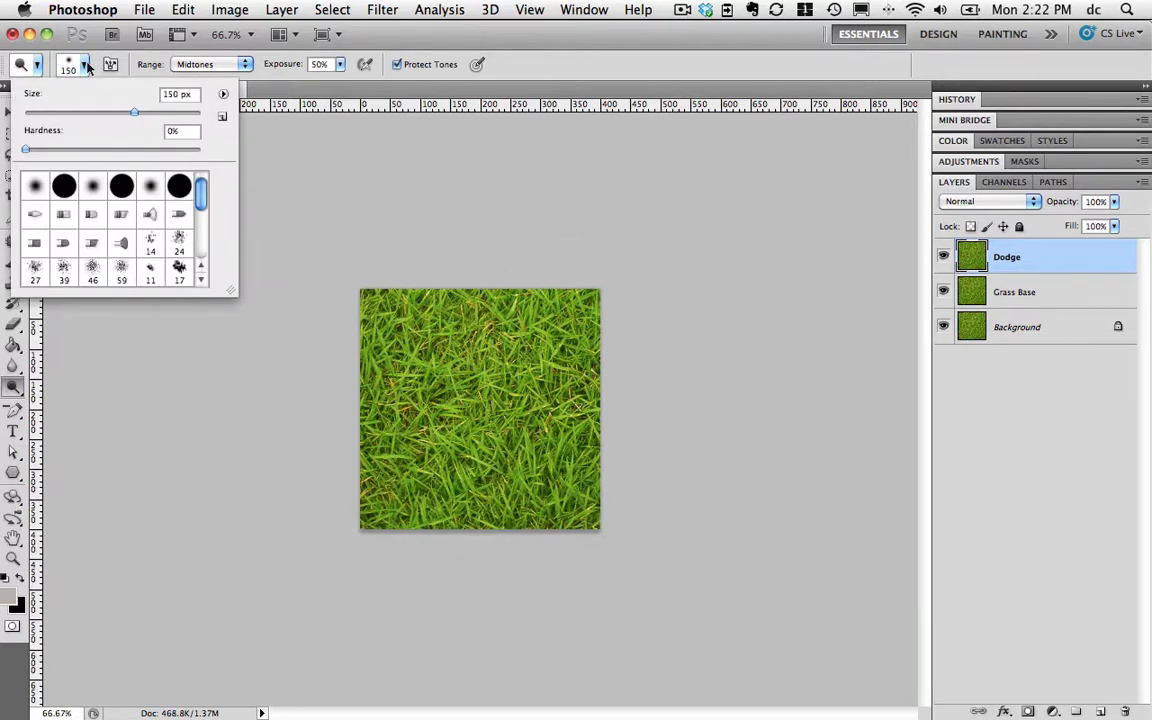
mouse_move(124, 112)
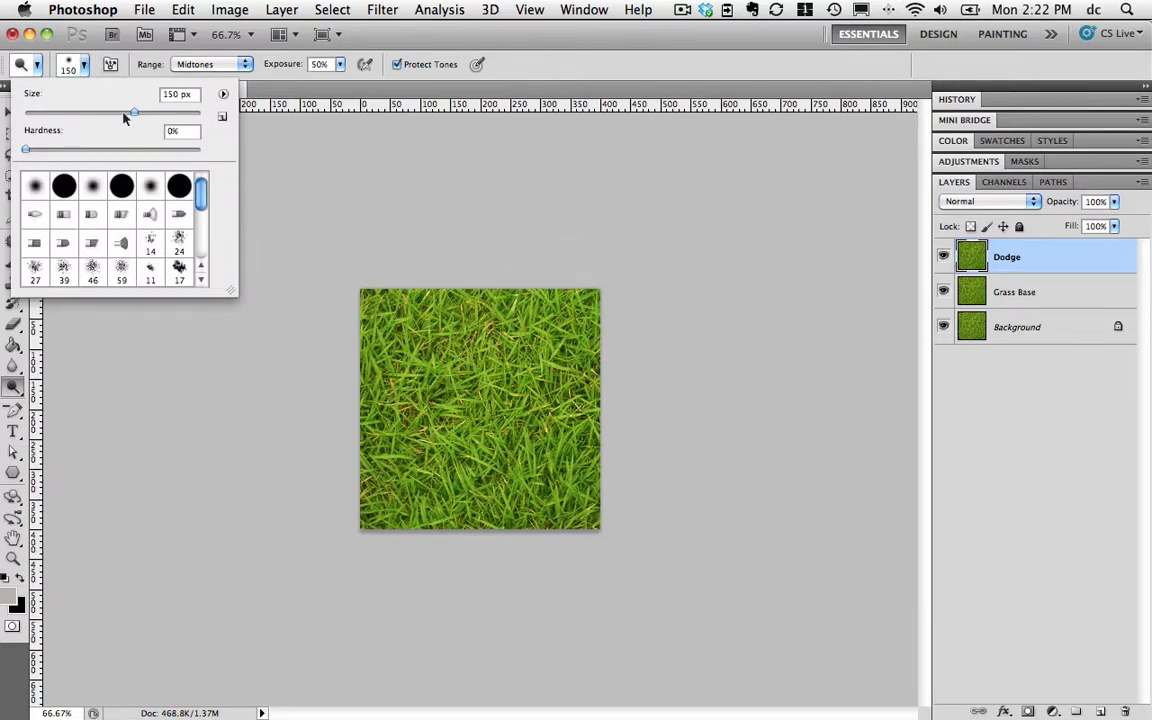
mouse_move(470, 204)
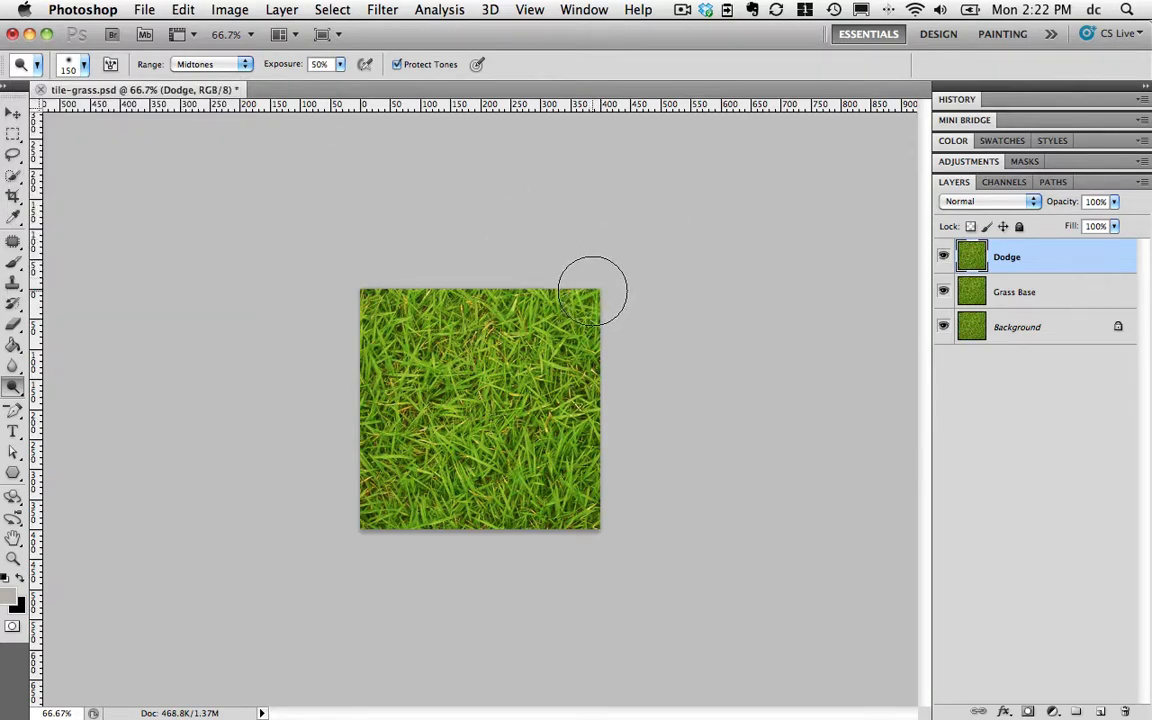
mouse_move(324, 90)
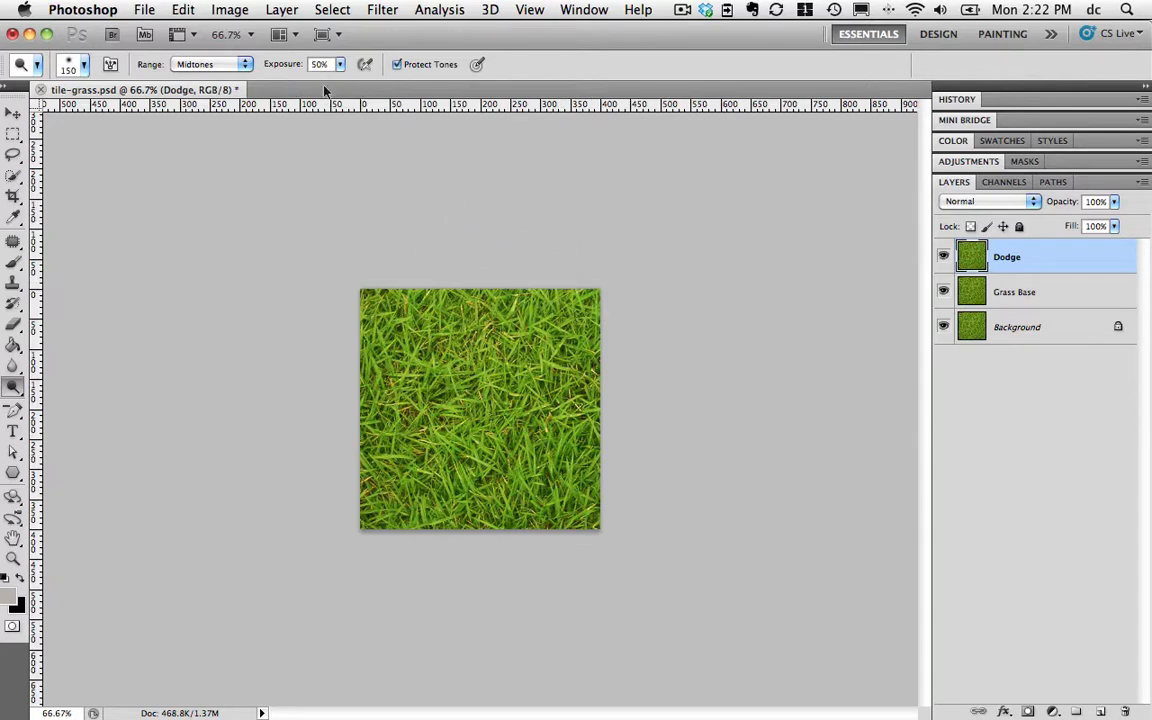
mouse_move(356, 340)
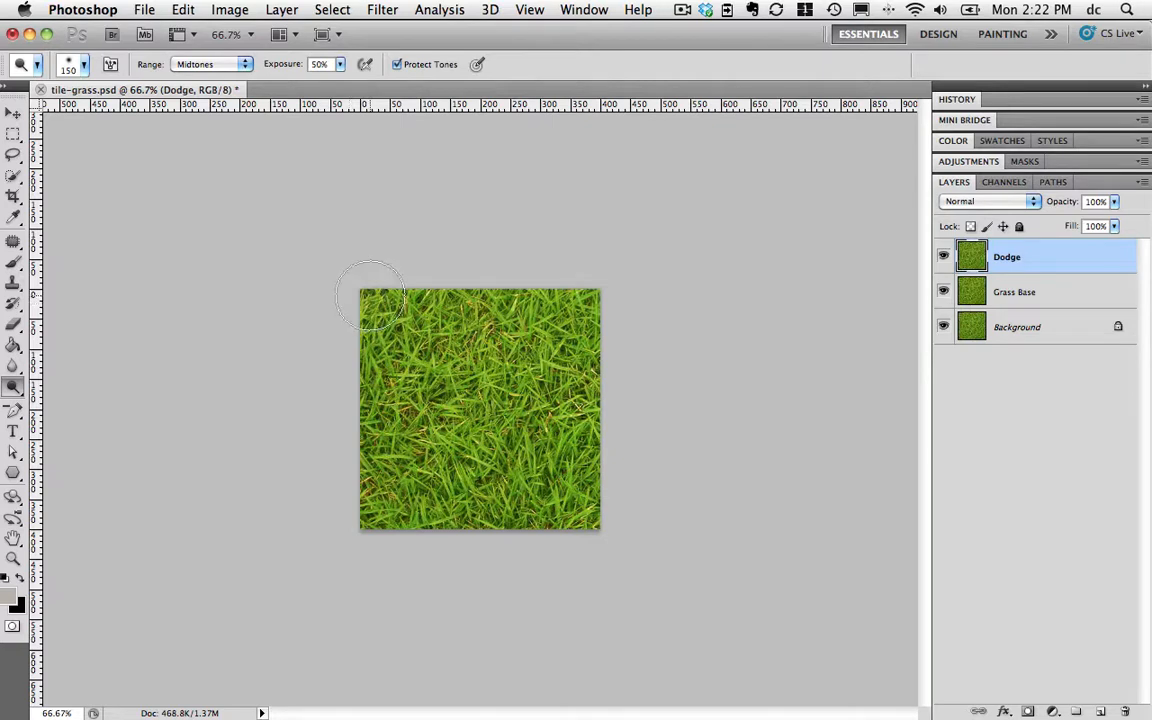
mouse_move(356, 392)
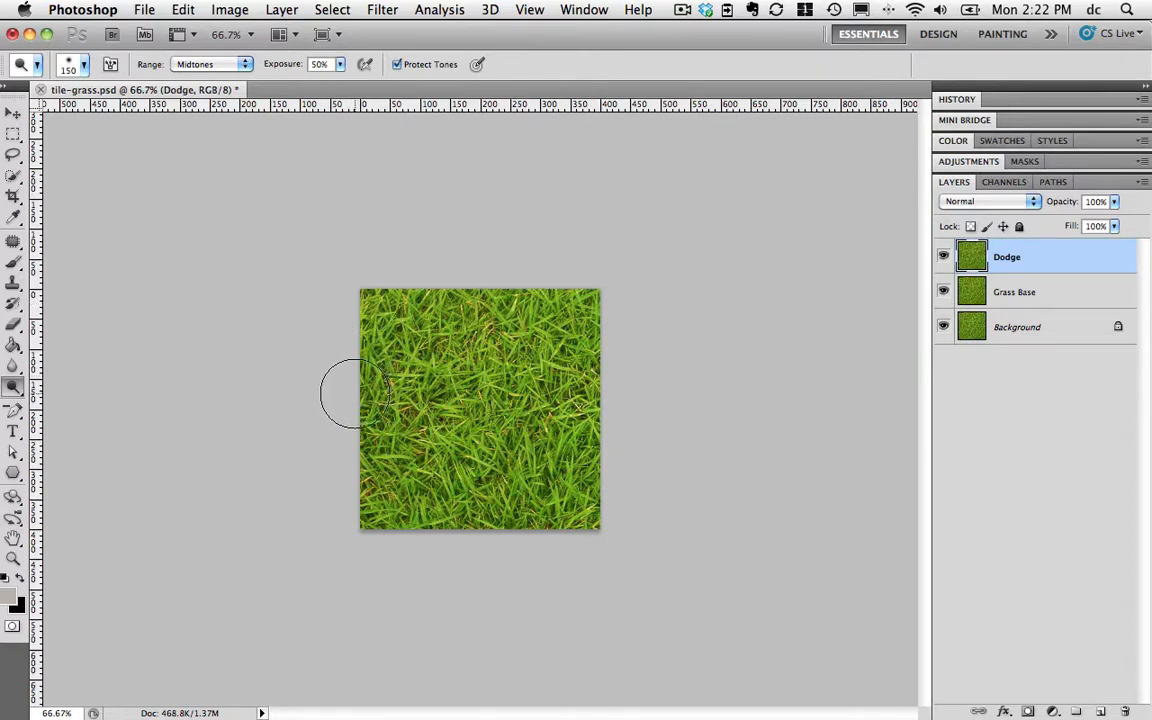
mouse_move(790, 268)
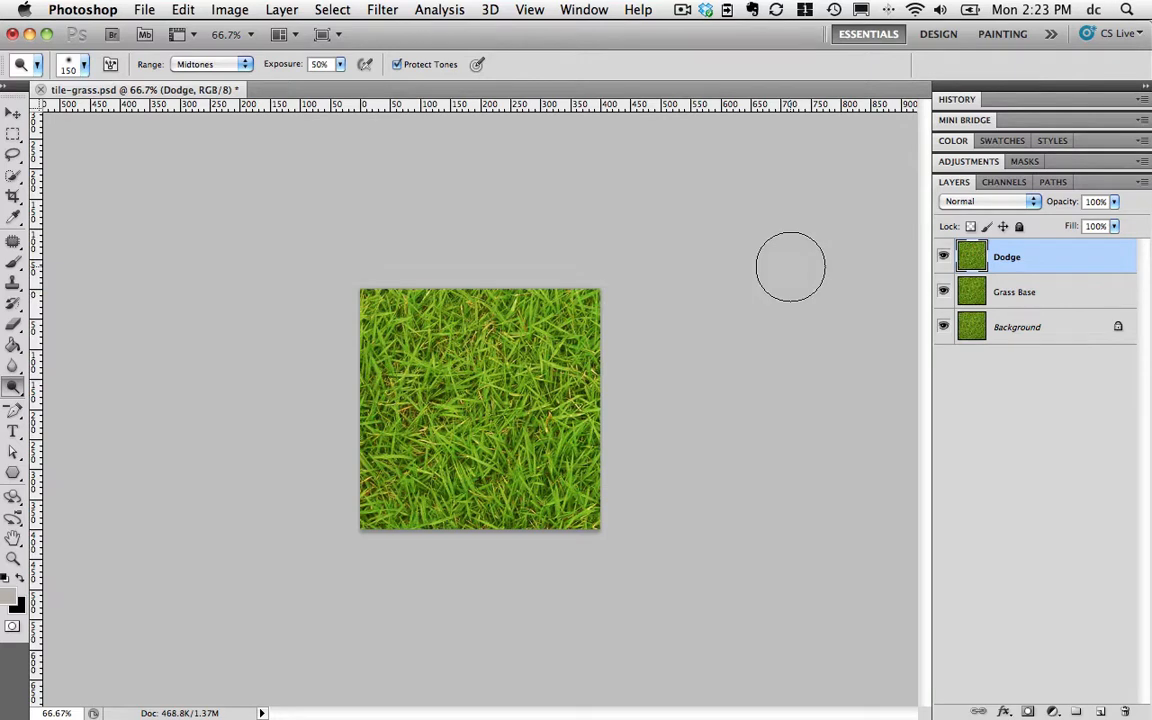
key(cmd+s)
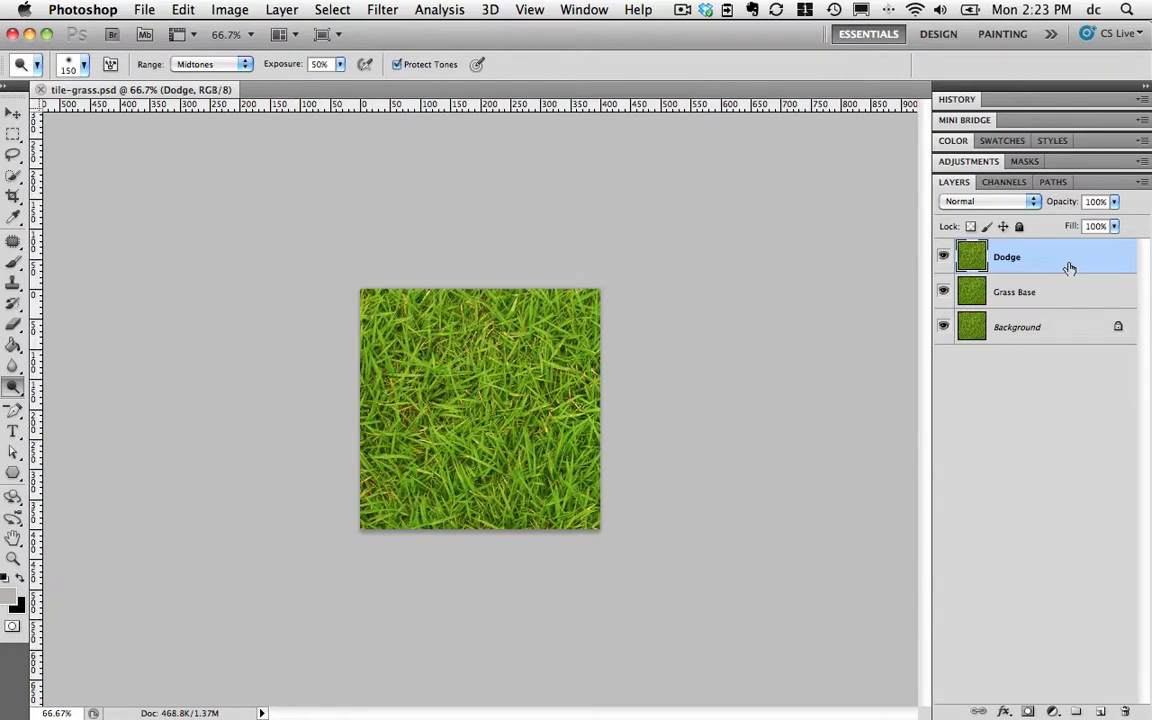
Duplicate the Dodge layer and rename the copy Offset Patching
key(cmd)
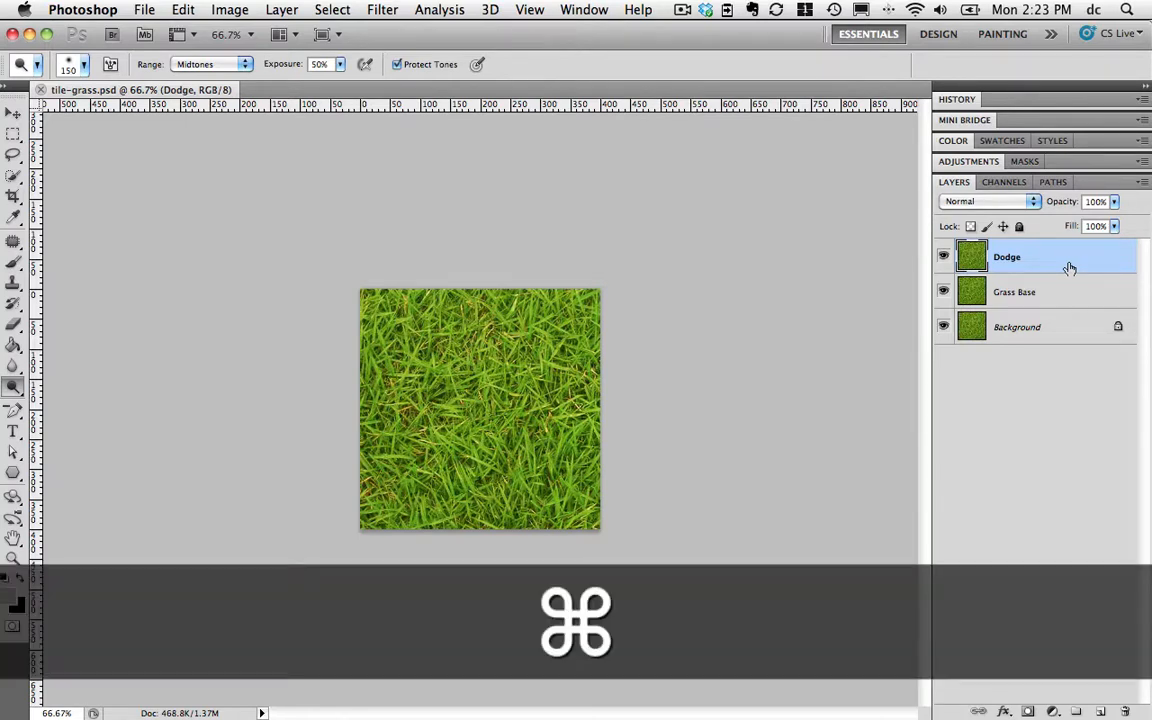
key(cmd+j)
text(O)
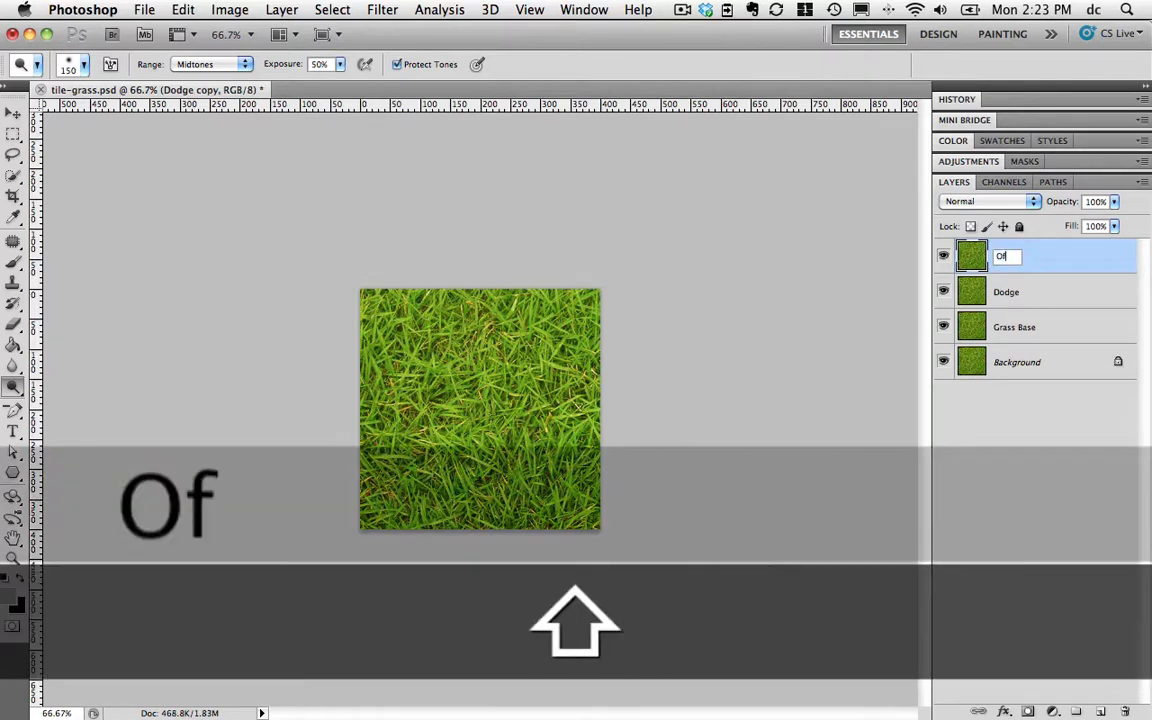
text(fset Patching)
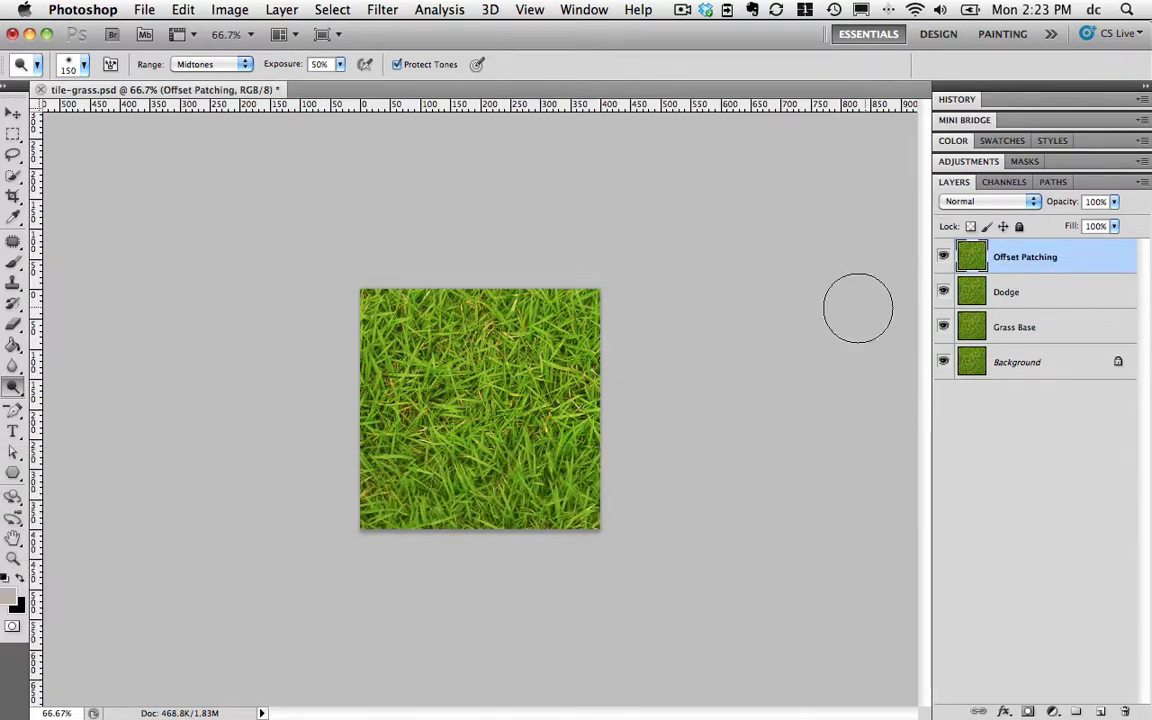
mouse_move(818, 318)
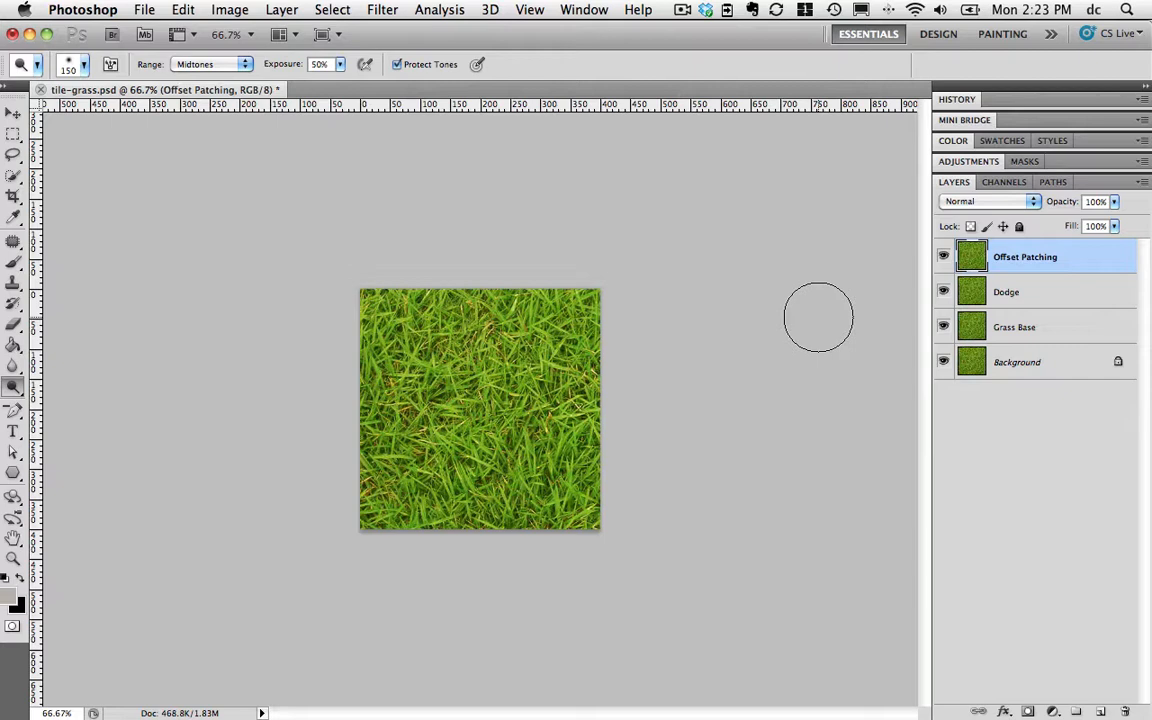
mouse_move(518, 538)
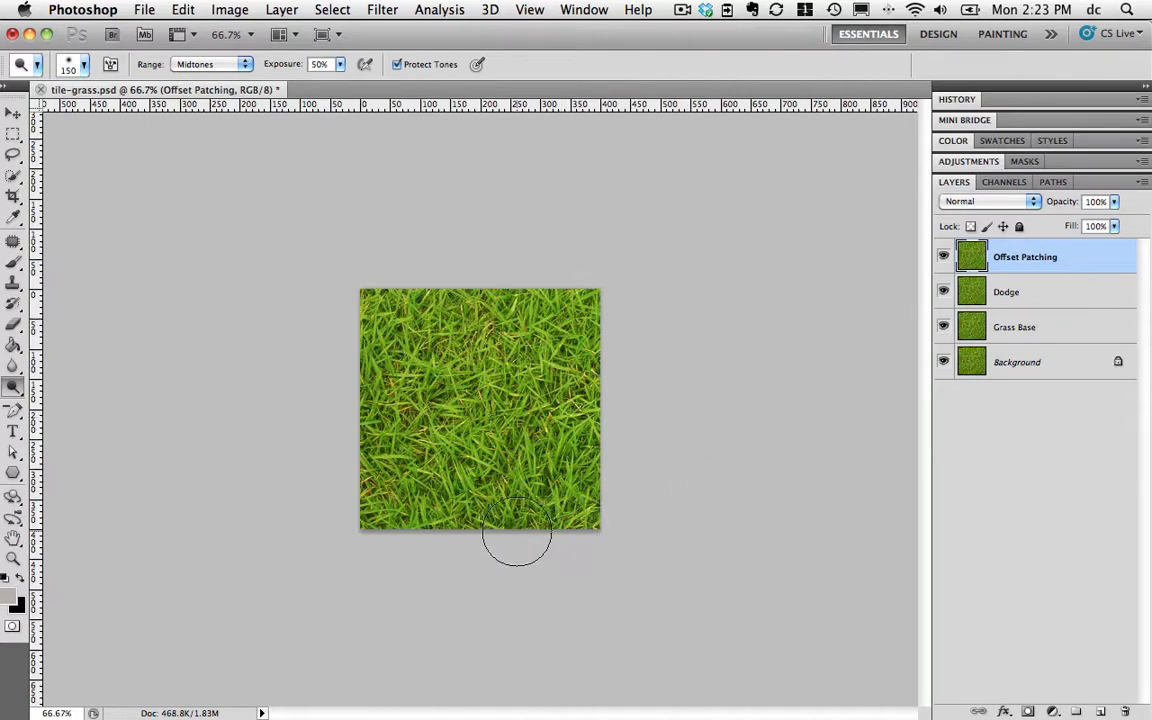
mouse_move(380, 296)
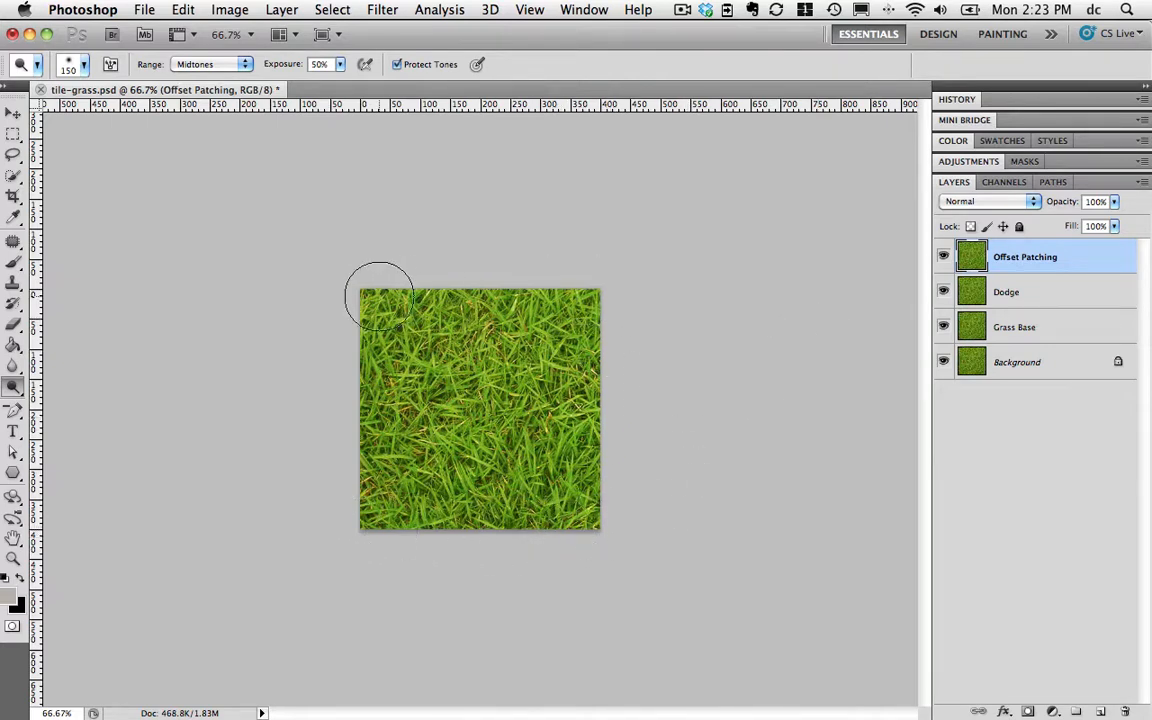
mouse_move(436, 220)
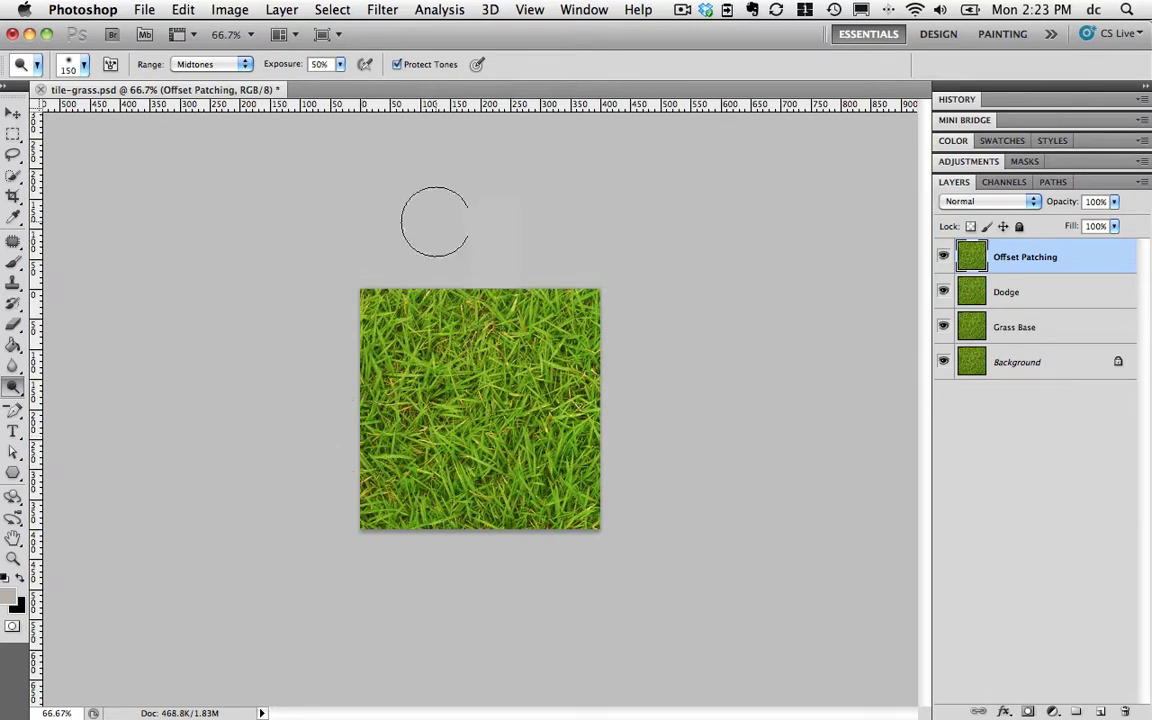
click(382, 8)
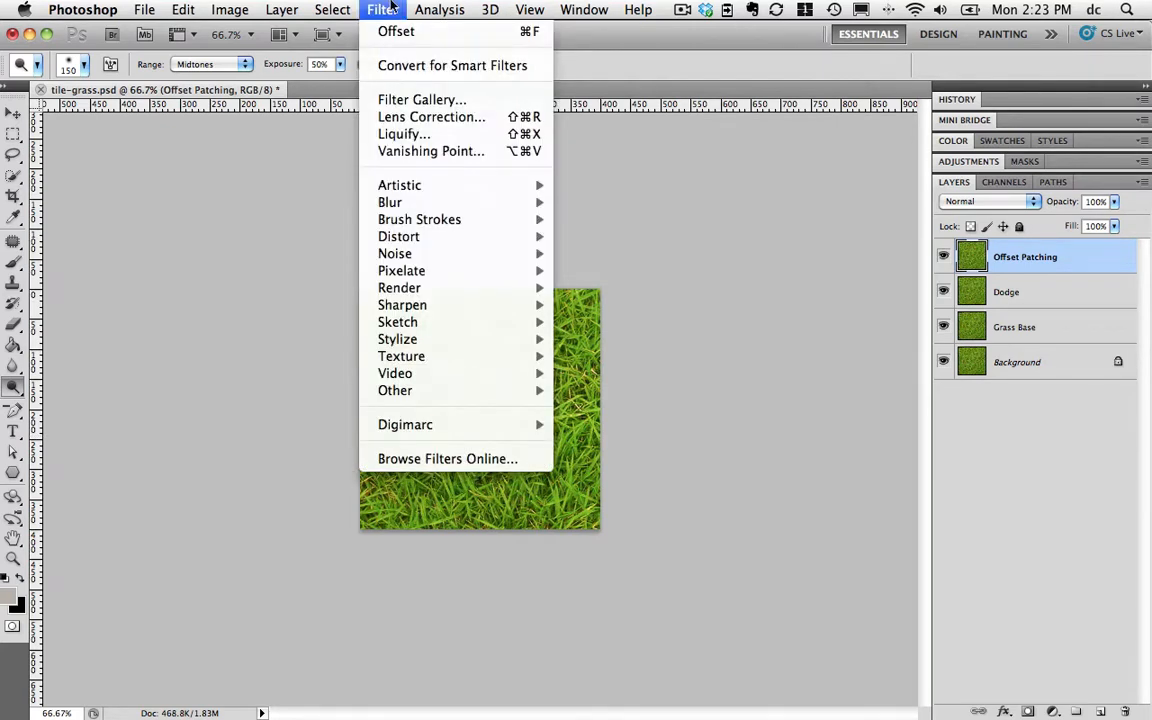
mouse_move(396, 390)
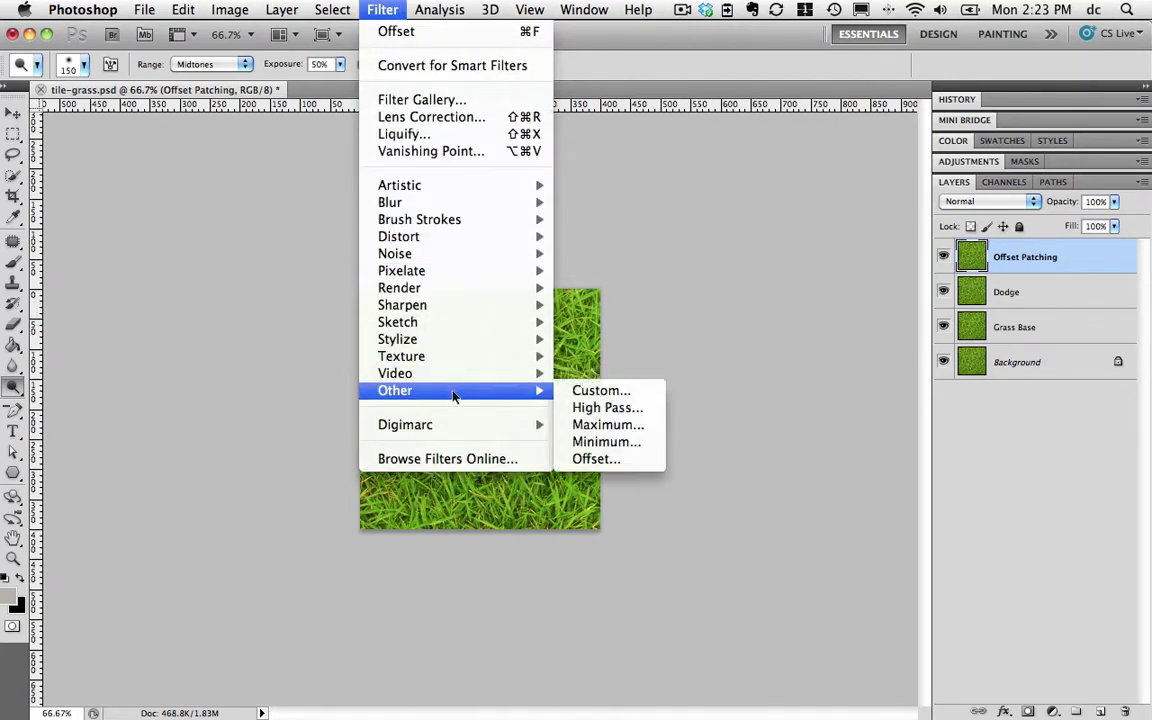
mouse_move(596, 458)
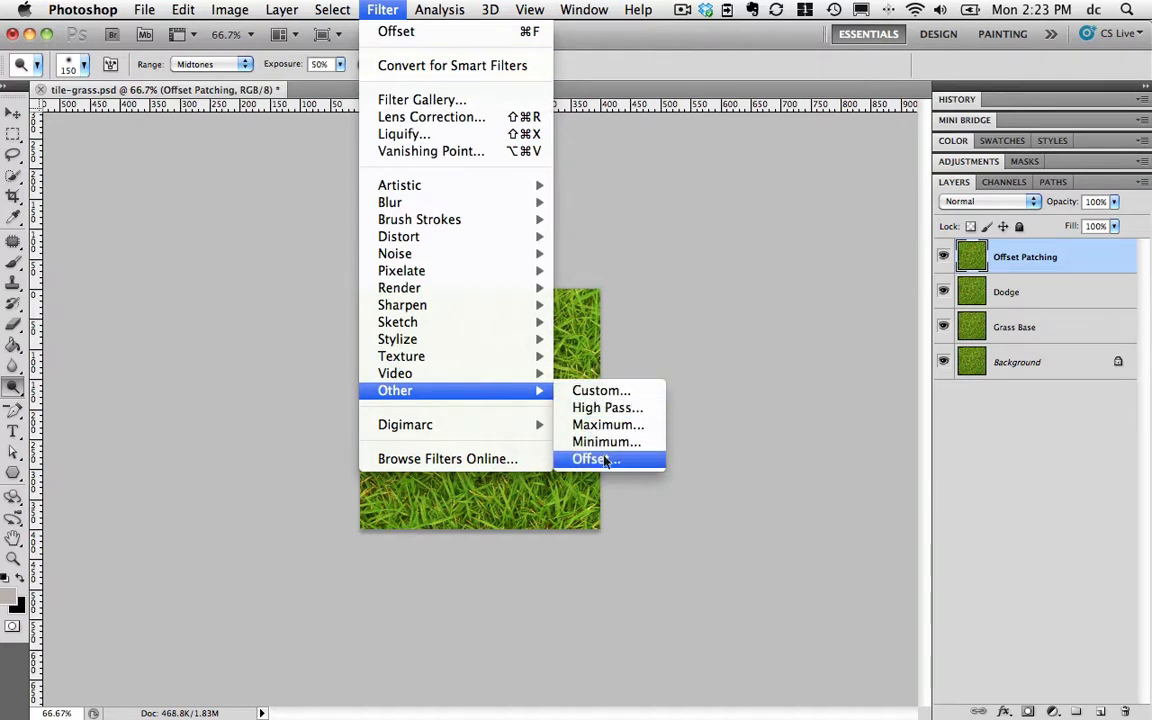
mouse_move(616, 464)
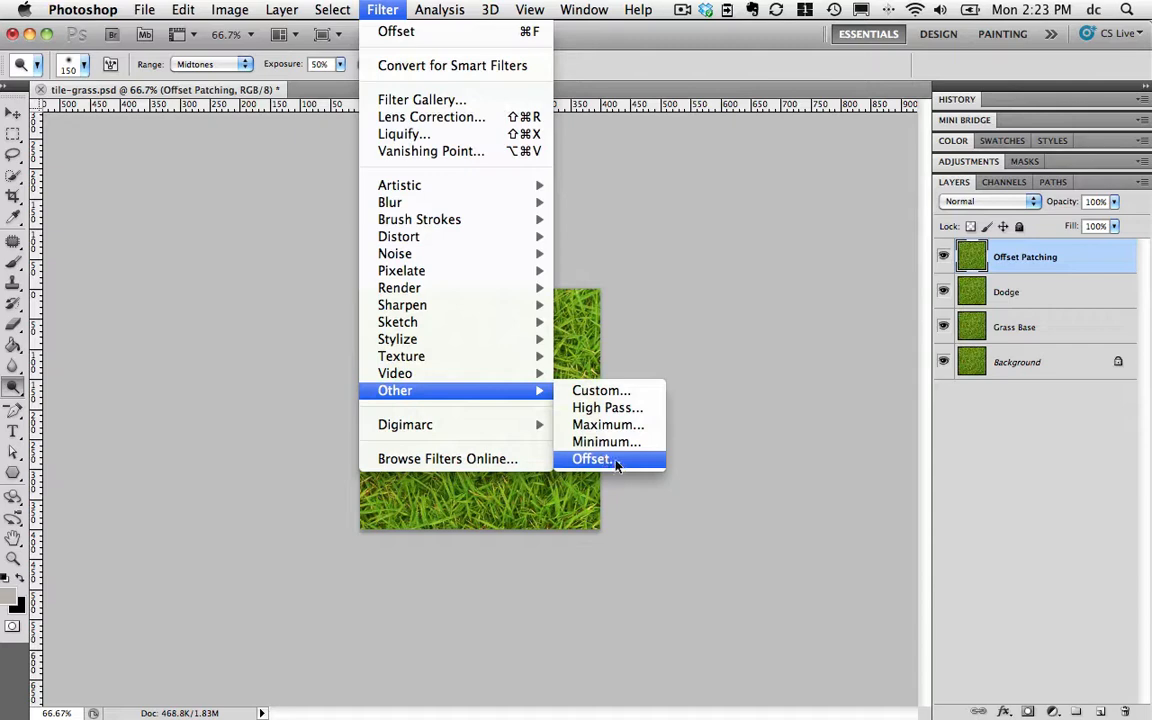
Apply Filter > Other > Offset: horizontal 0, vertical +100, wrap around
click(592, 458)
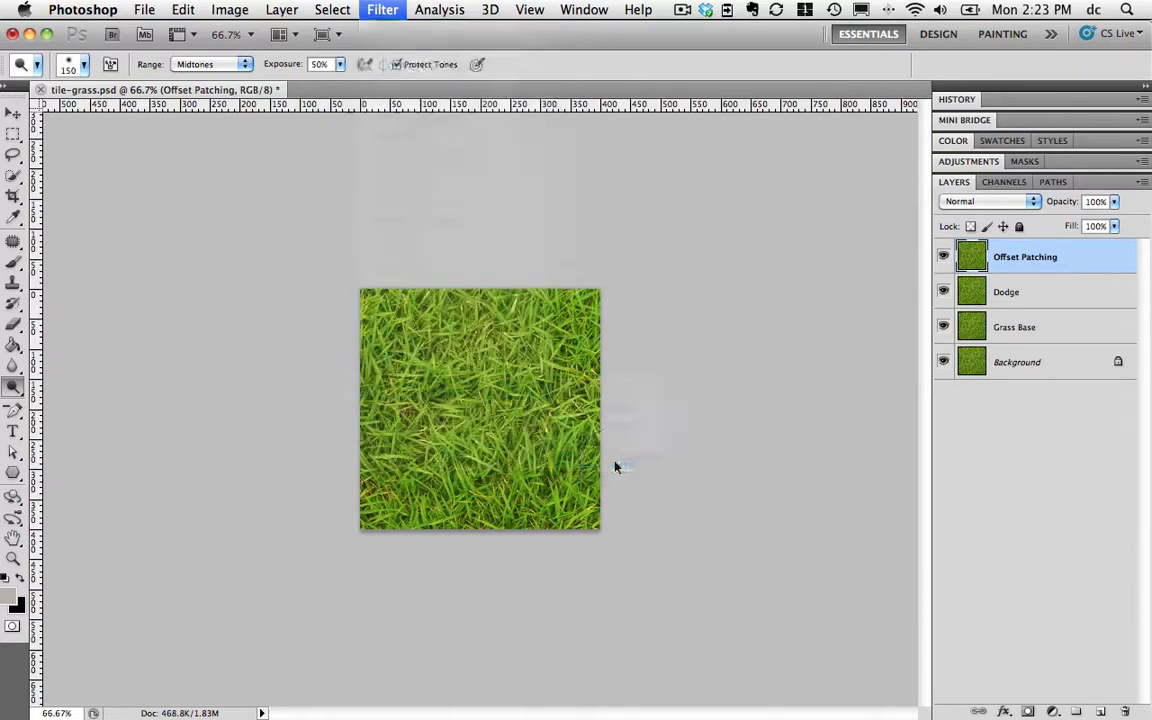
click(382, 8)
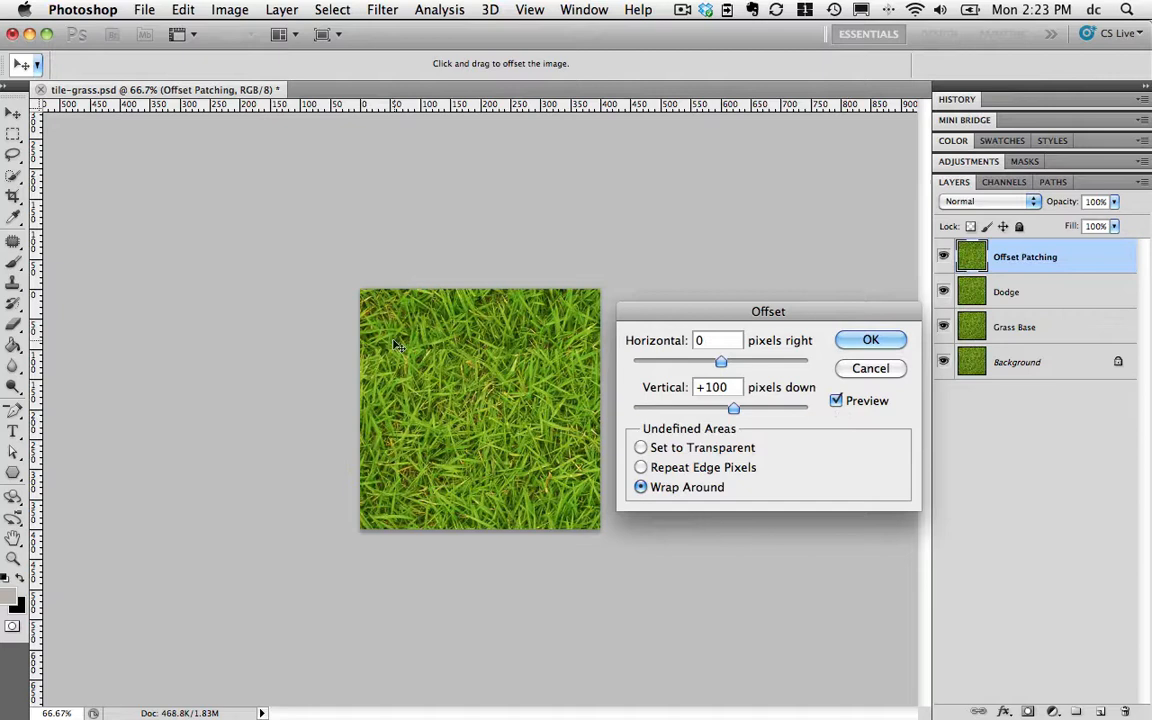
mouse_move(478, 356)
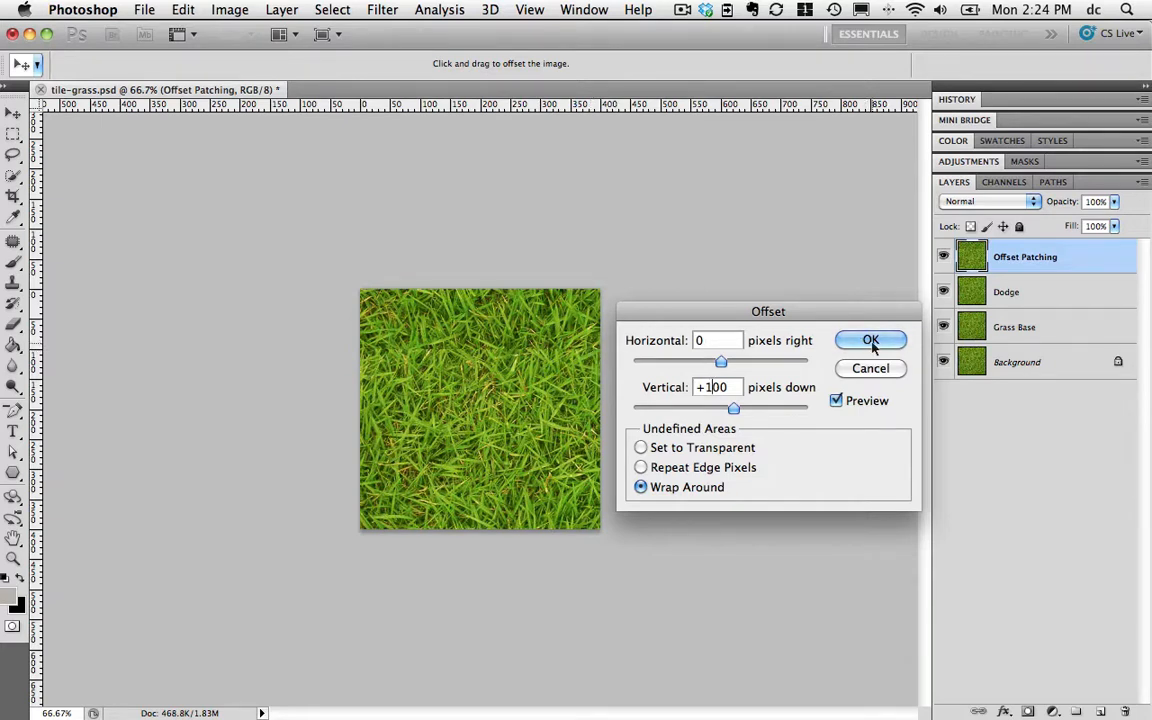
click(870, 340)
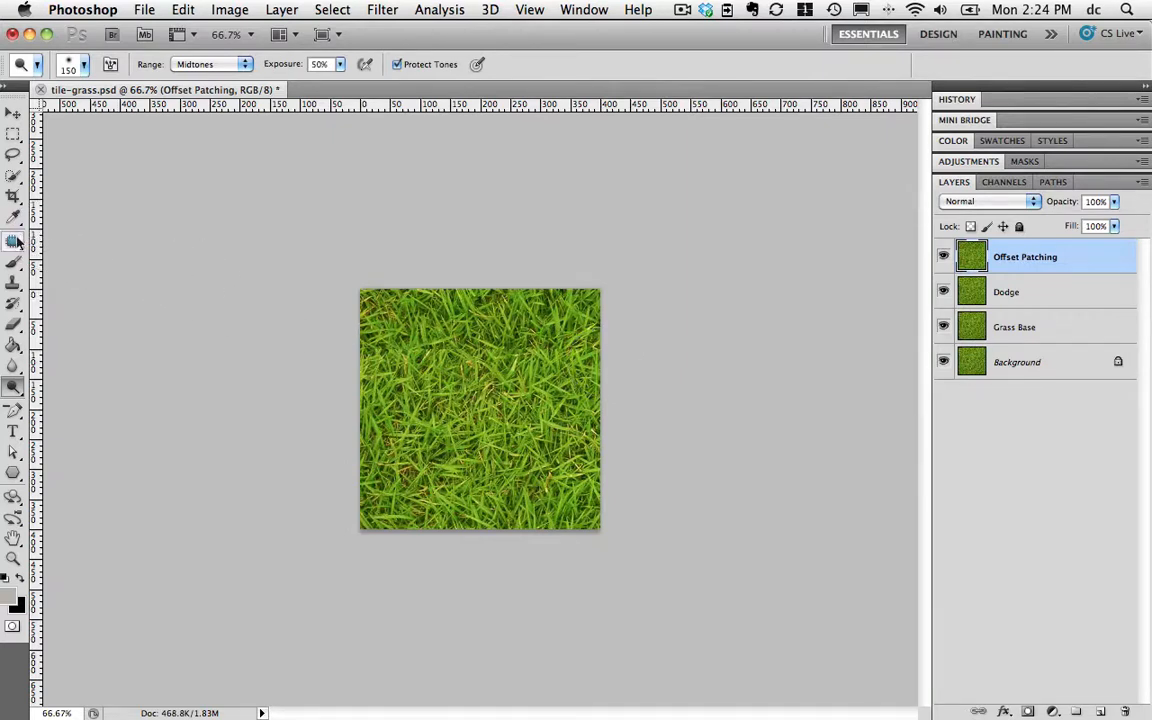
Choose the Patch Tool from the healing tools flyout
click(14, 240)
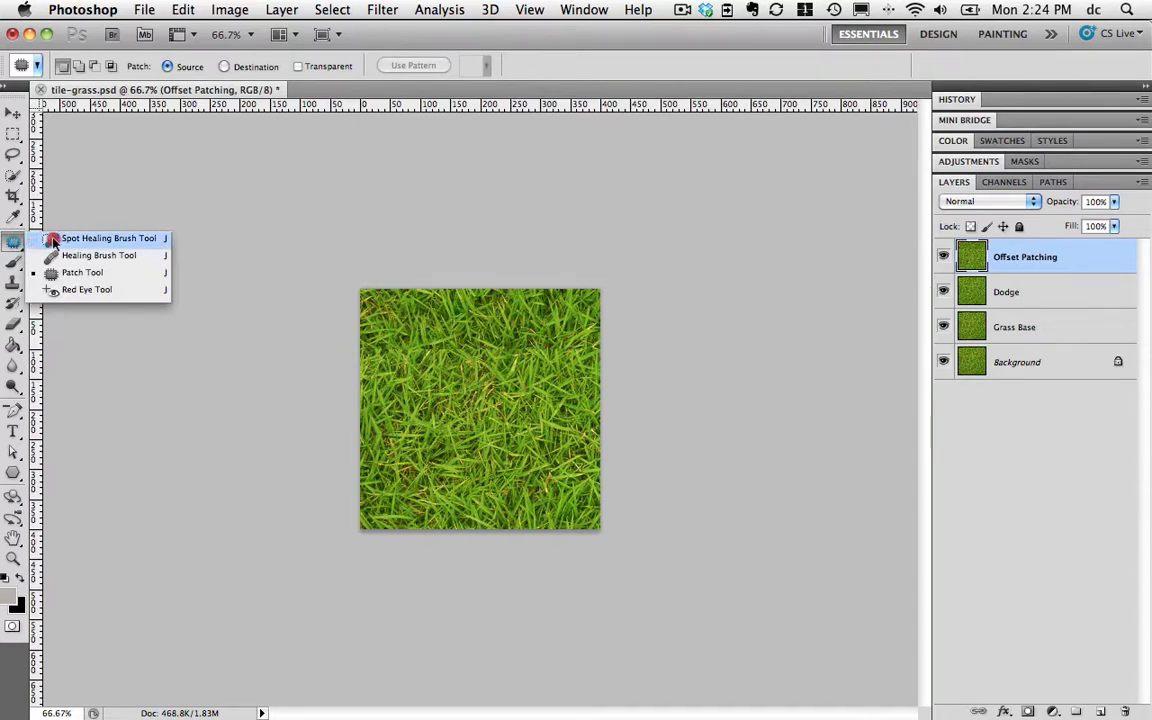
mouse_move(78, 242)
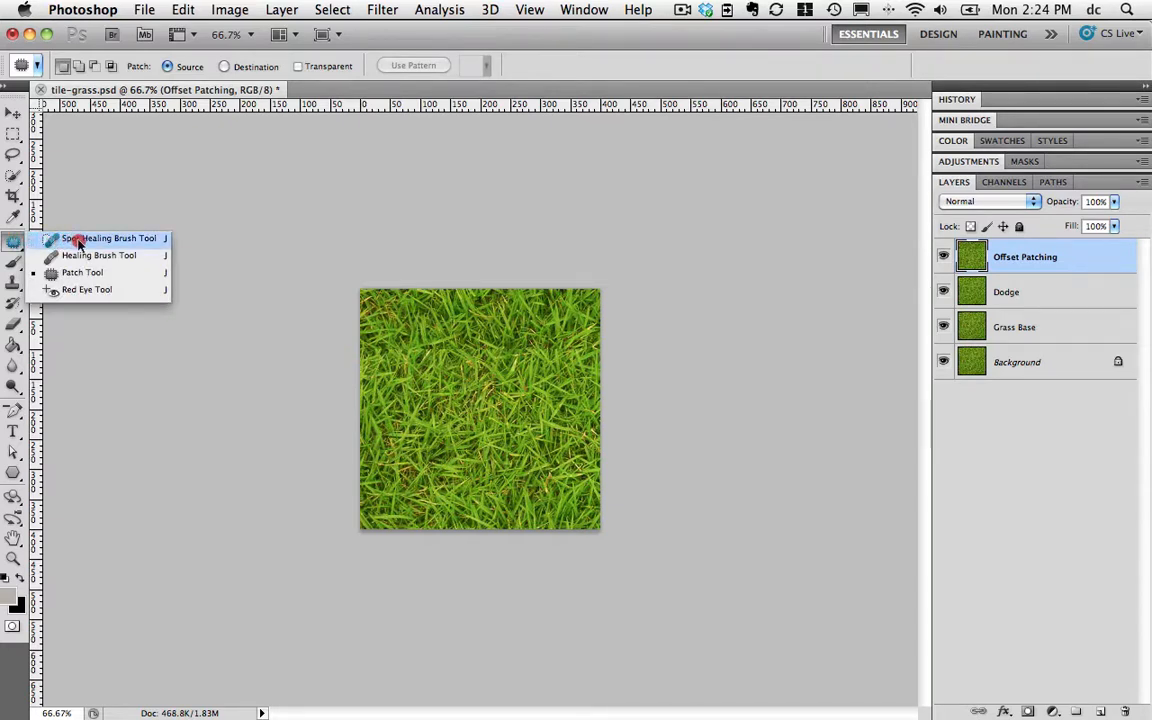
mouse_move(84, 256)
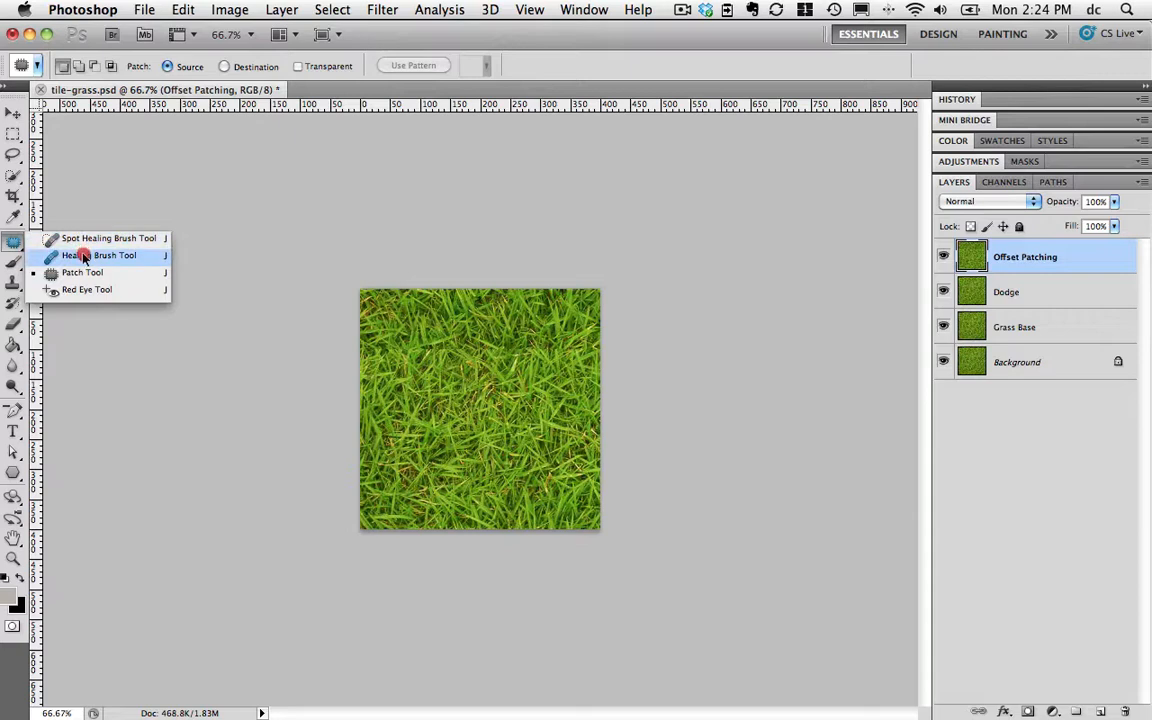
mouse_move(82, 272)
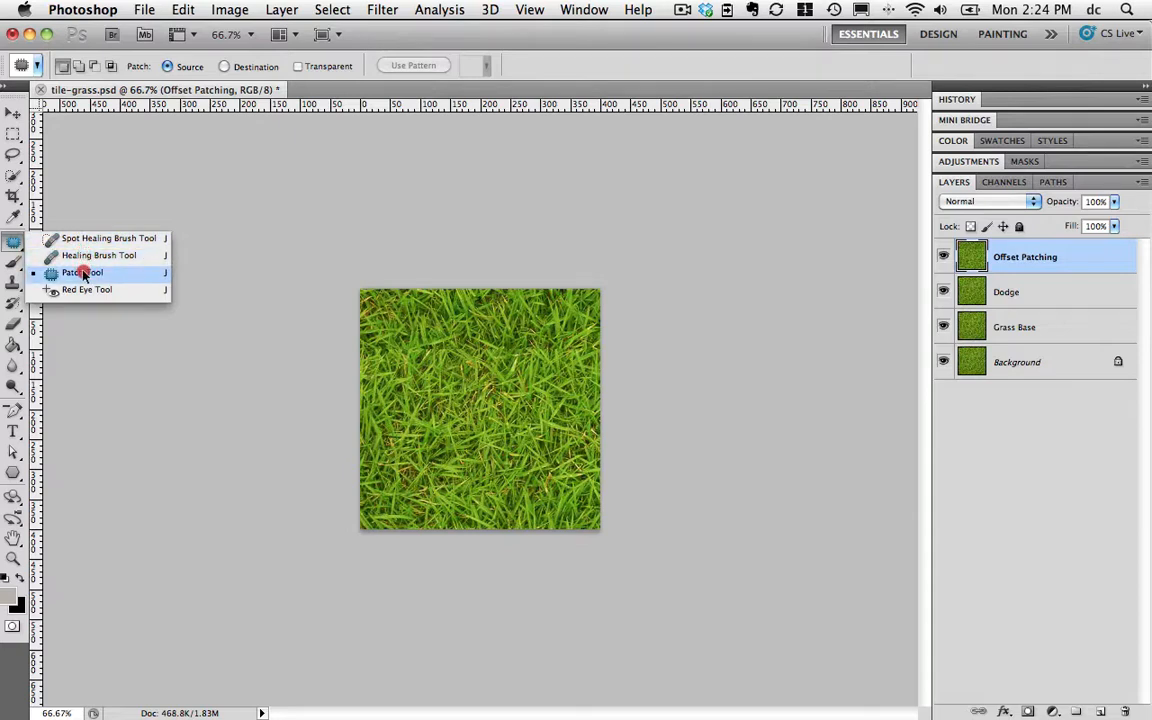
click(84, 272)
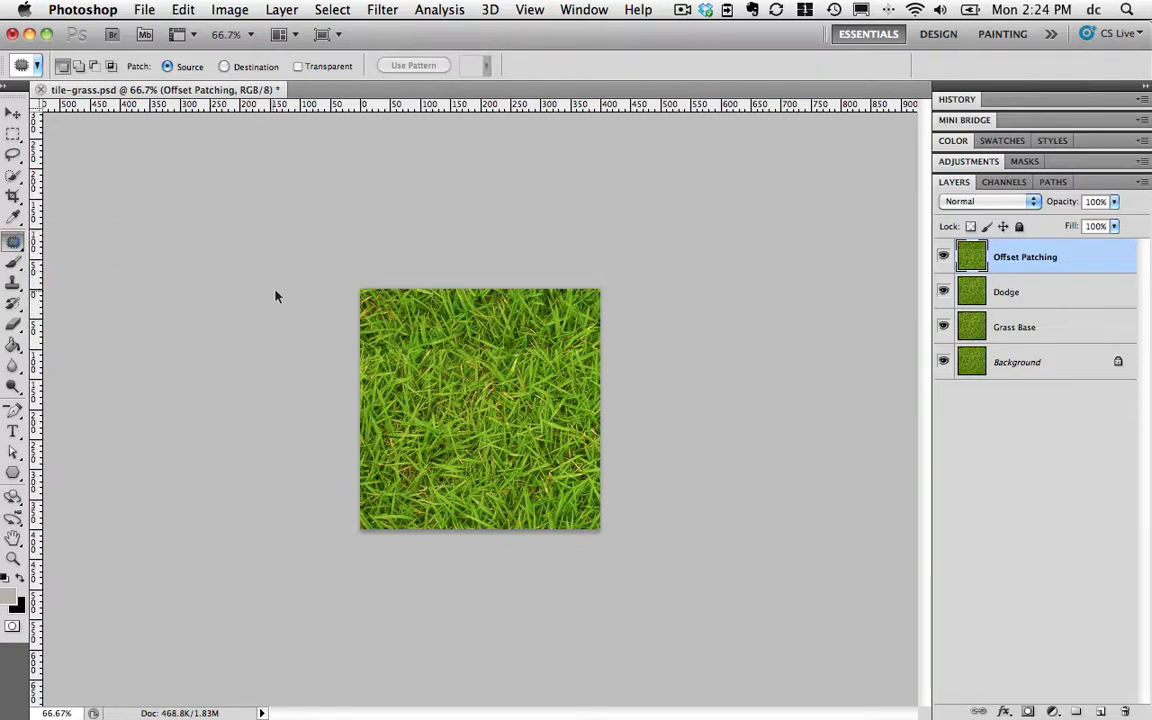
mouse_move(352, 336)
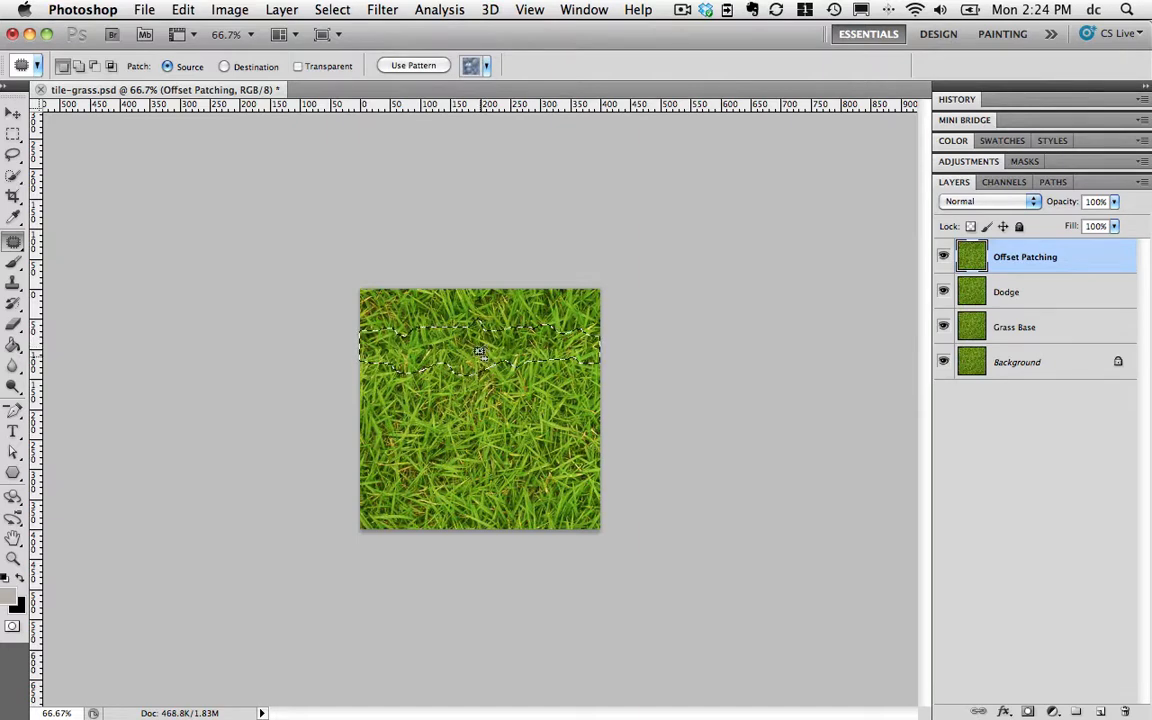
Patch two stretches of the horizontal seam by dragging them onto clean grass
drag(480, 350, 480, 376)
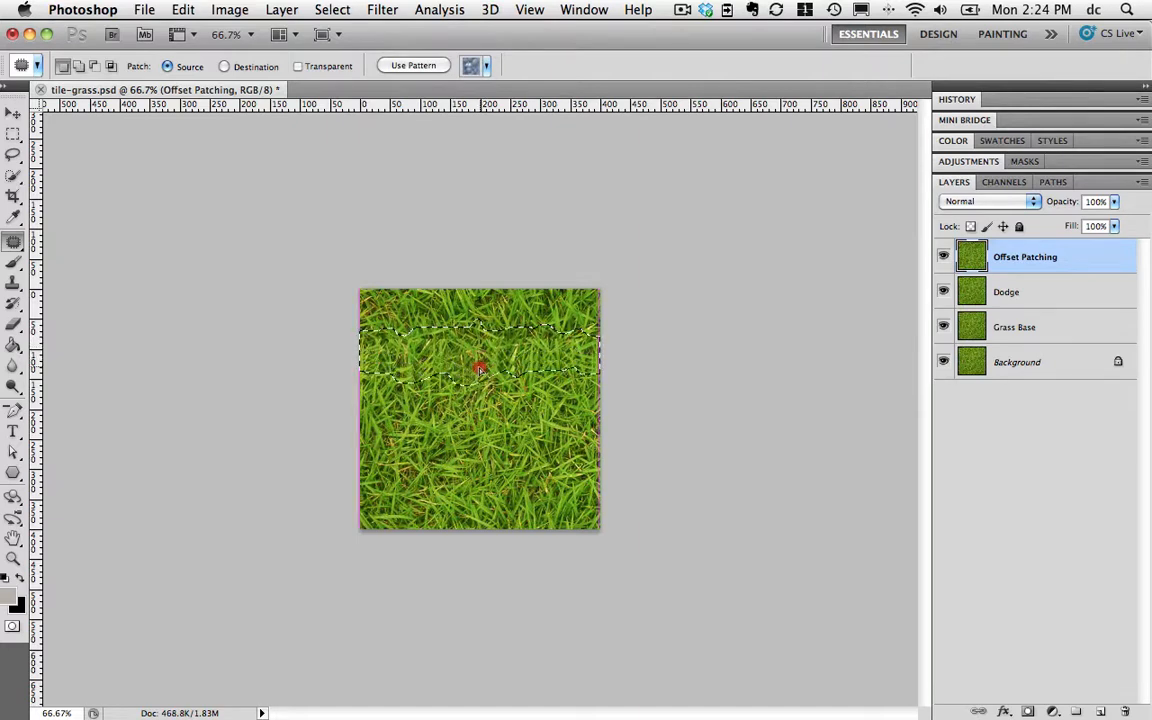
drag(480, 368, 478, 382)
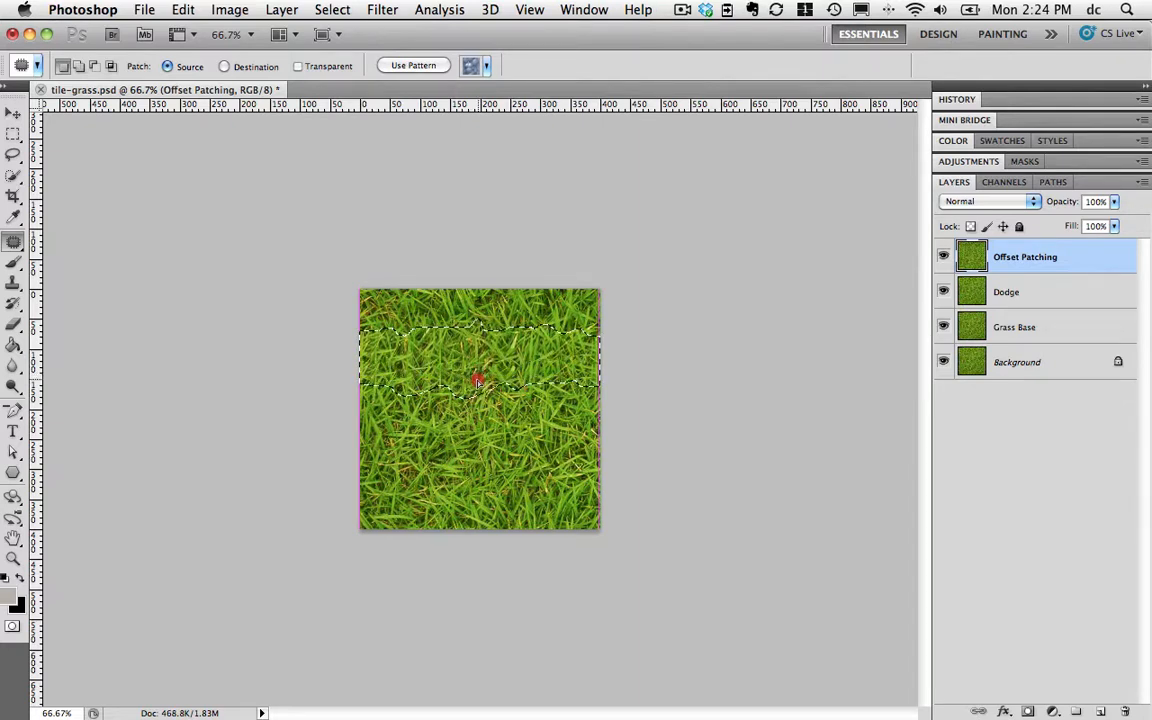
drag(478, 380, 478, 400)
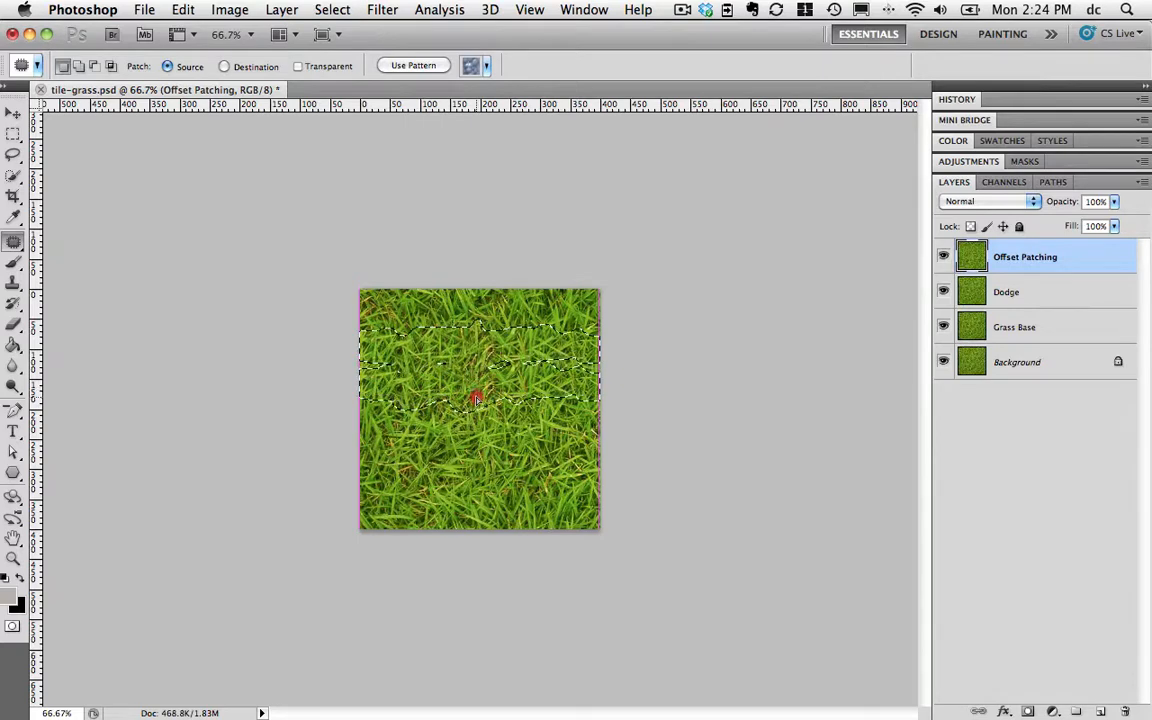
drag(476, 398, 476, 420)
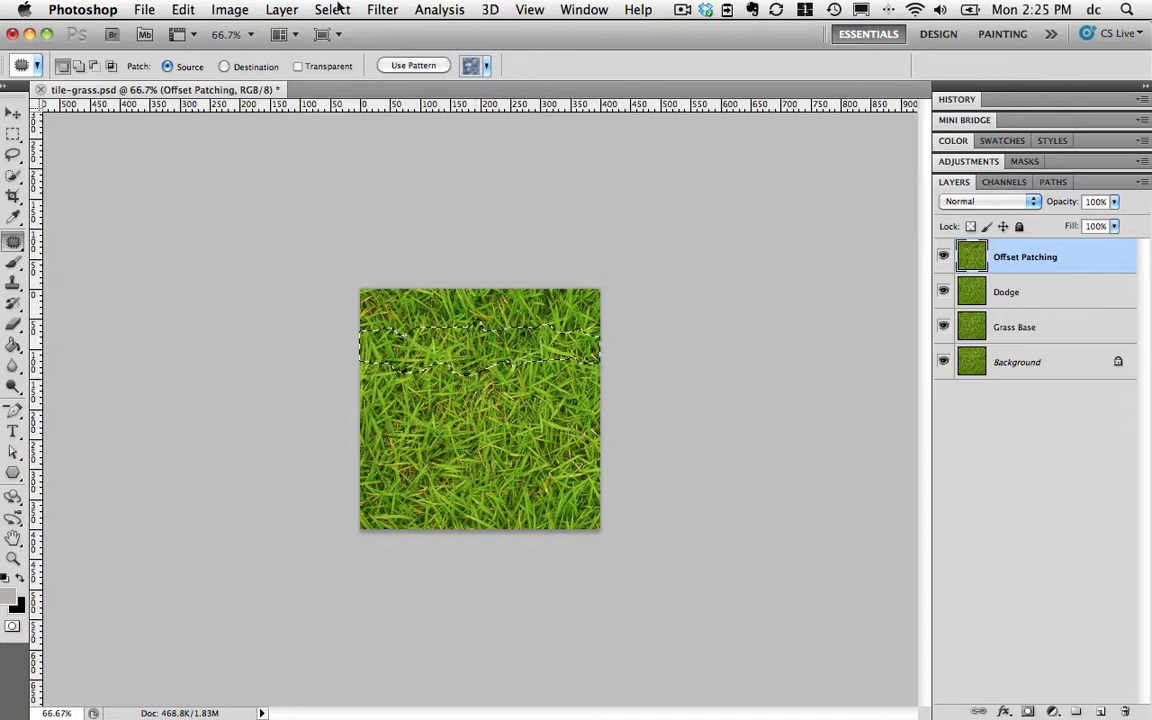
Deselect so nothing remains selected on the Offset Patching layer
click(332, 8)
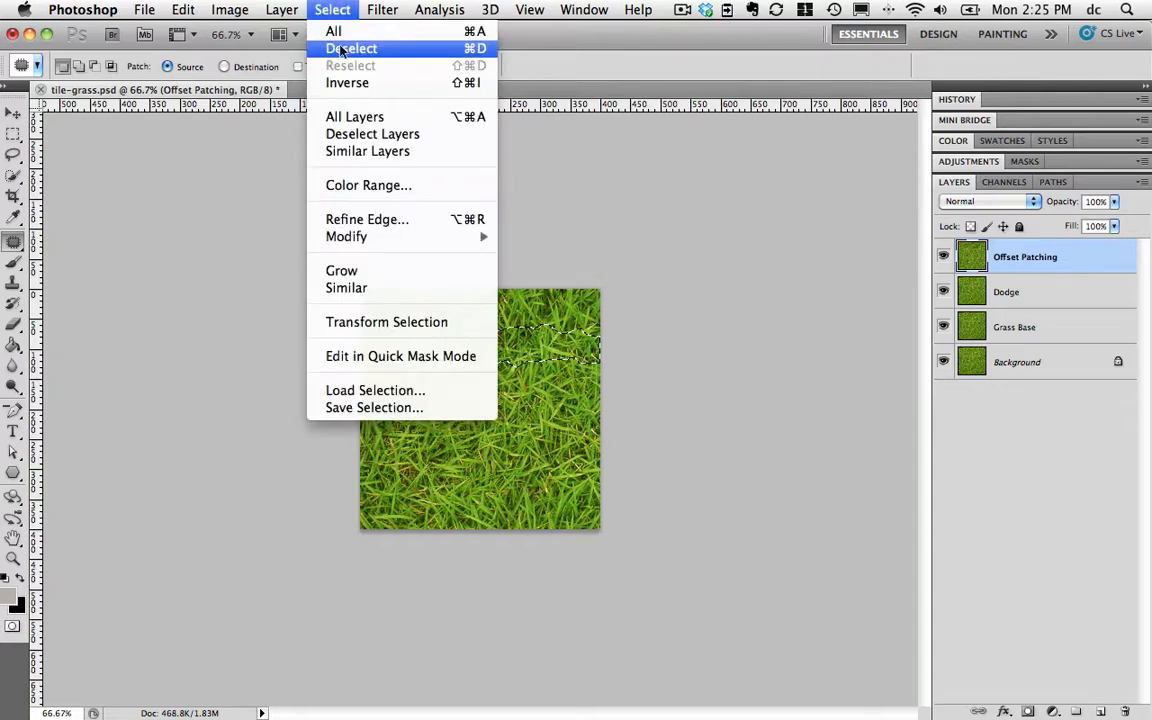
click(352, 48)
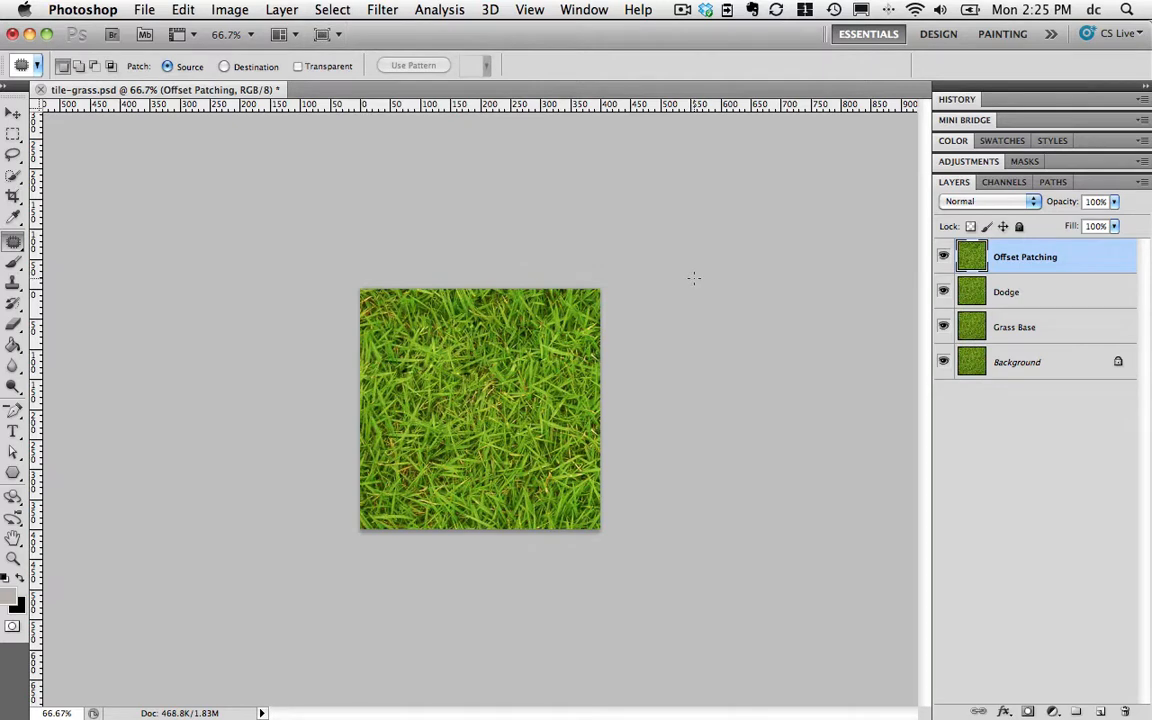
mouse_move(536, 8)
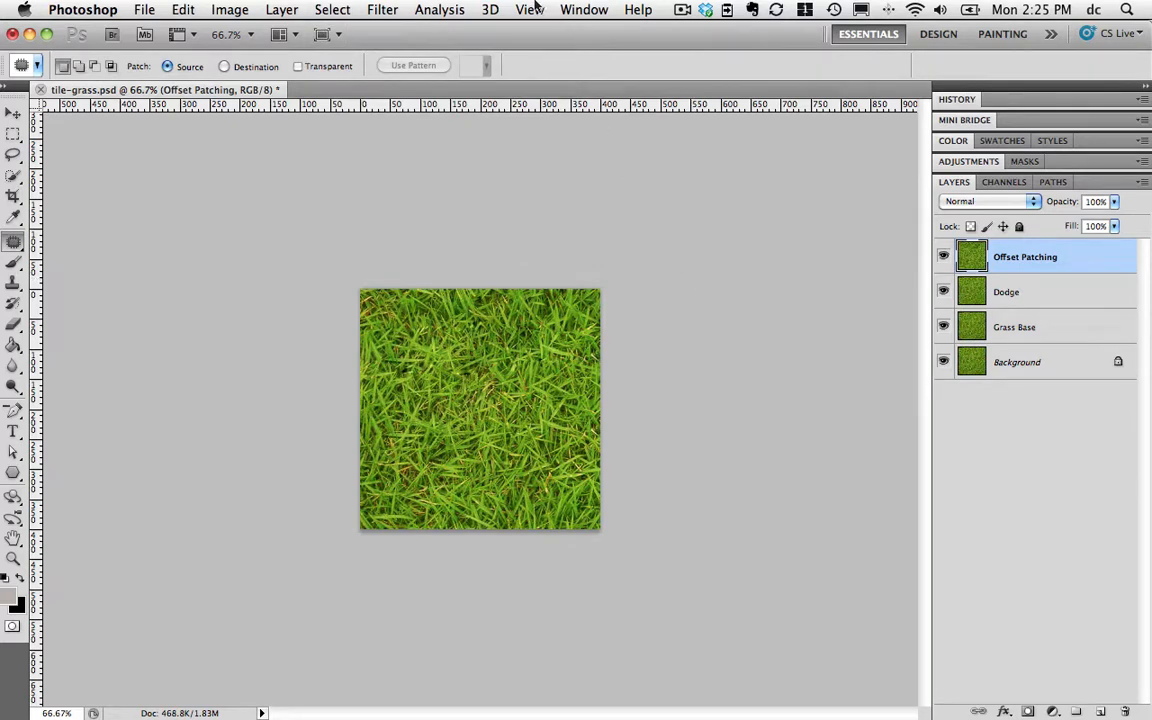
Apply an Offset filter of Horizontal 100, Vertical 0 with Wrap Around to the patched layer
click(384, 8)
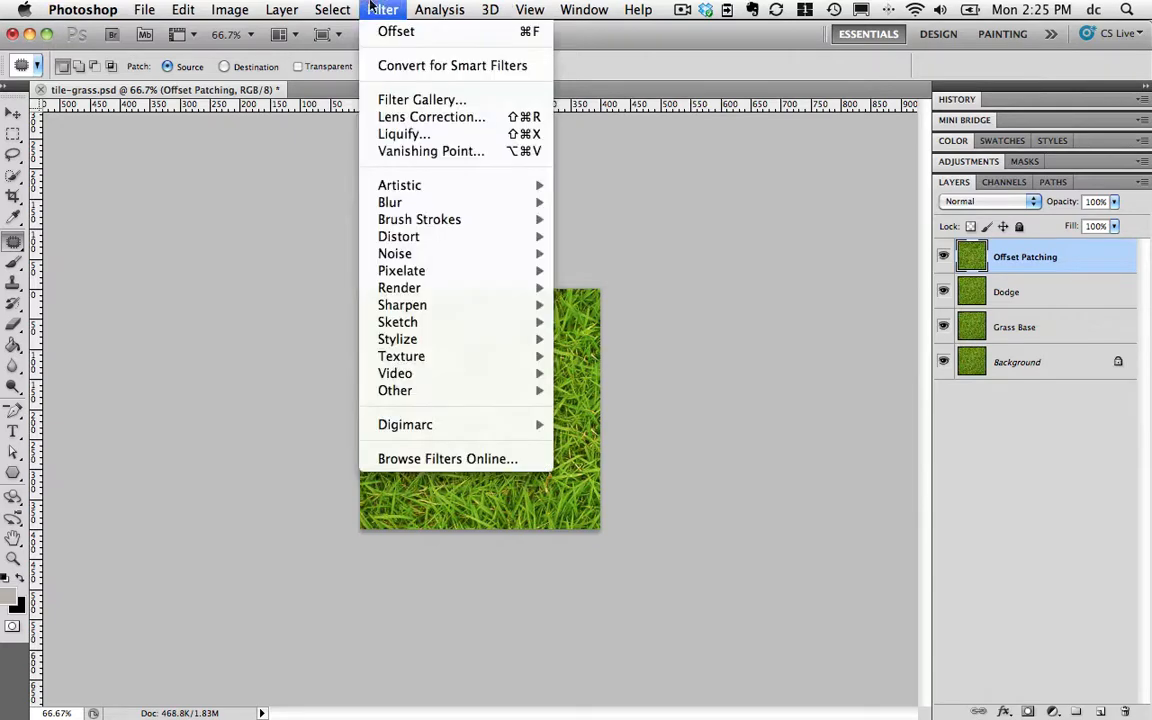
mouse_move(396, 390)
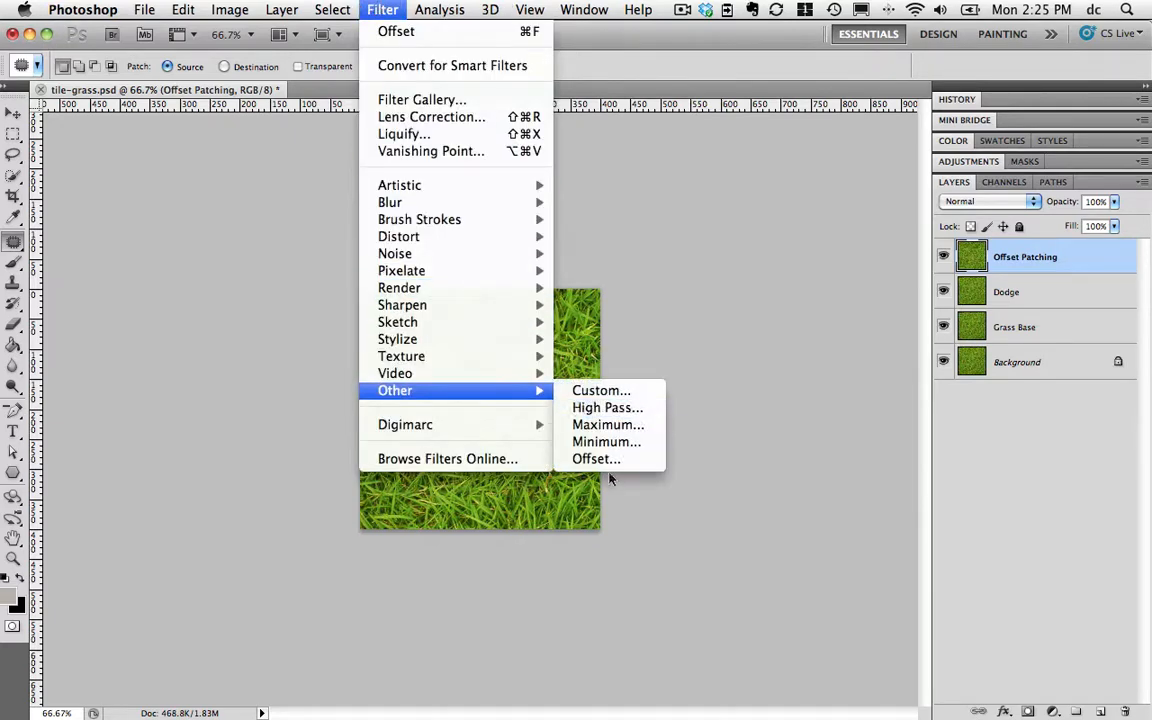
click(596, 458)
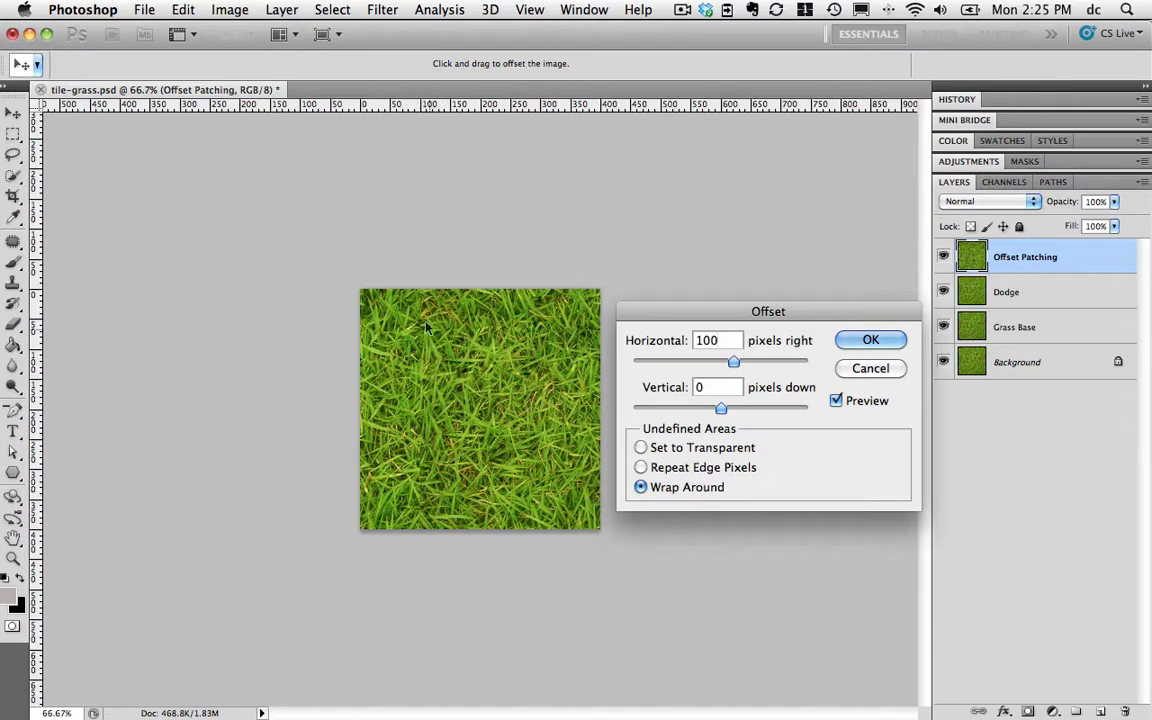
mouse_move(424, 464)
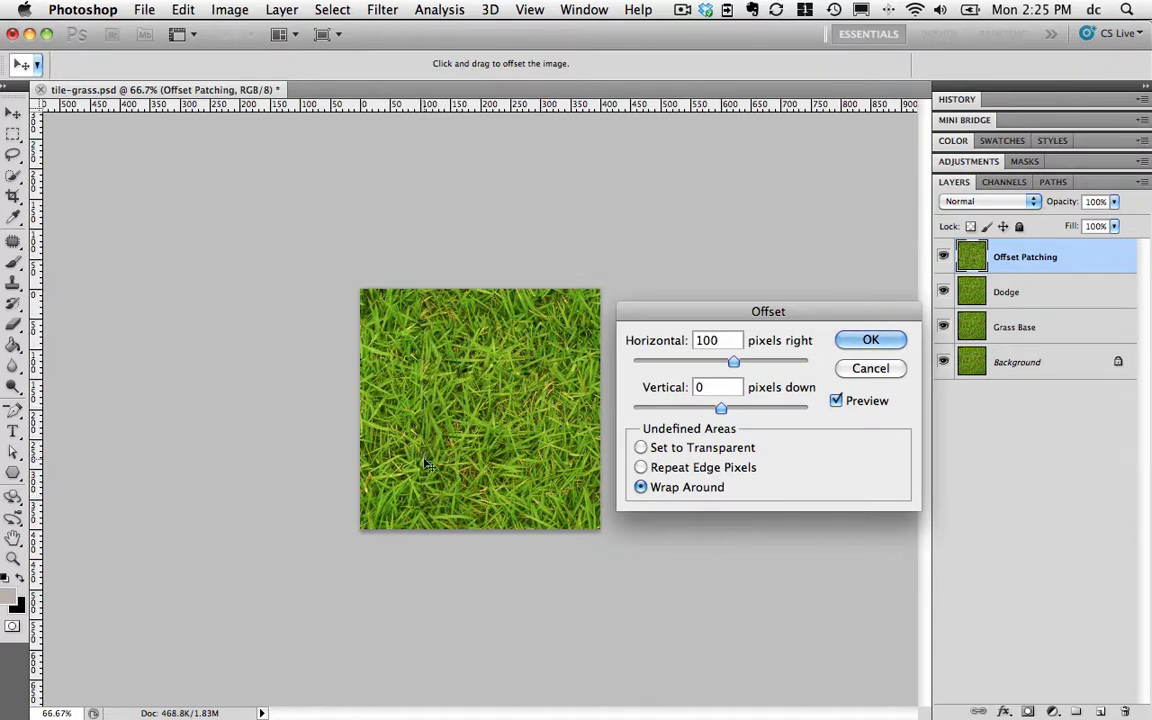
click(870, 340)
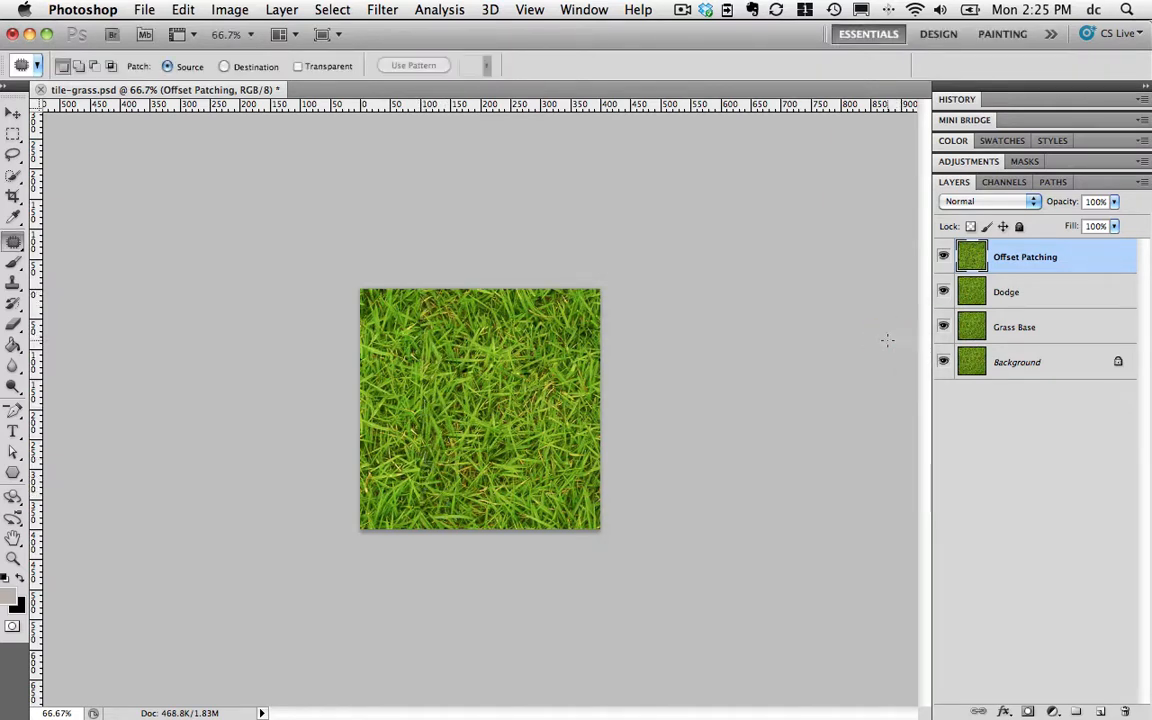
At actual pixel size, patch stretches of the vertical seam with clean grass
key(cmd+=)
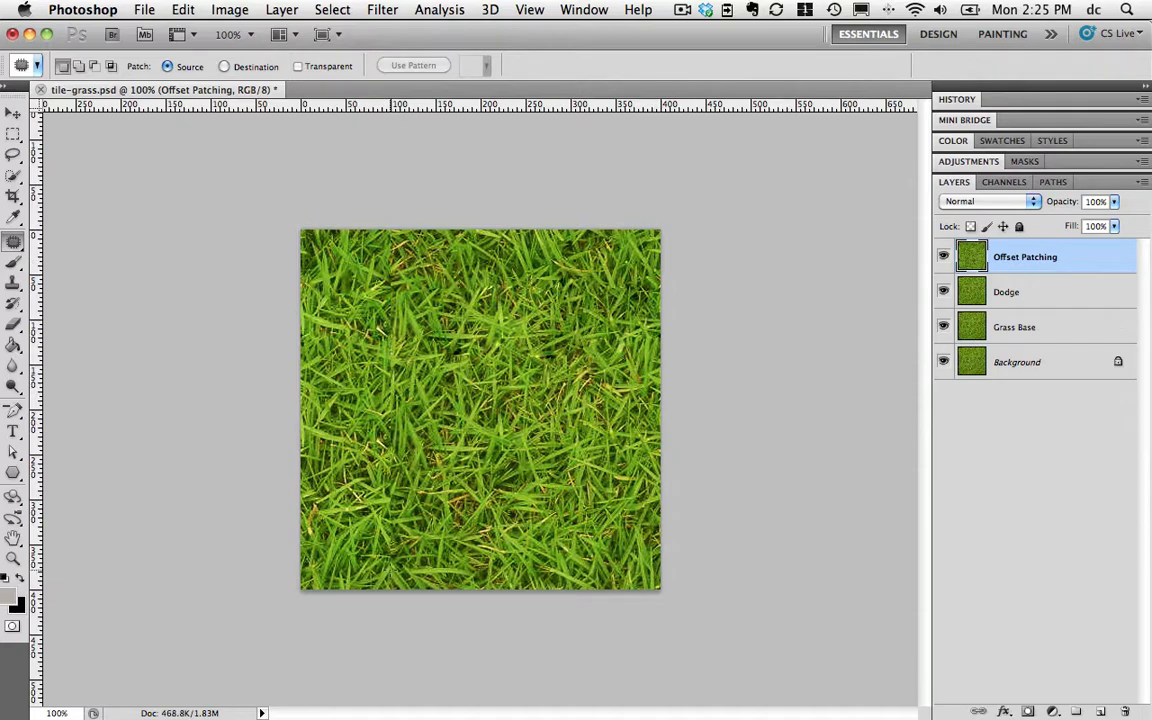
mouse_move(122, 344)
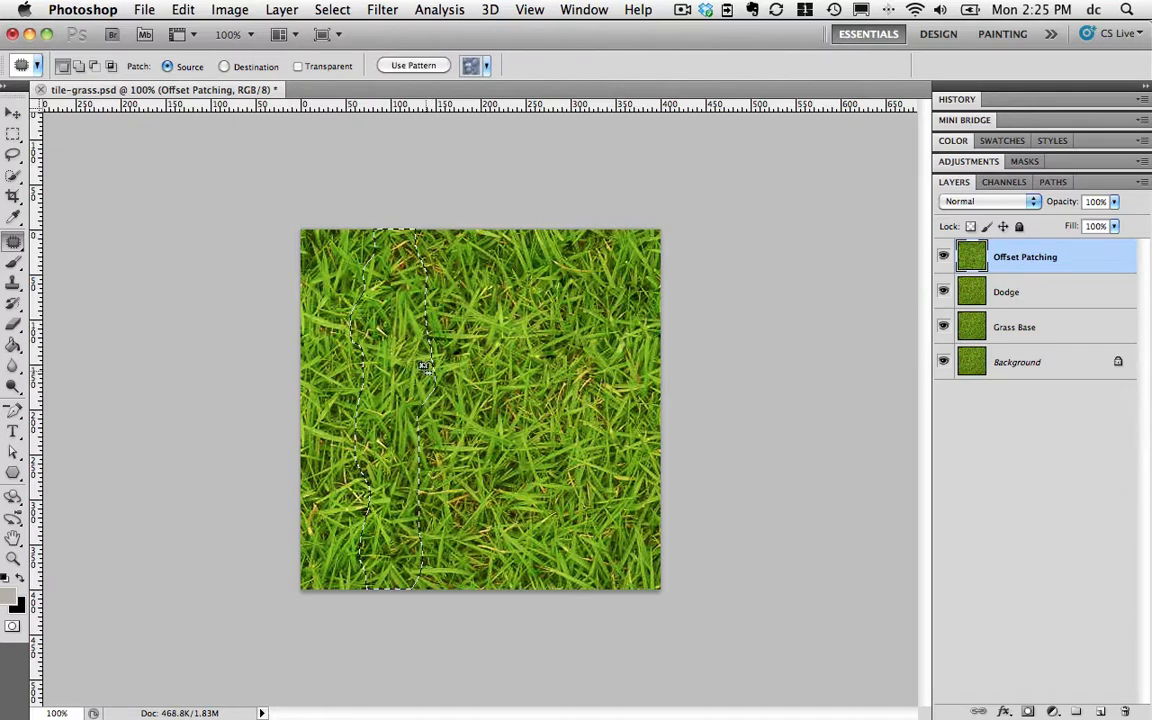
drag(422, 364, 480, 376)
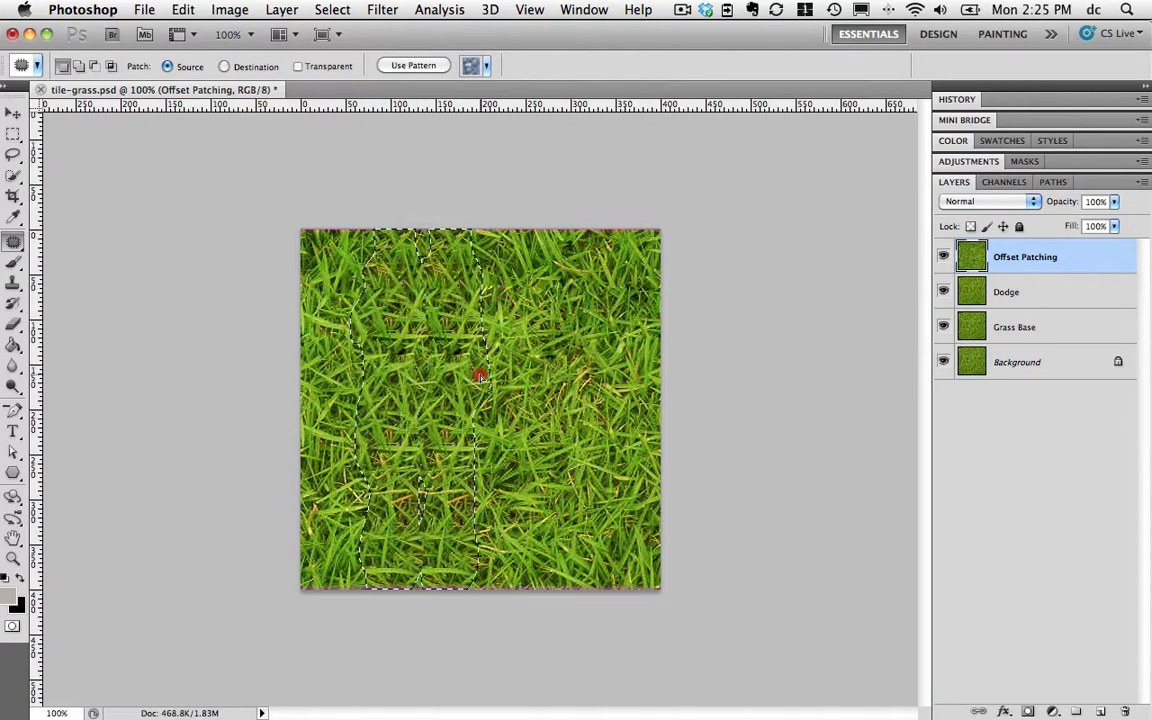
drag(480, 376, 530, 380)
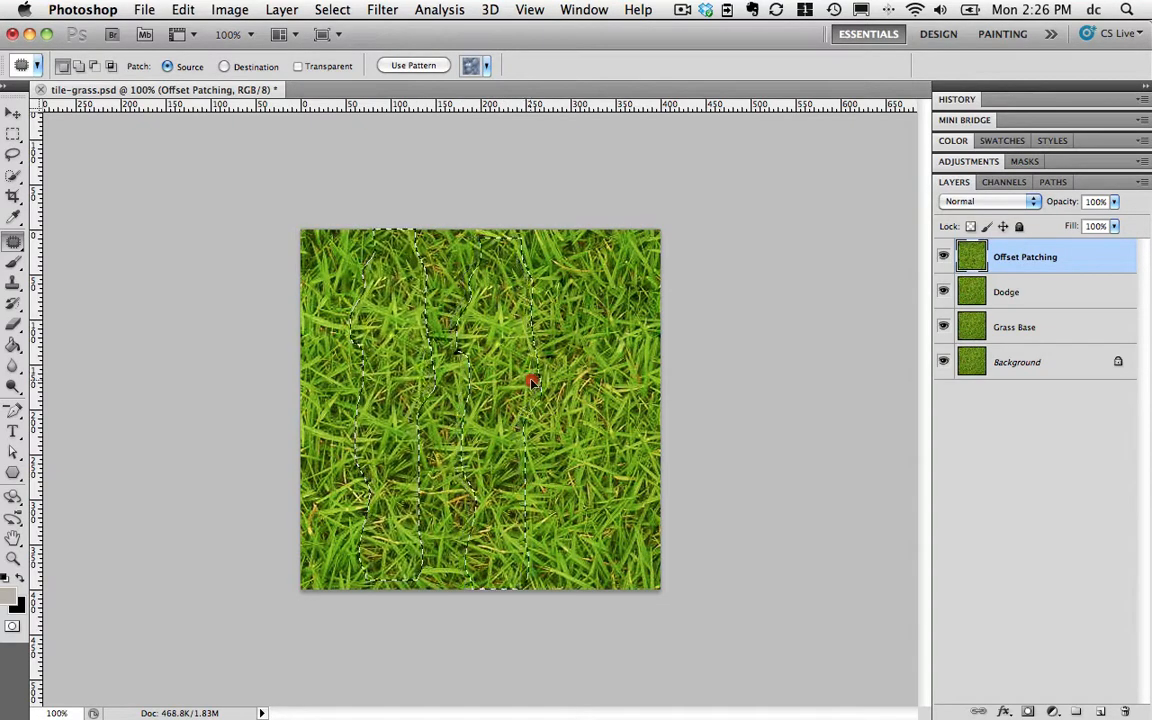
drag(532, 380, 540, 376)
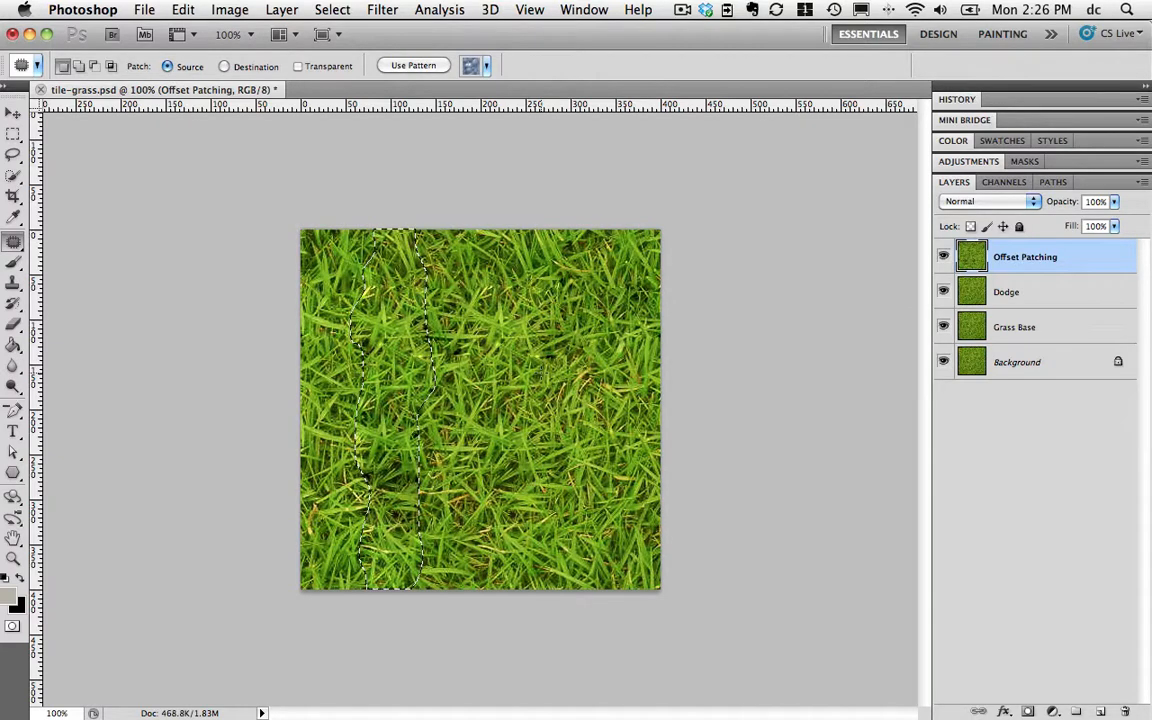
Deselect the patch area and save the grass tile PSD
key(cmd+d)
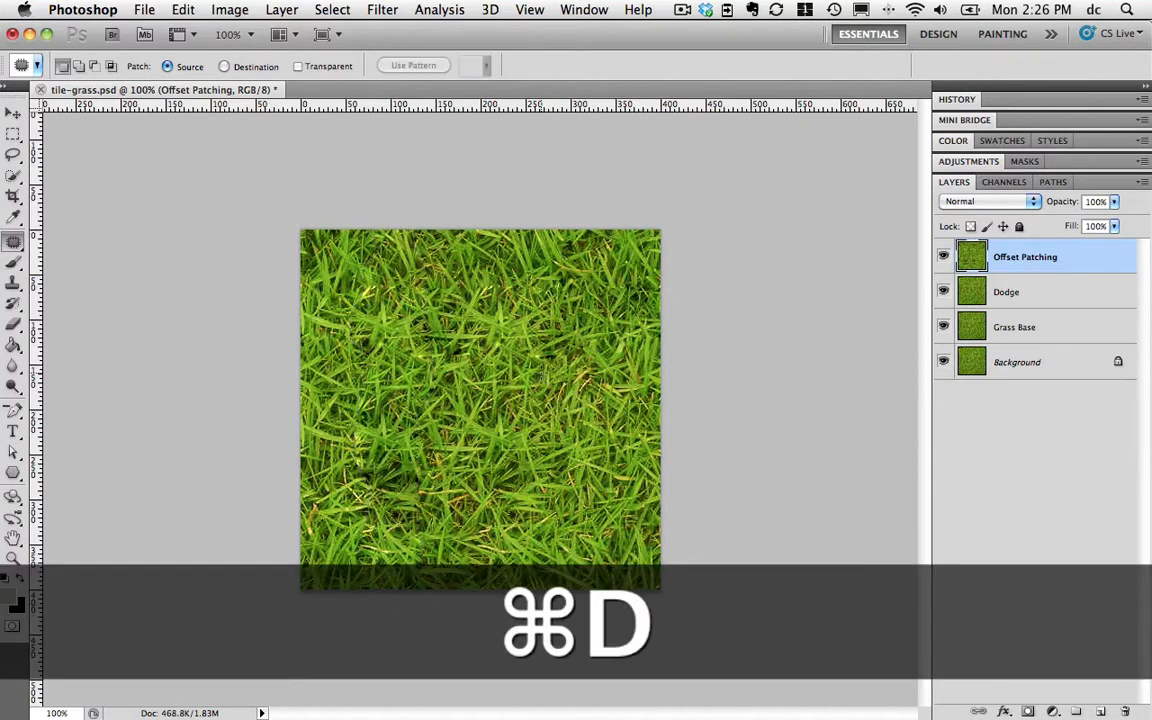
key(cmd+d)
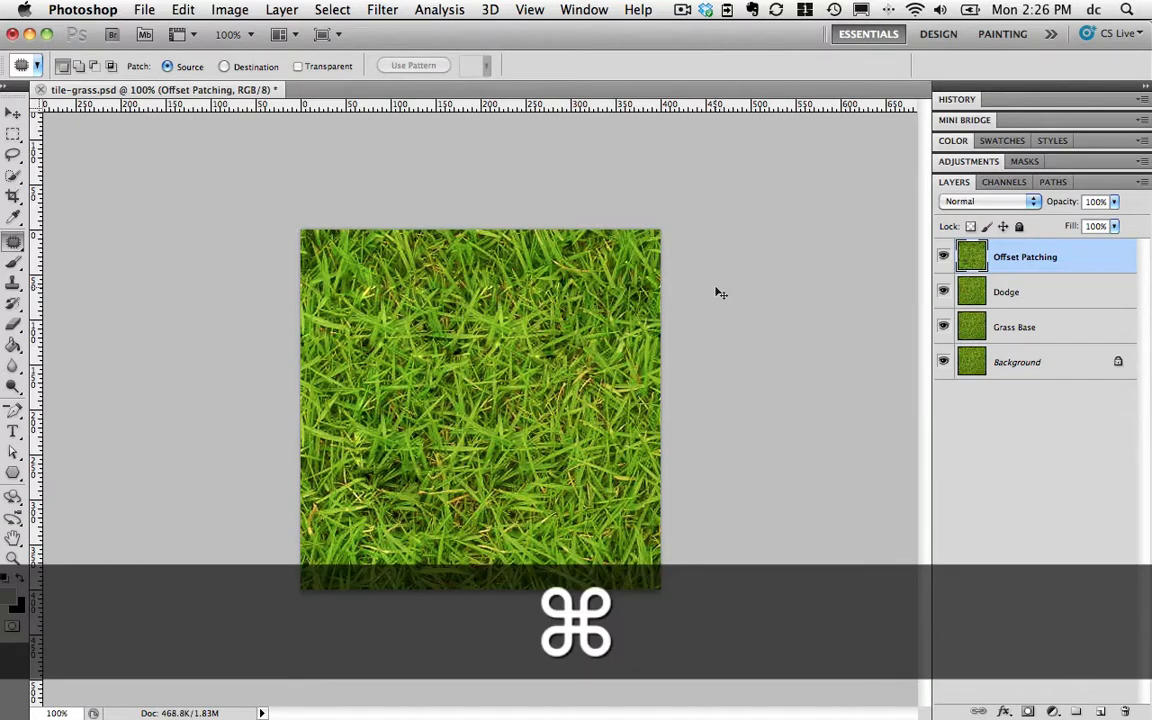
key(cmd+s)
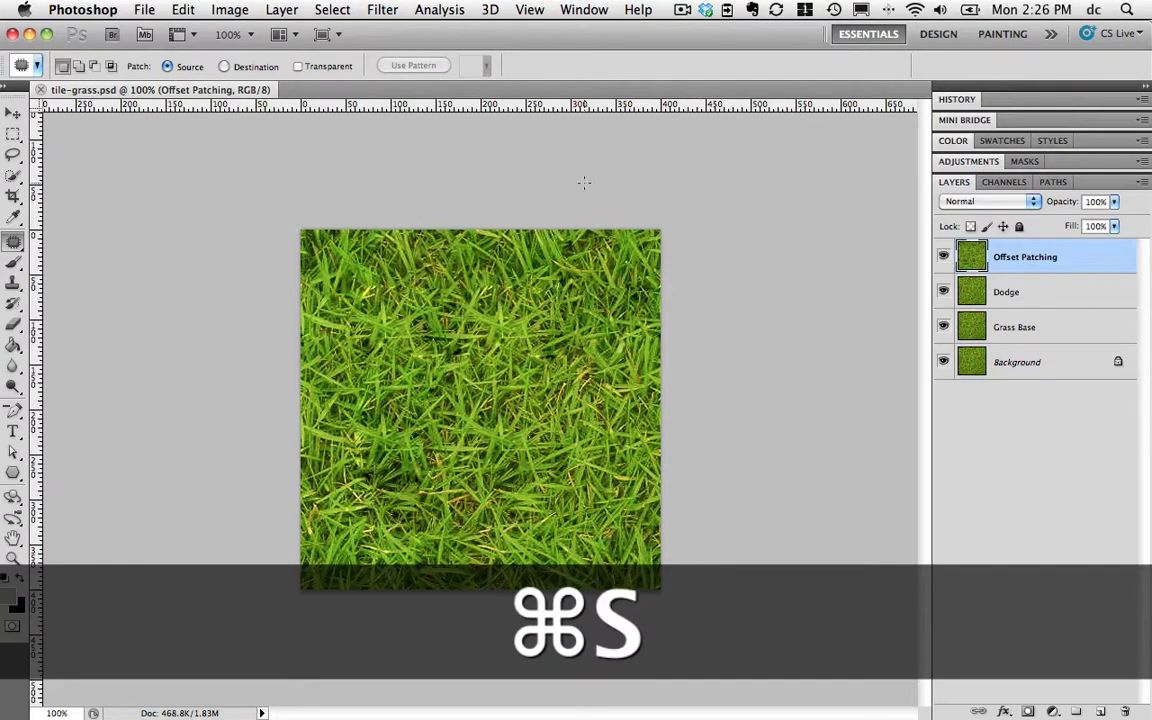
key(cmd+s)
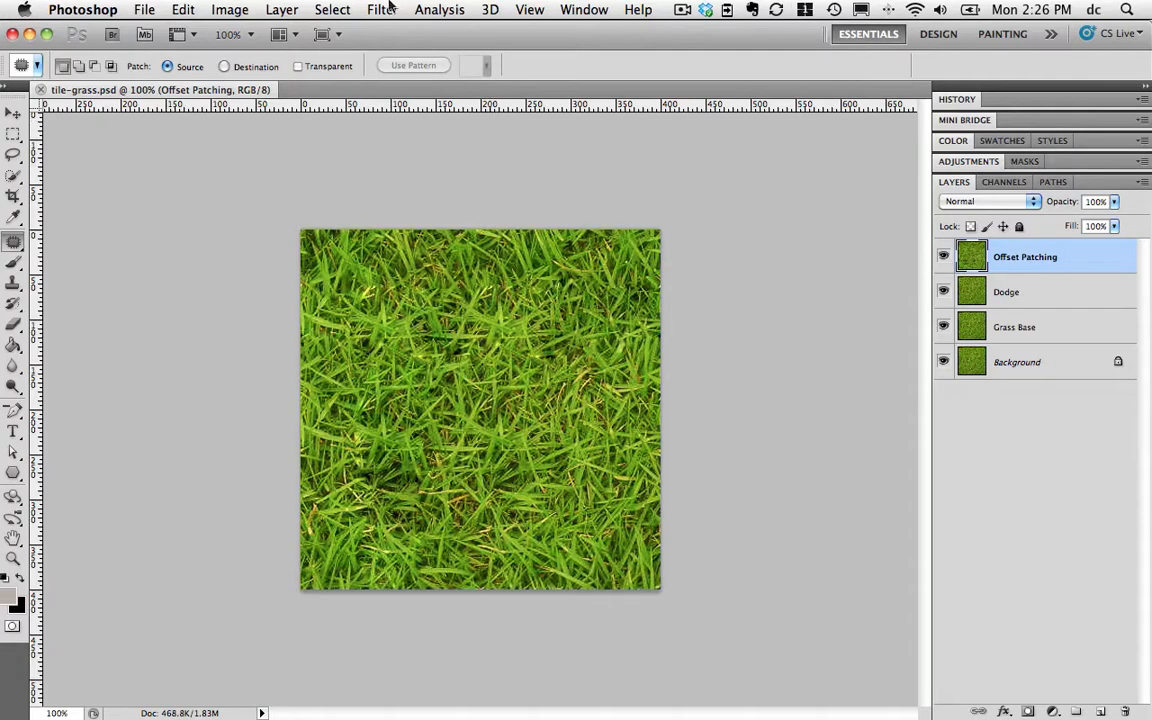
click(380, 8)
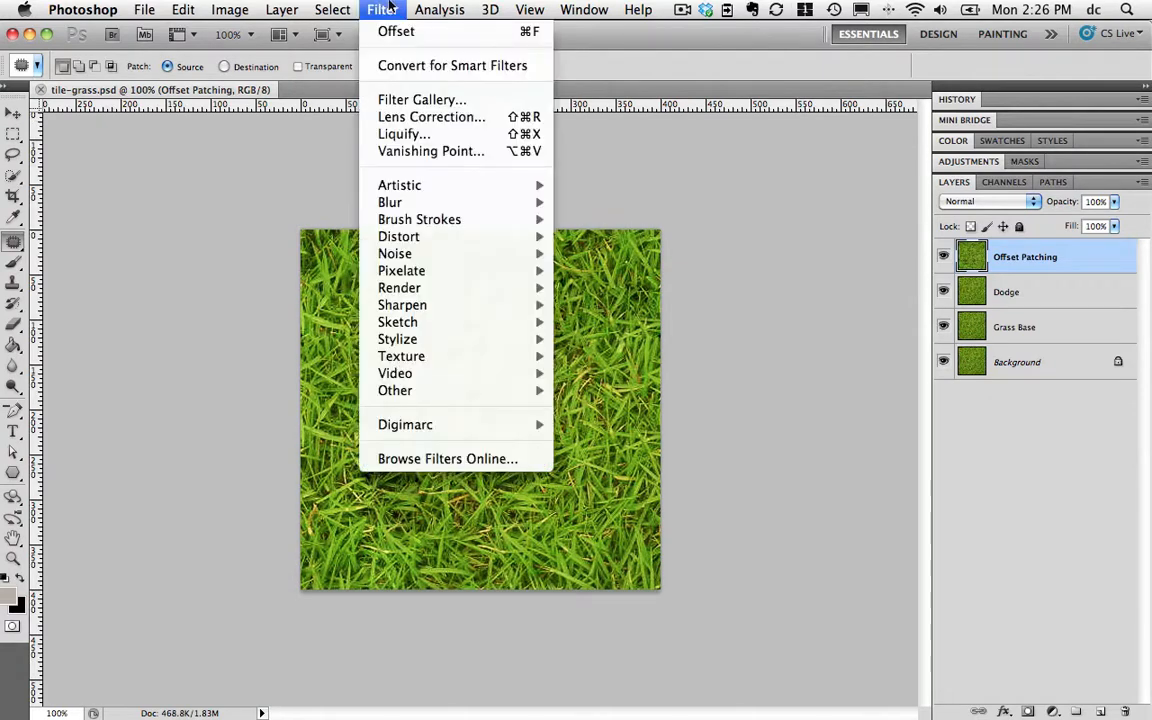
mouse_move(396, 390)
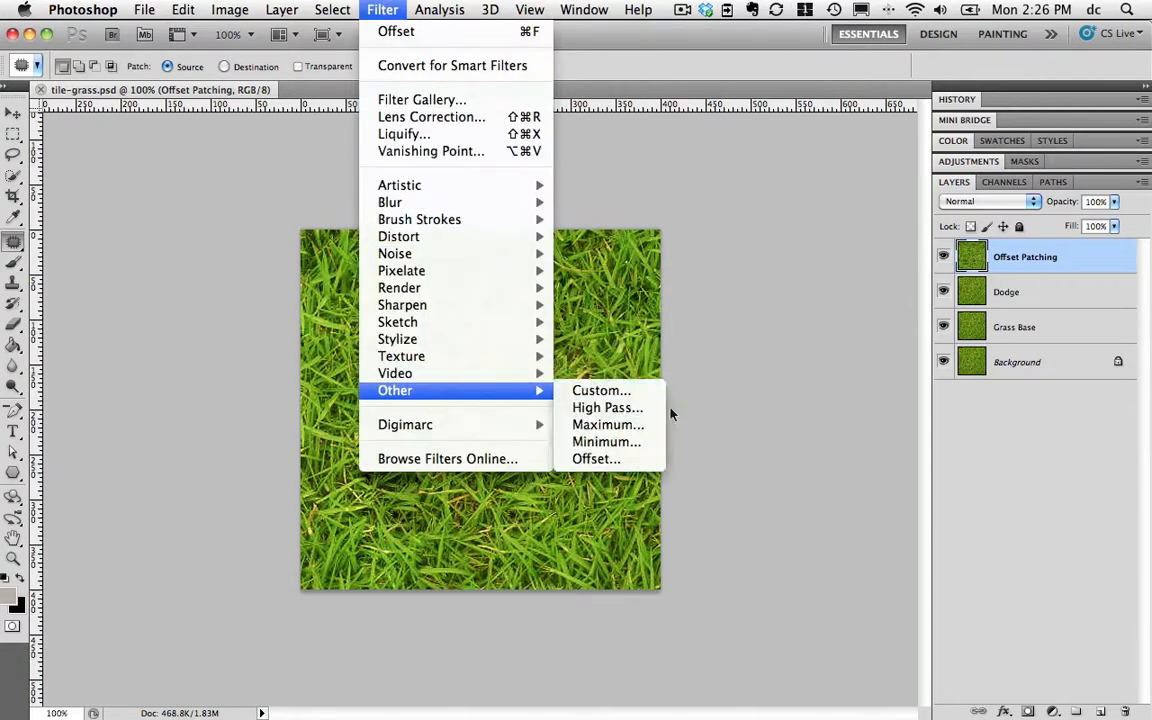
click(596, 458)
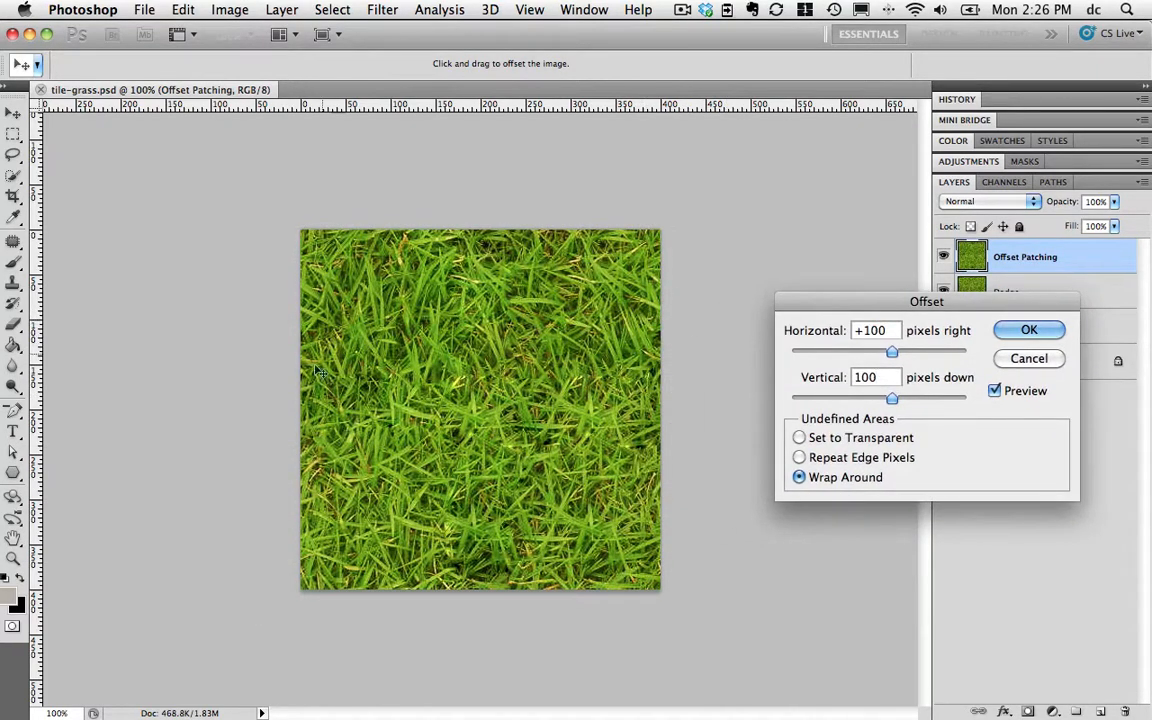
mouse_move(680, 316)
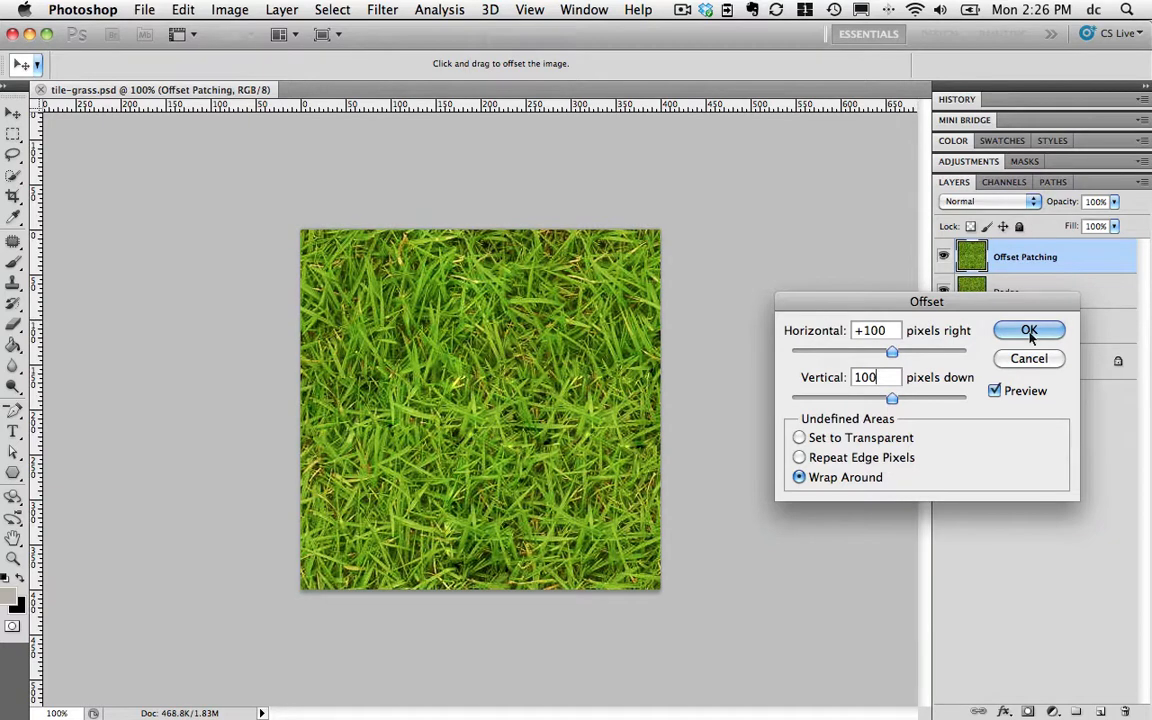
mouse_move(1028, 358)
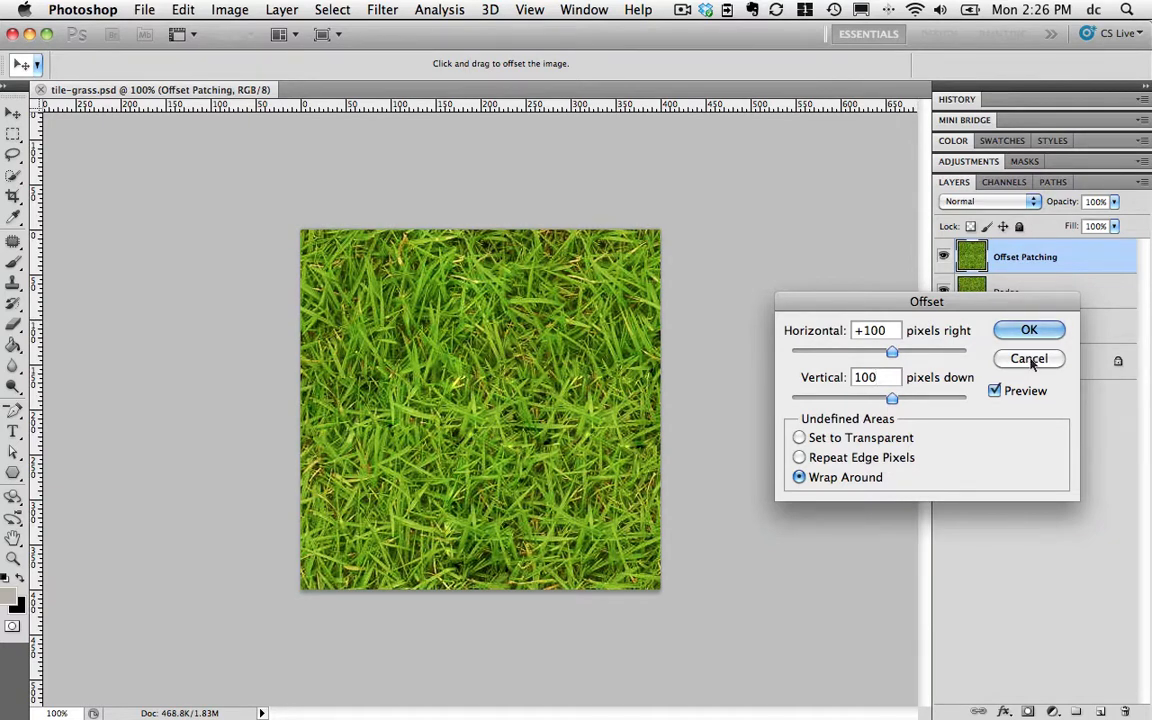
click(1028, 330)
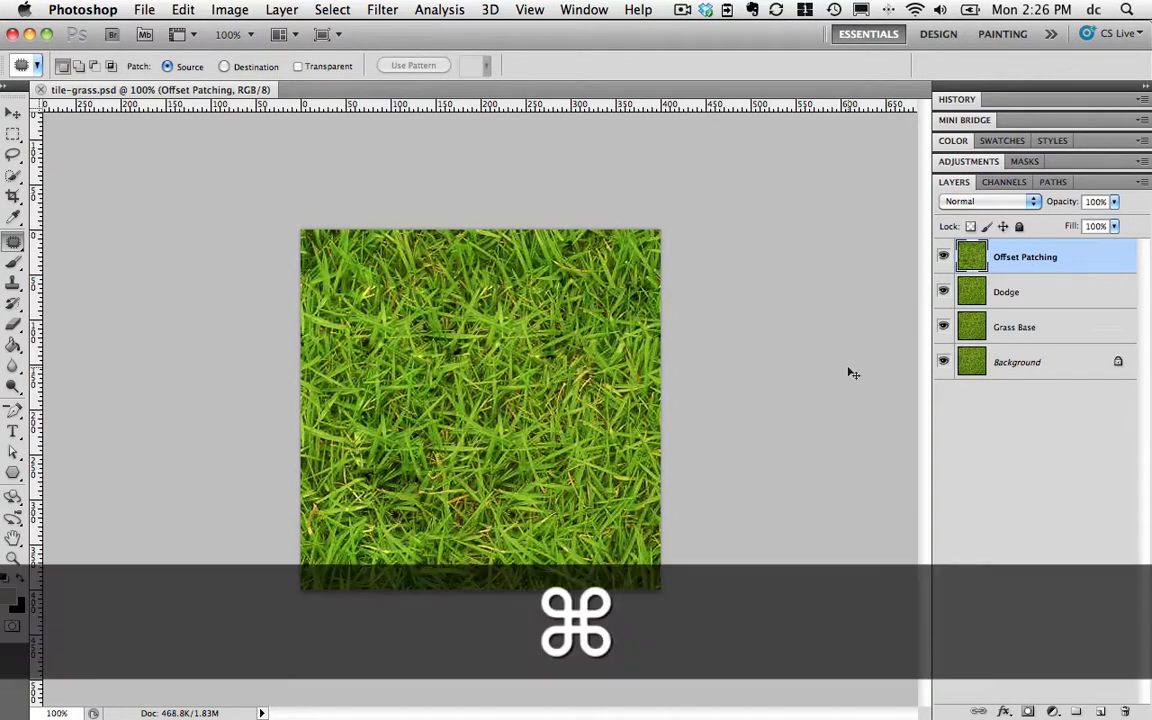
key(cmd+s)
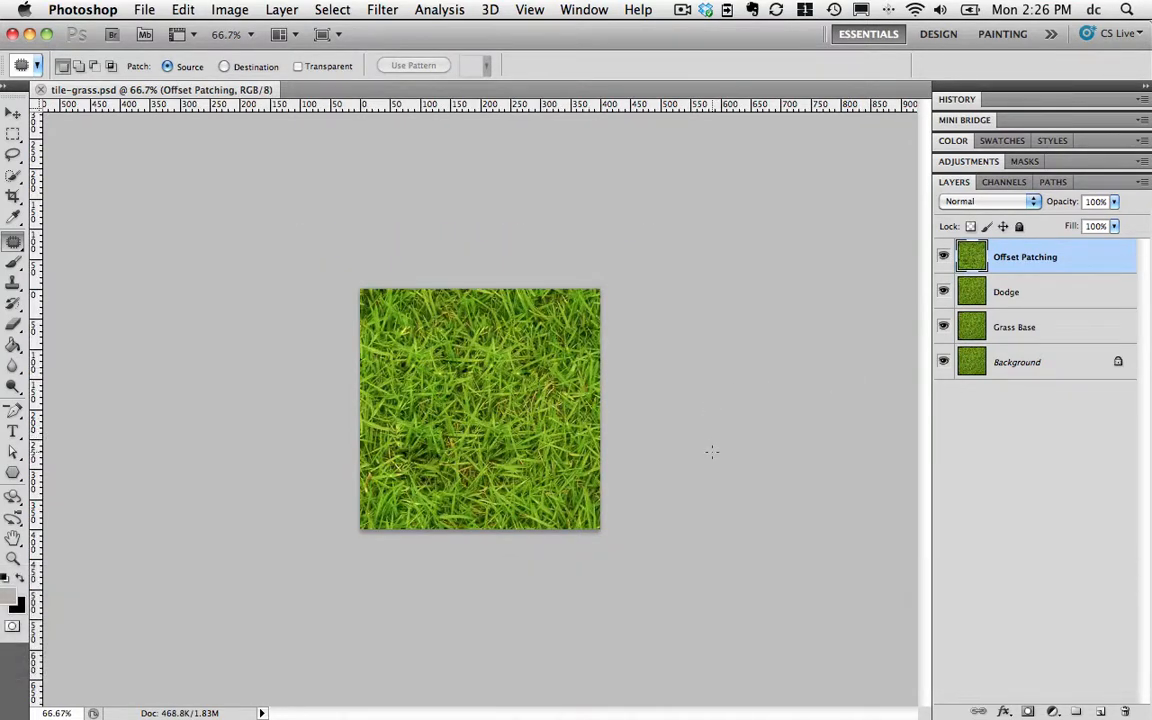
Re-save tile-grass.psd and bring up Save for Web & Devices
key(cmd)
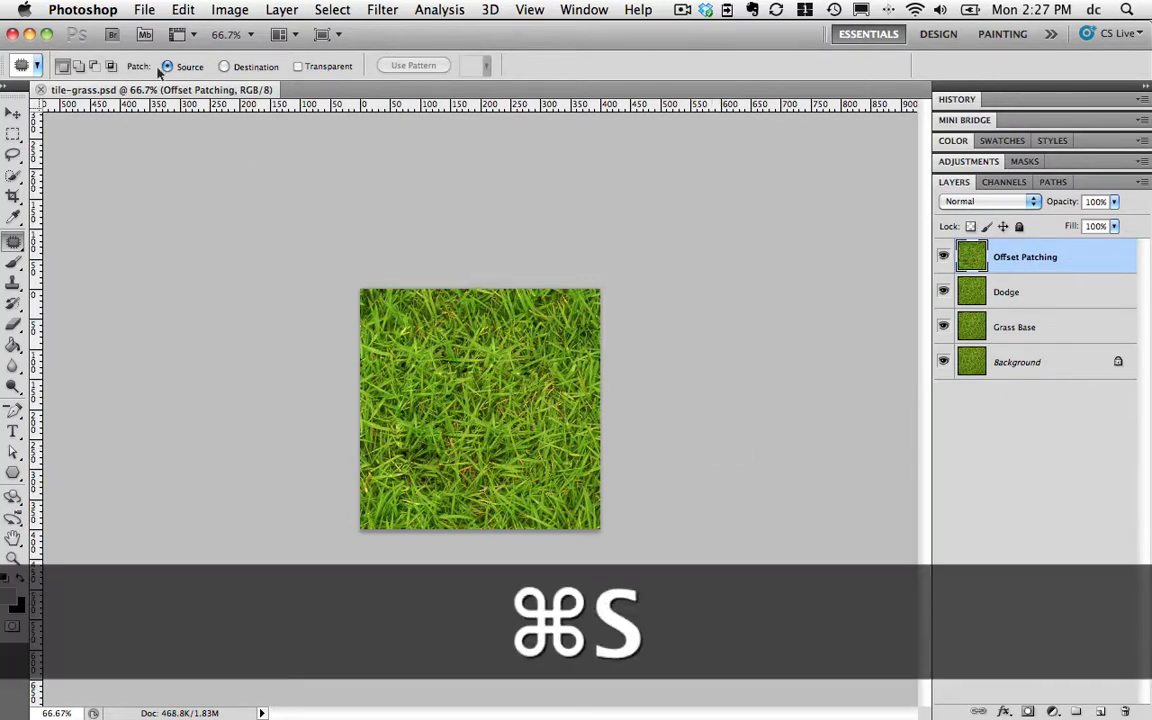
click(144, 8)
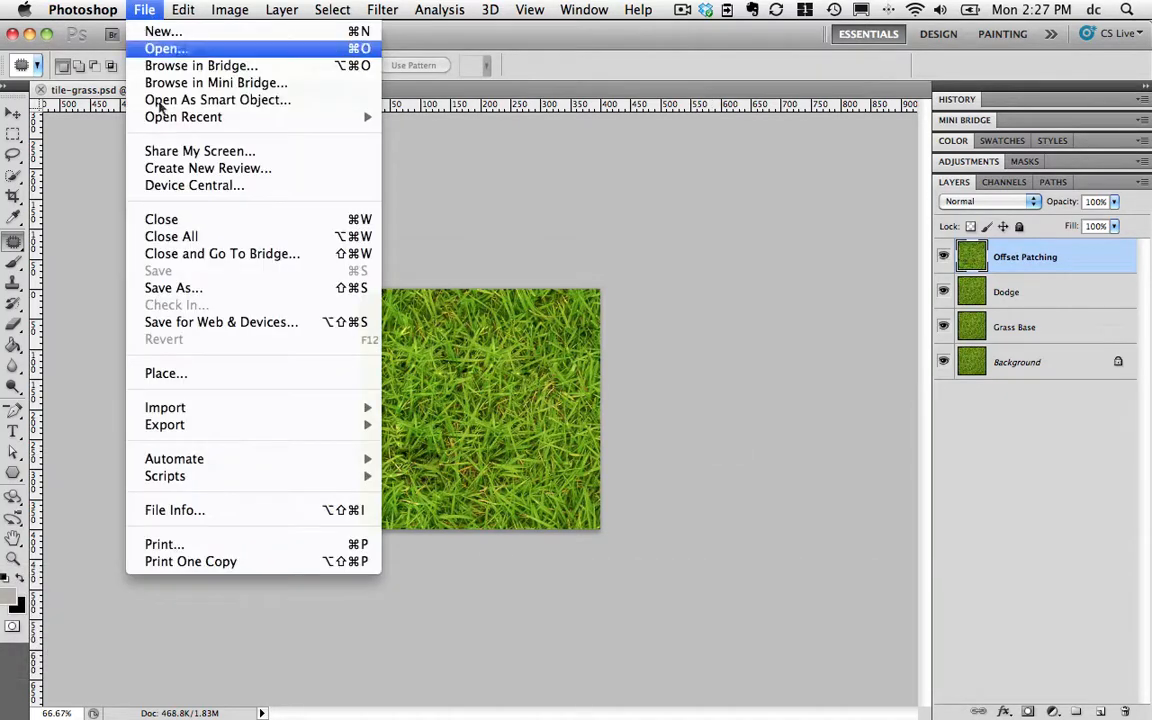
click(220, 320)
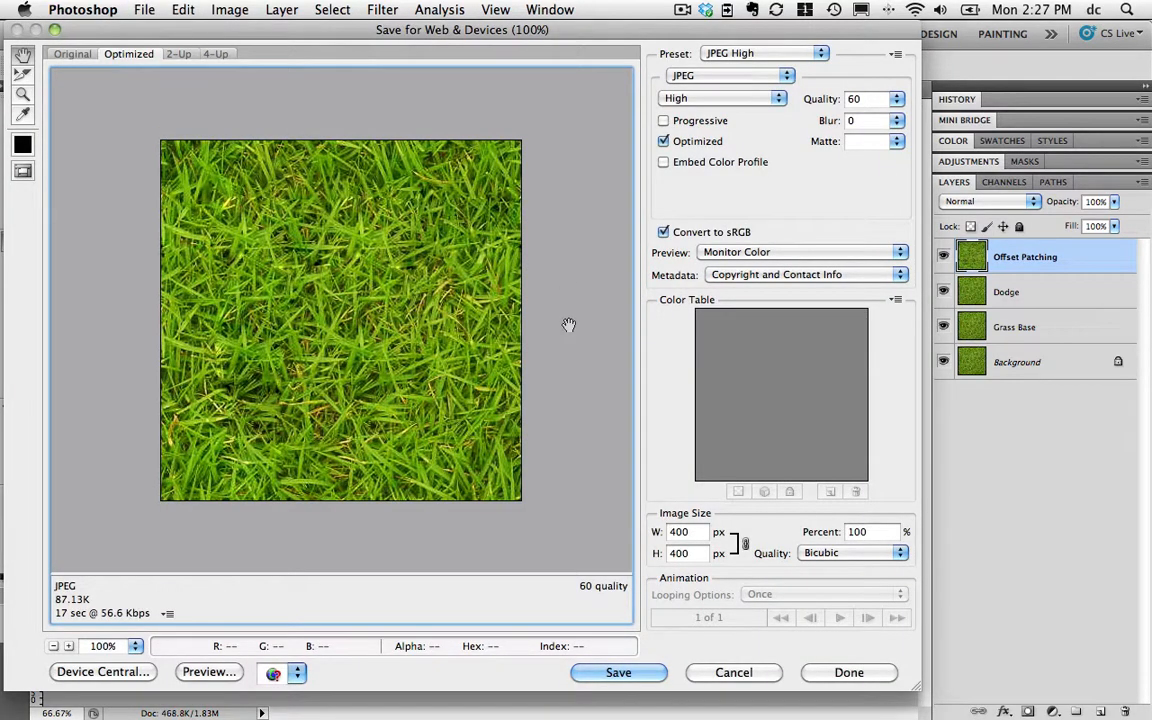
mouse_move(786, 62)
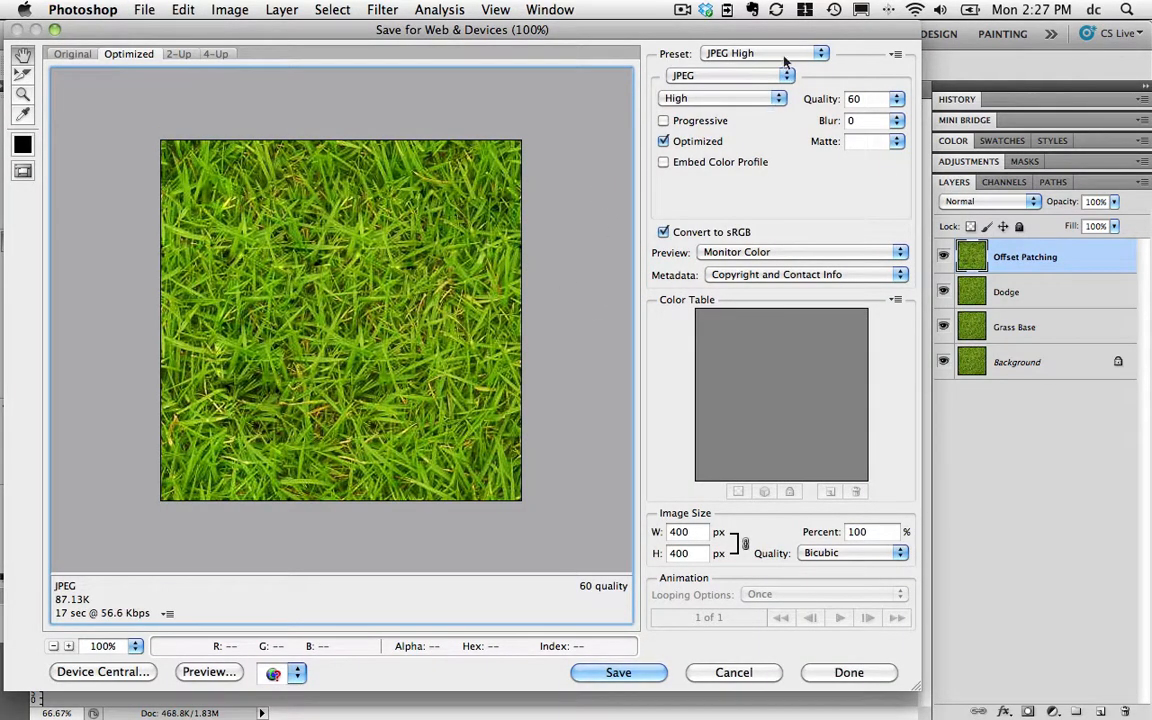
mouse_move(762, 60)
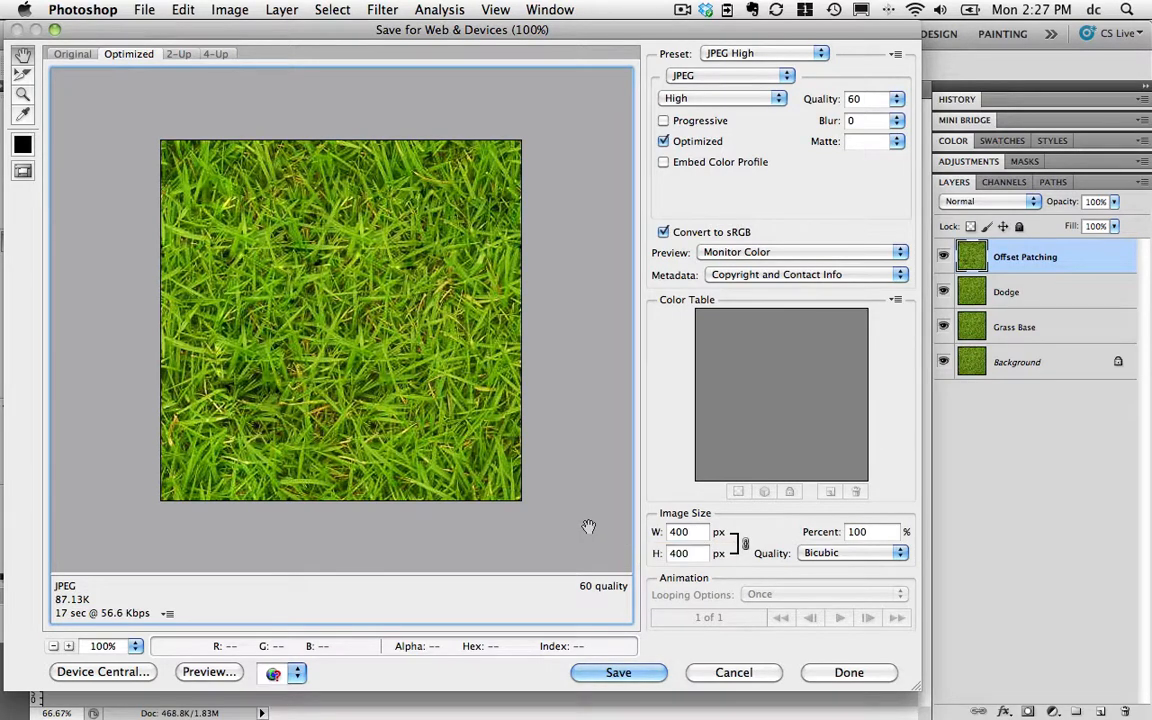
mouse_move(296, 512)
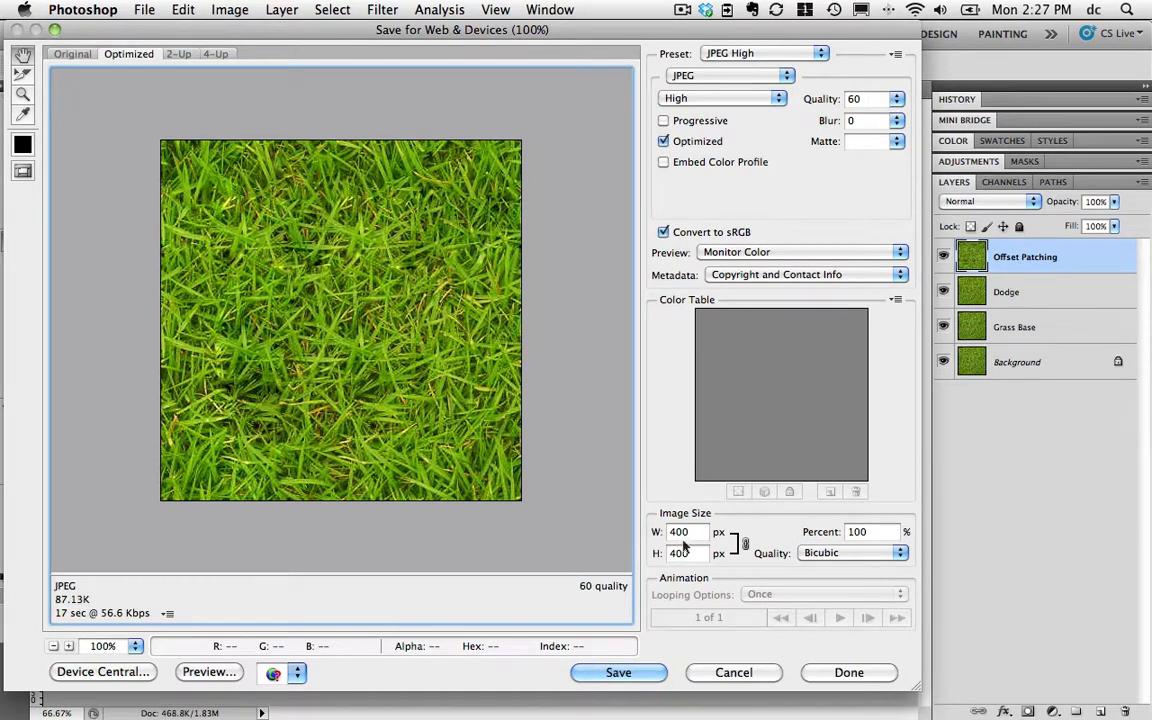
Set the JPEG High export width to 200 px and proceed to save tile-grass.jpg
triple_click(688, 532)
text(200)
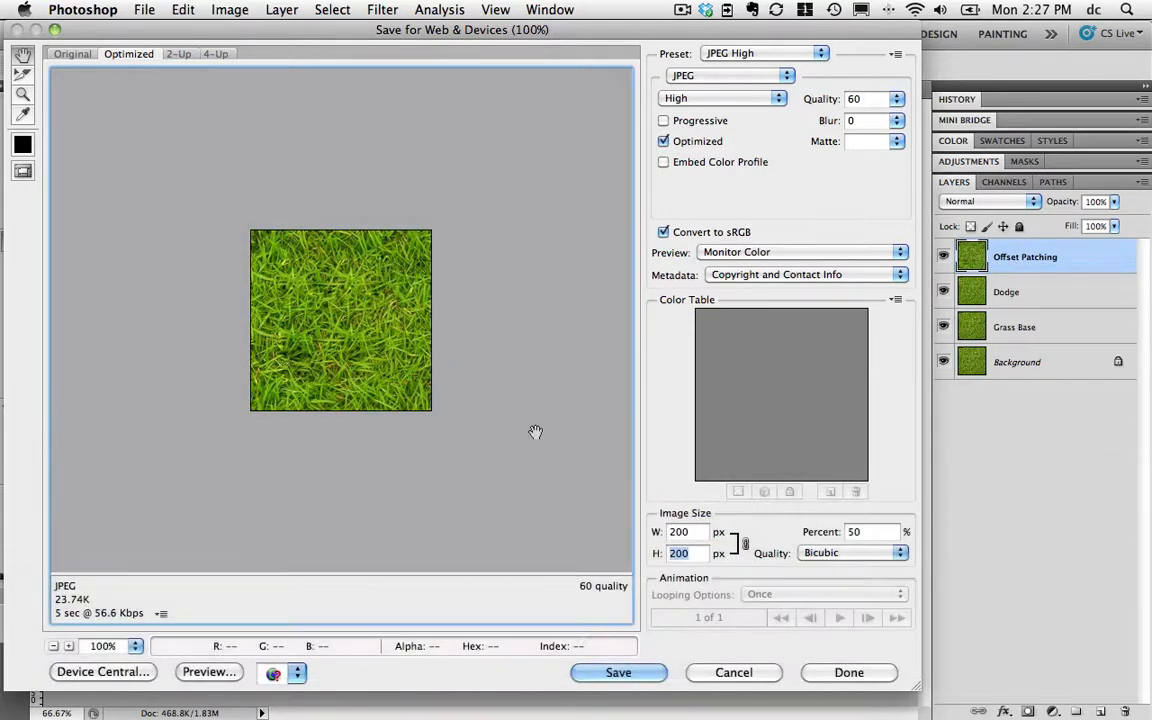
mouse_move(486, 408)
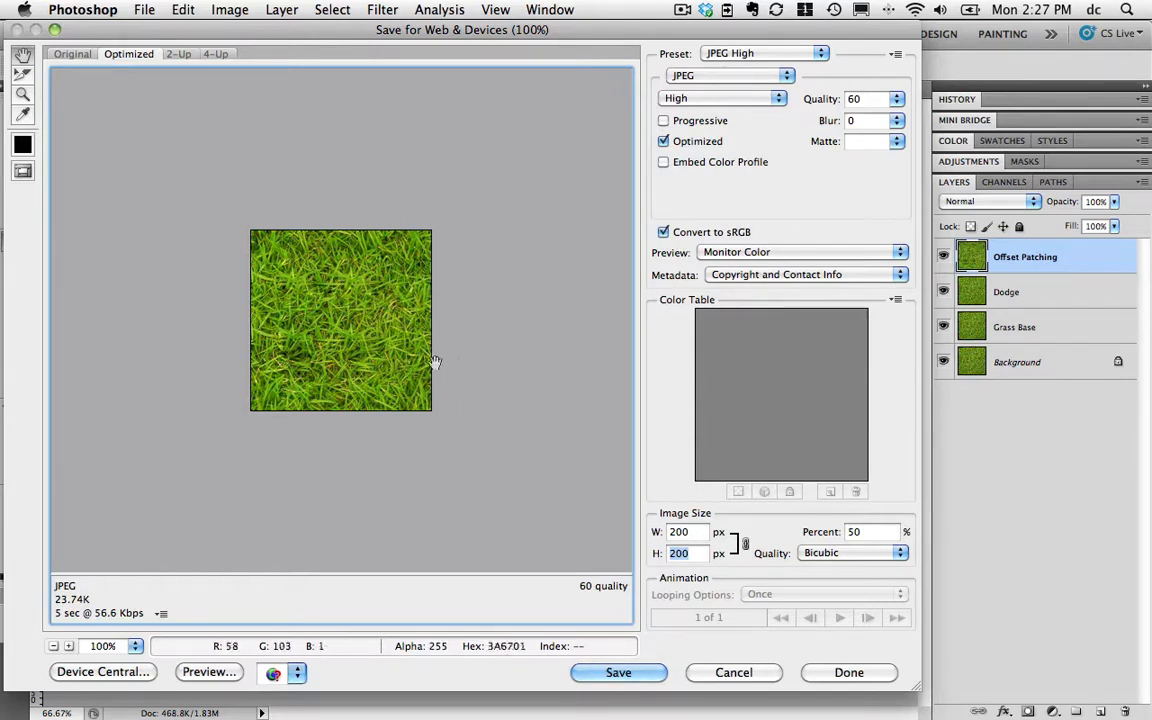
mouse_move(488, 368)
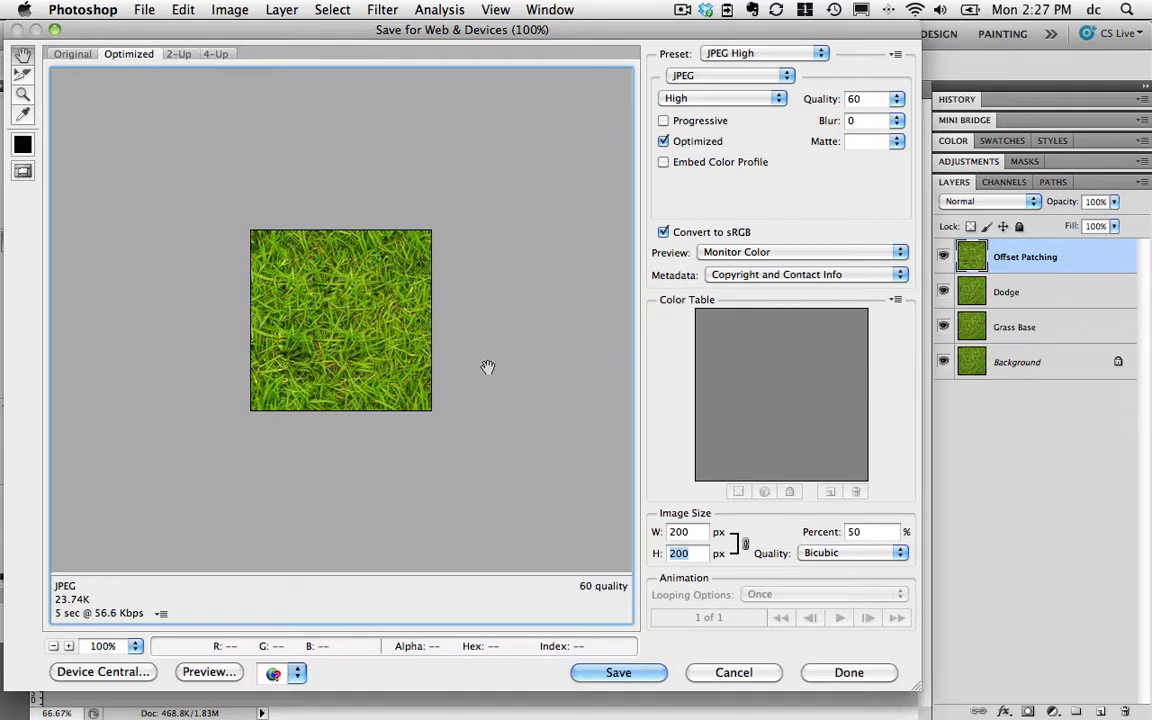
mouse_move(82, 612)
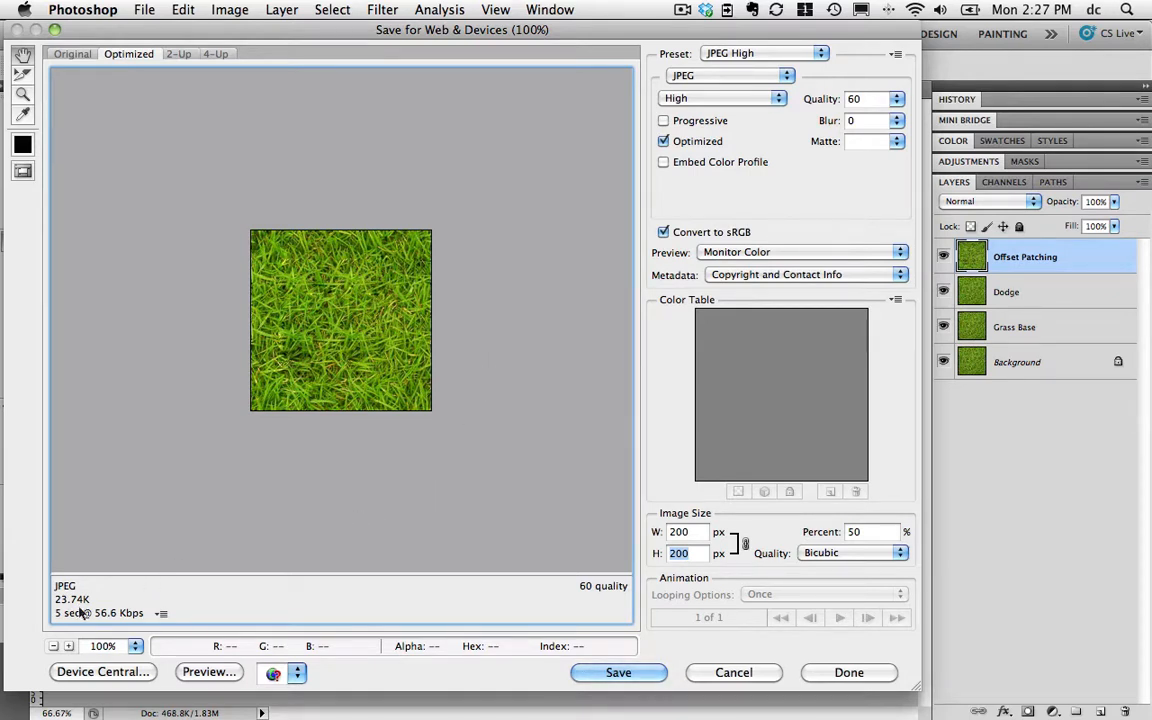
mouse_move(324, 534)
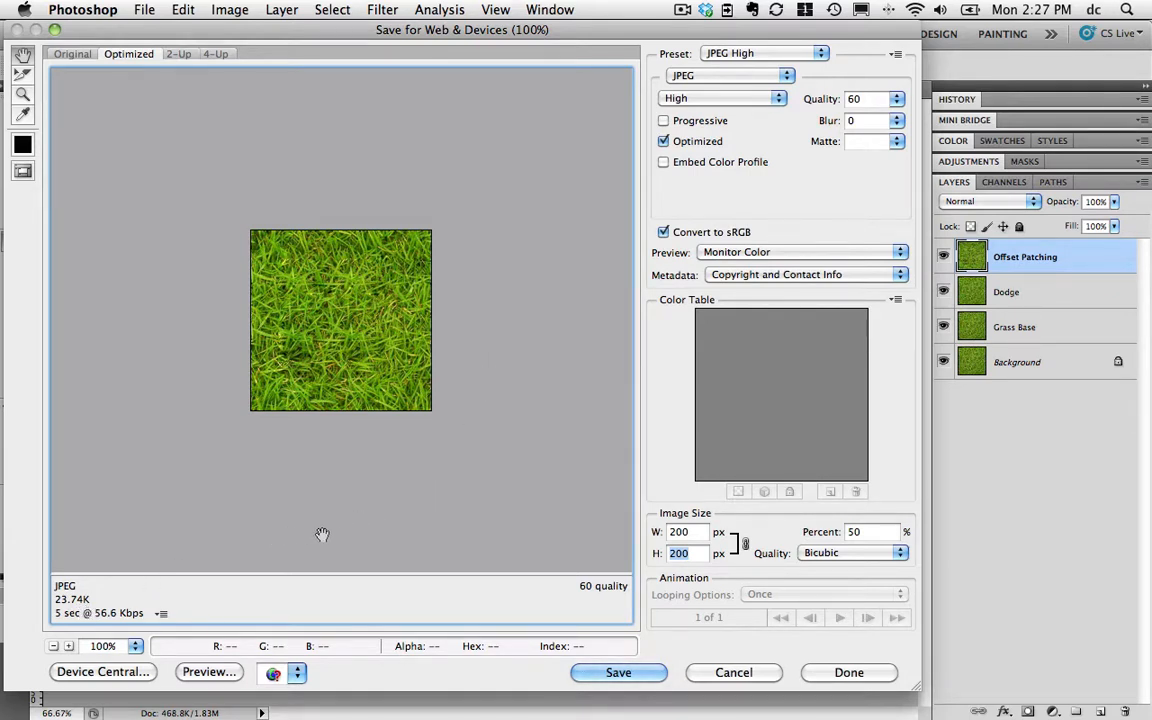
mouse_move(640, 660)
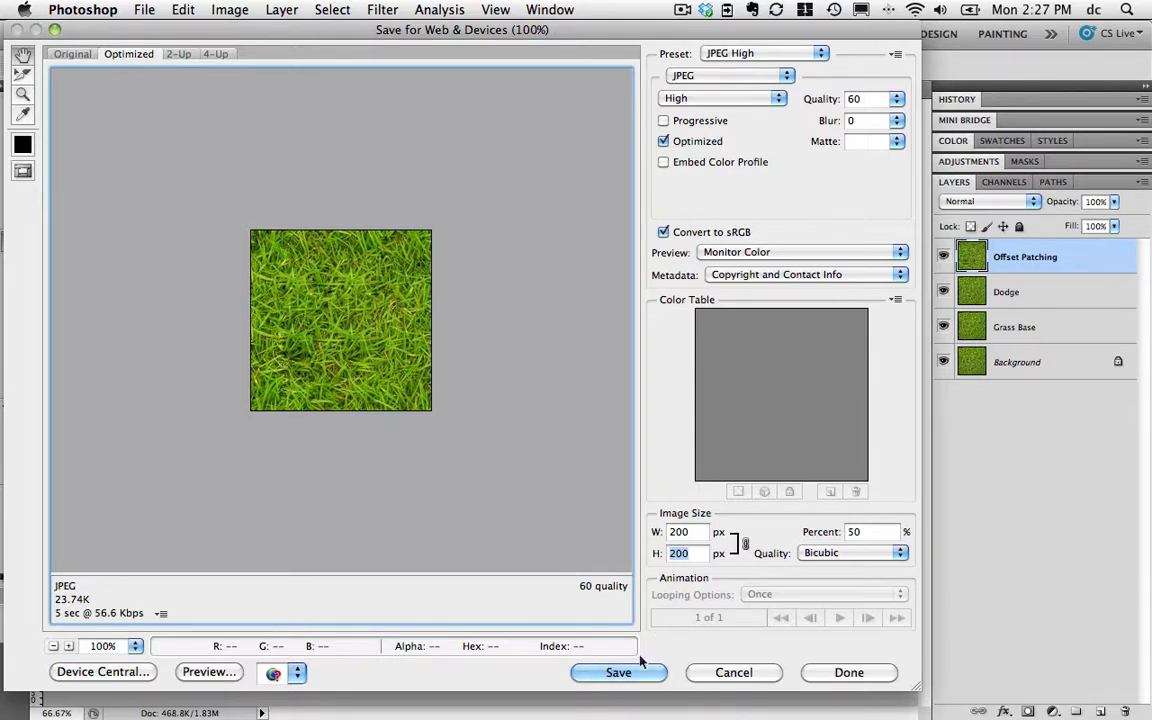
click(618, 672)
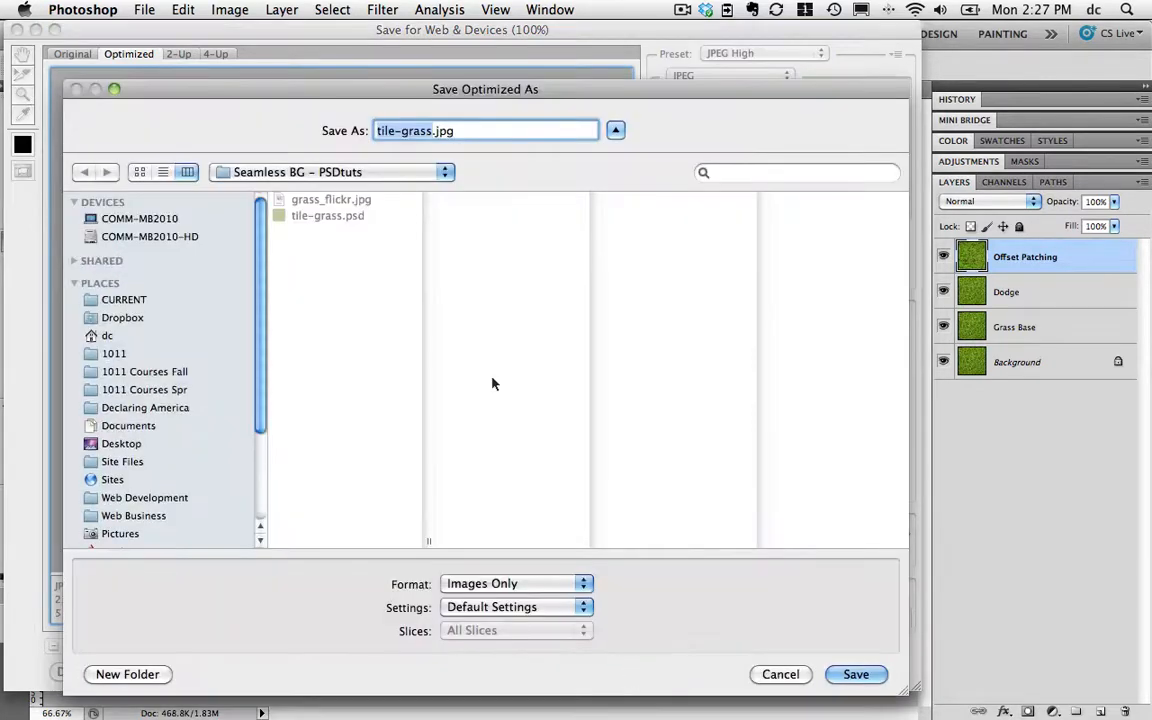
mouse_move(360, 268)
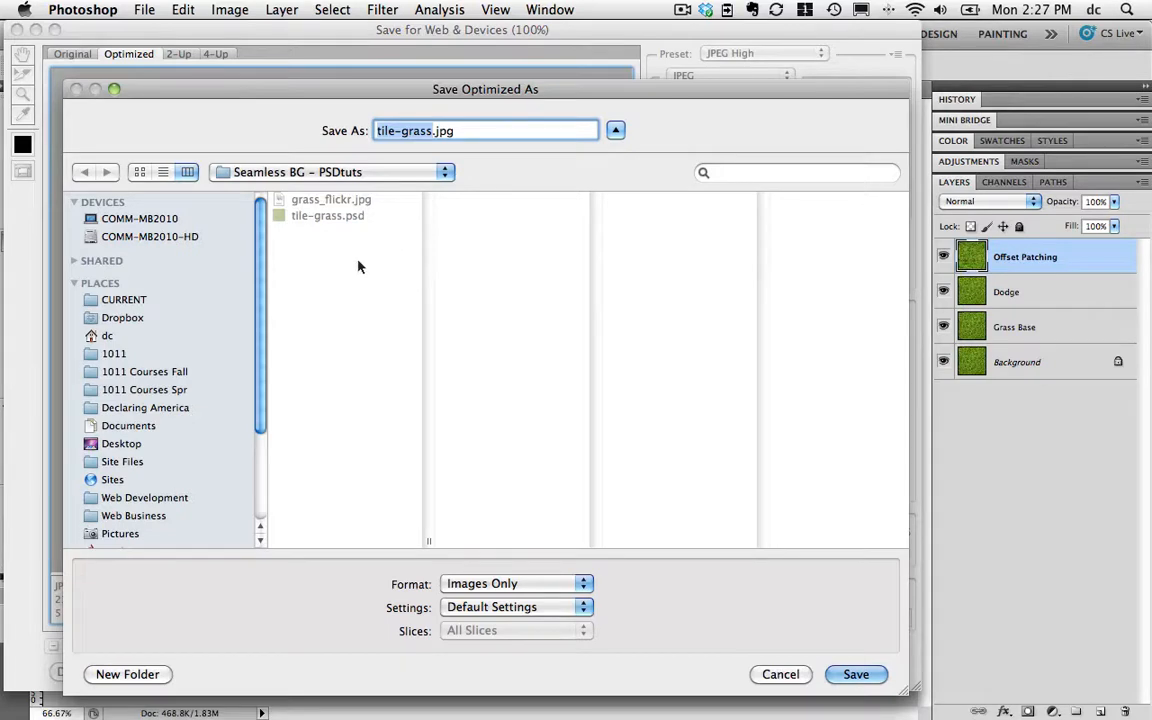